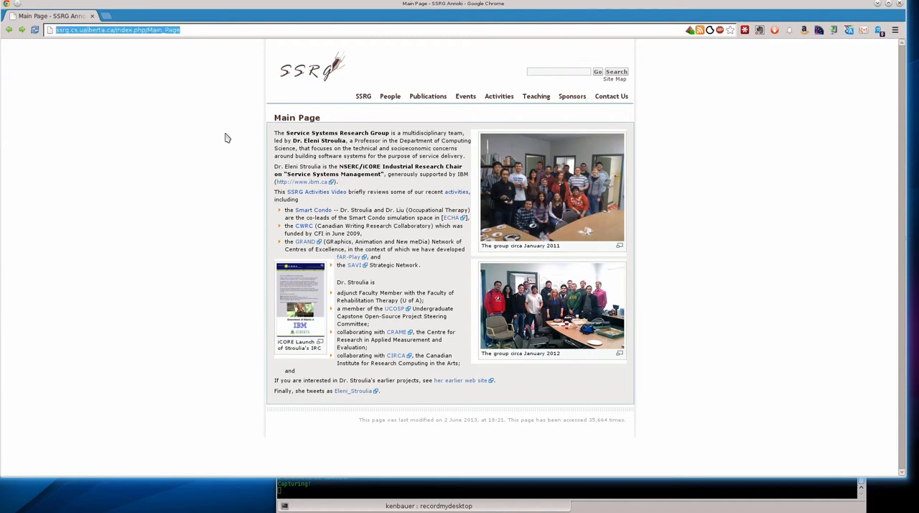
# Load the Collaboratorium Team Dashboard URL for project 2 in Chrome
pyautogui.write('http://hypatia.cs.ualberta.ca/collab/Visualizations/Dashboard/main/dashboard.html?project=2')
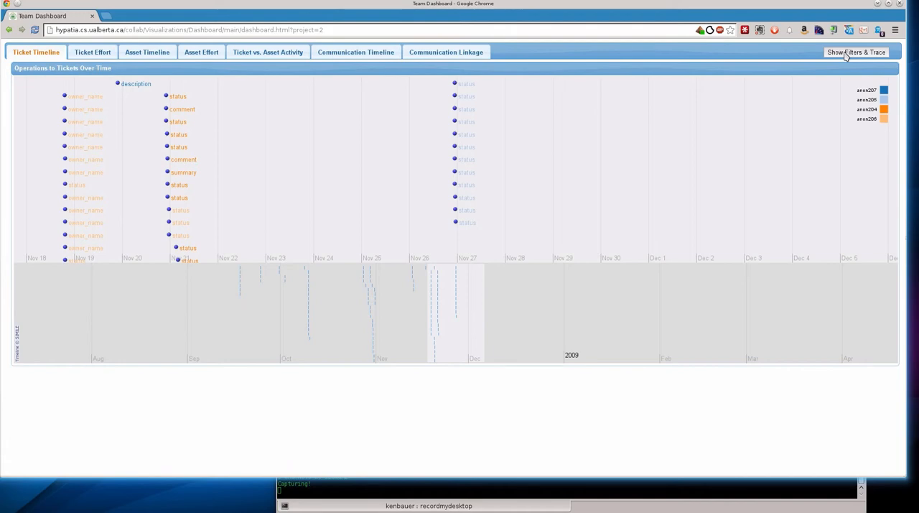
# Reveal the filter and trace panels, then hide them to restore the full ticket timeline
pyautogui.click(856, 52)
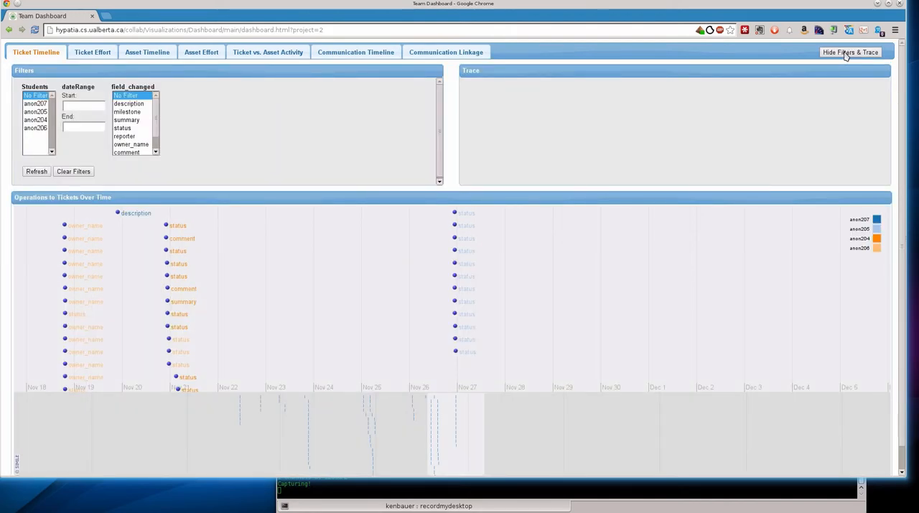
pyautogui.click(850, 52)
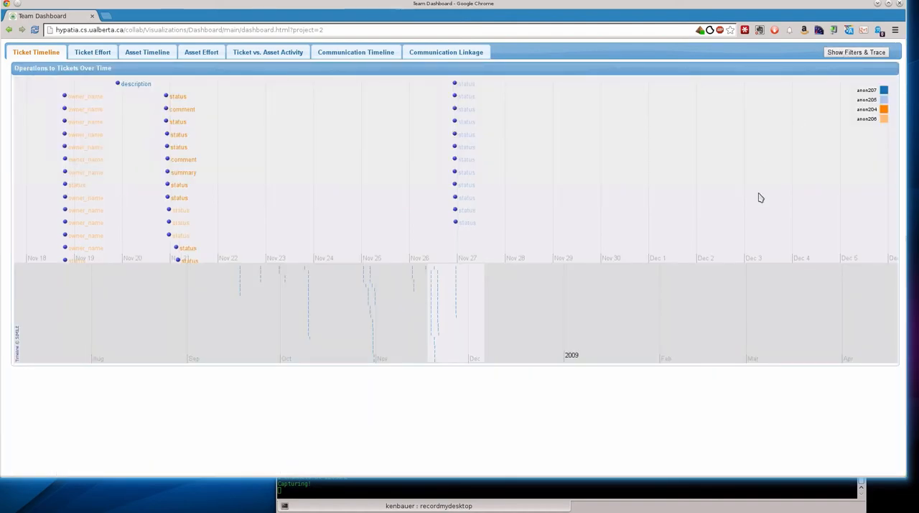
pyautogui.moveTo(379, 415)
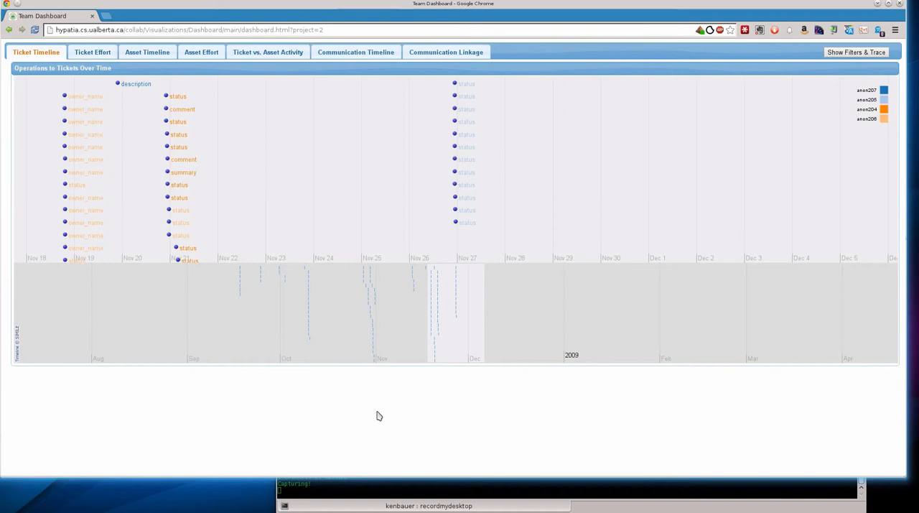
pyautogui.moveTo(404, 480)
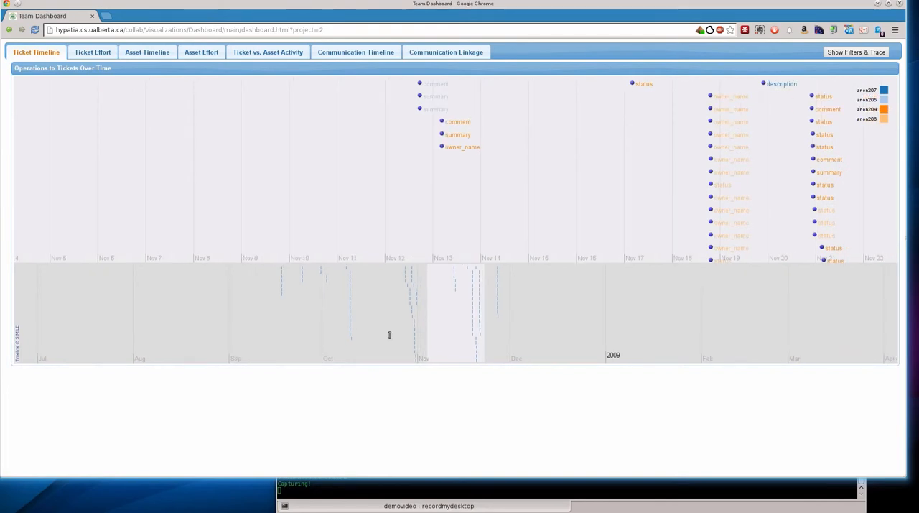
pyautogui.moveTo(465, 339)
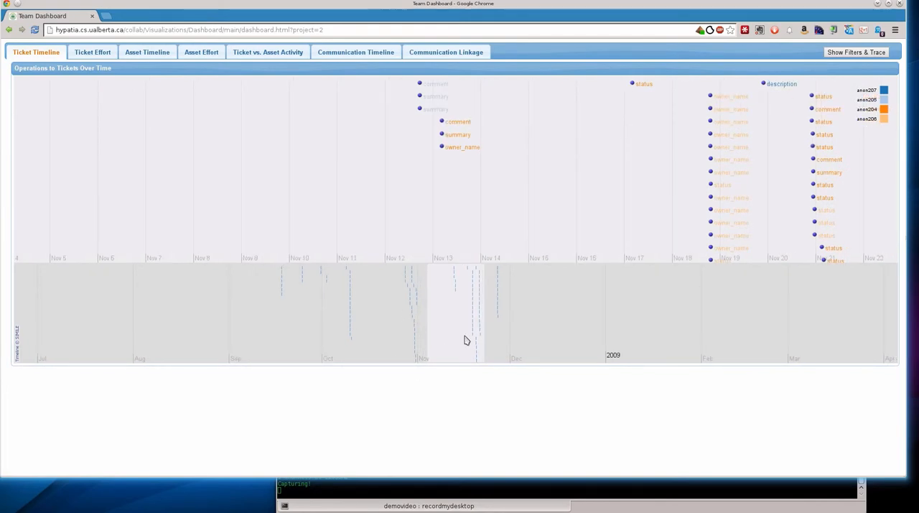
pyautogui.moveTo(451, 322)
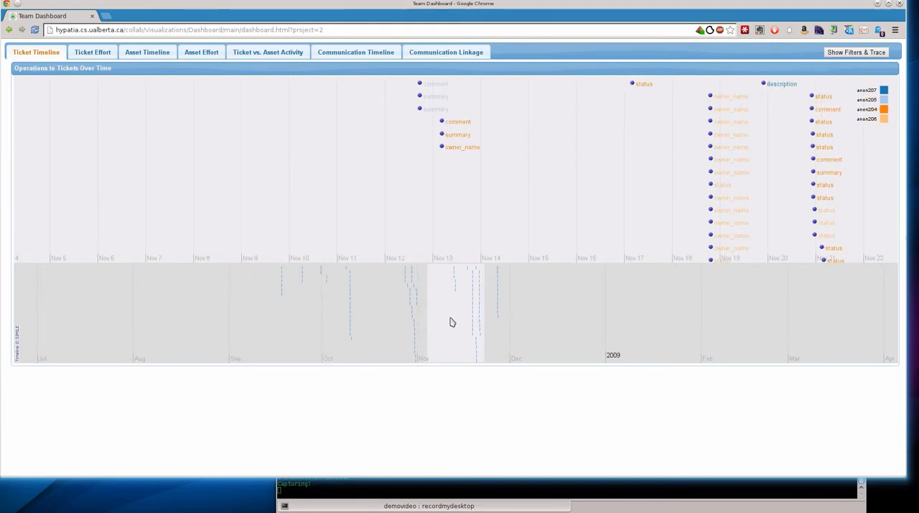
pyautogui.moveTo(495, 310)
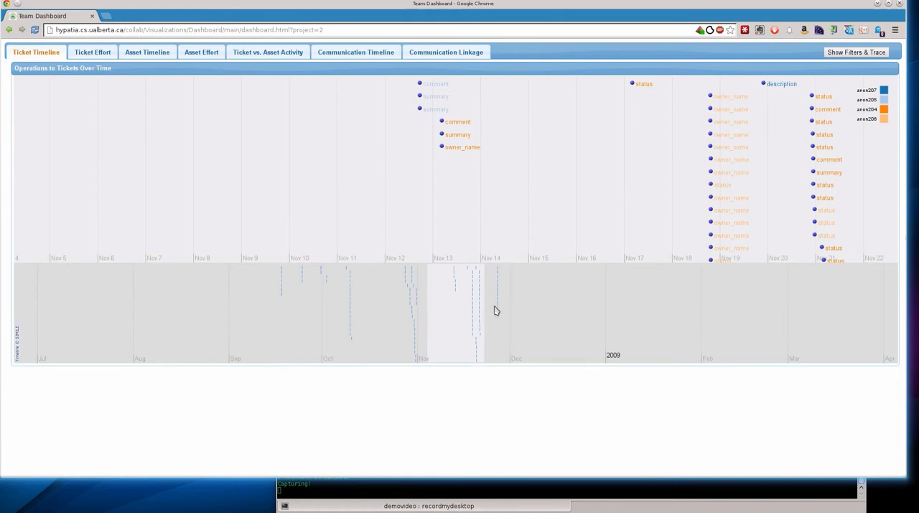
pyautogui.moveTo(459, 316)
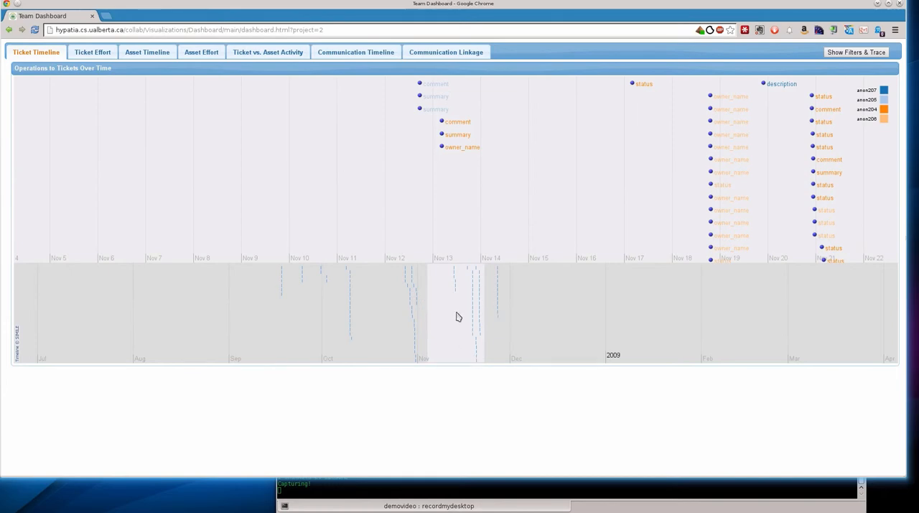
pyautogui.moveTo(411, 267)
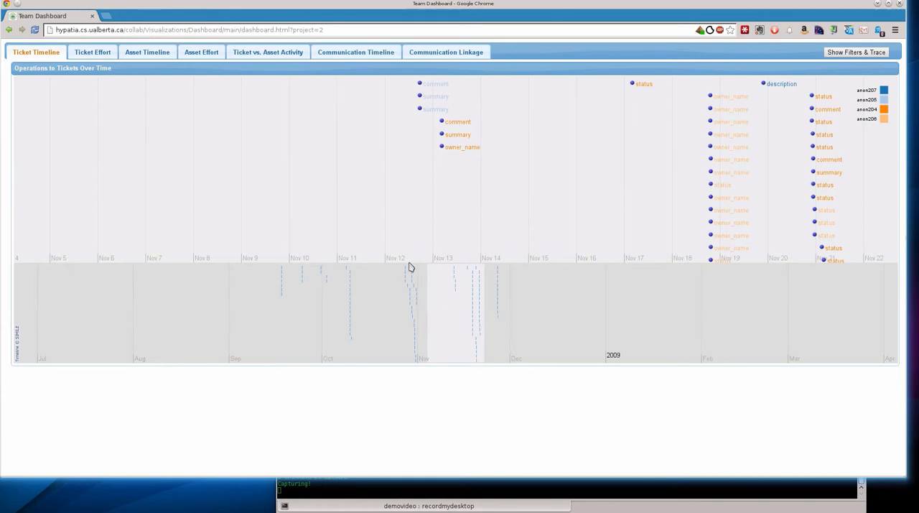
pyautogui.moveTo(465, 317)
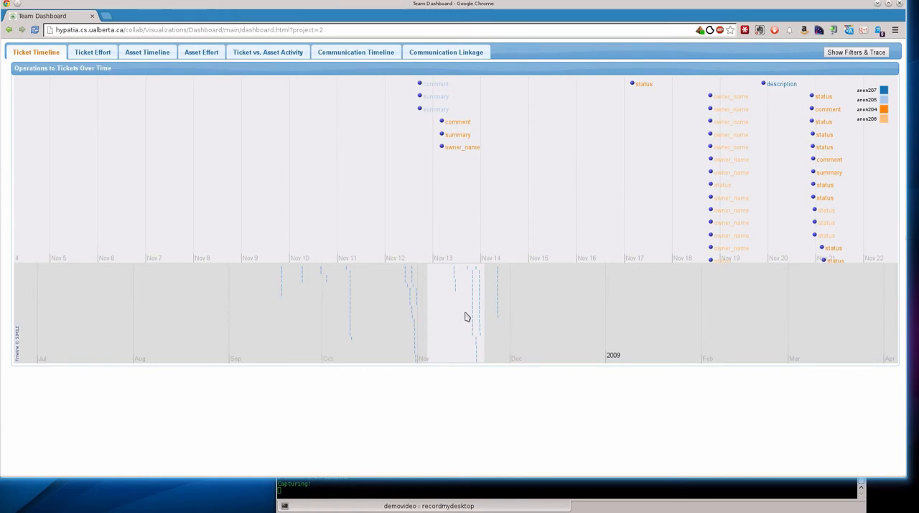
pyautogui.moveTo(92, 52)
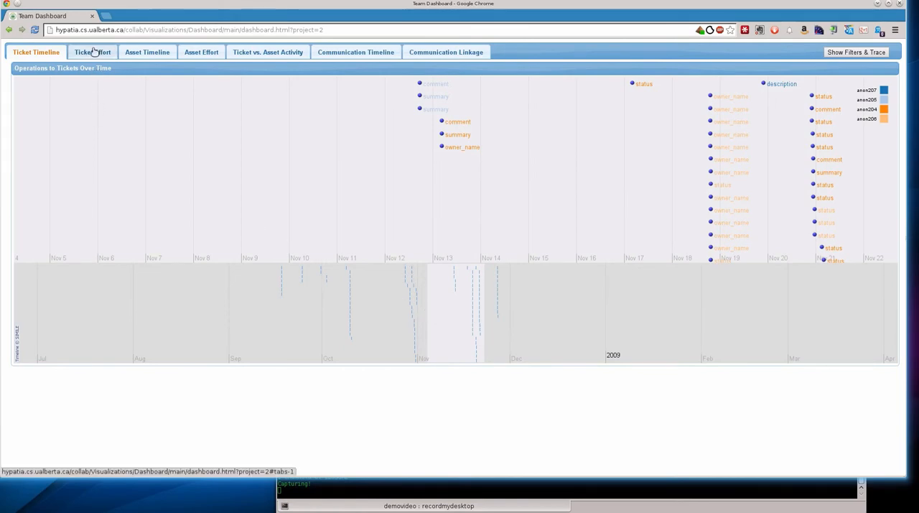
# Open the Ticket Effect view in a new browser tab and dismiss the change-count popup
pyautogui.rightClick(92, 52)
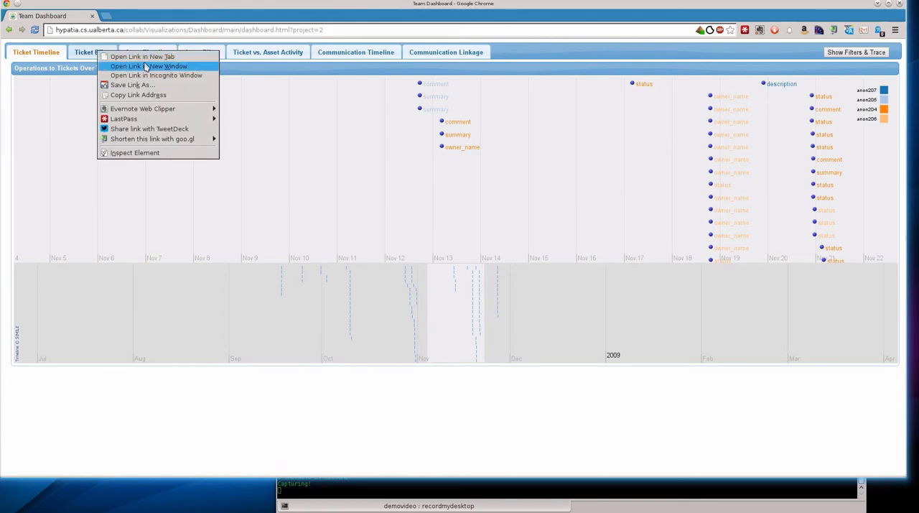
pyautogui.click(143, 66)
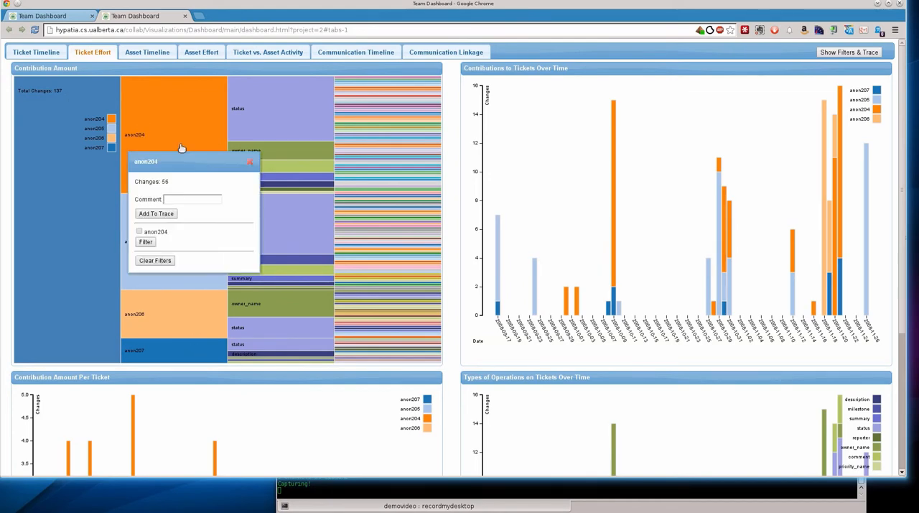
pyautogui.moveTo(241, 169)
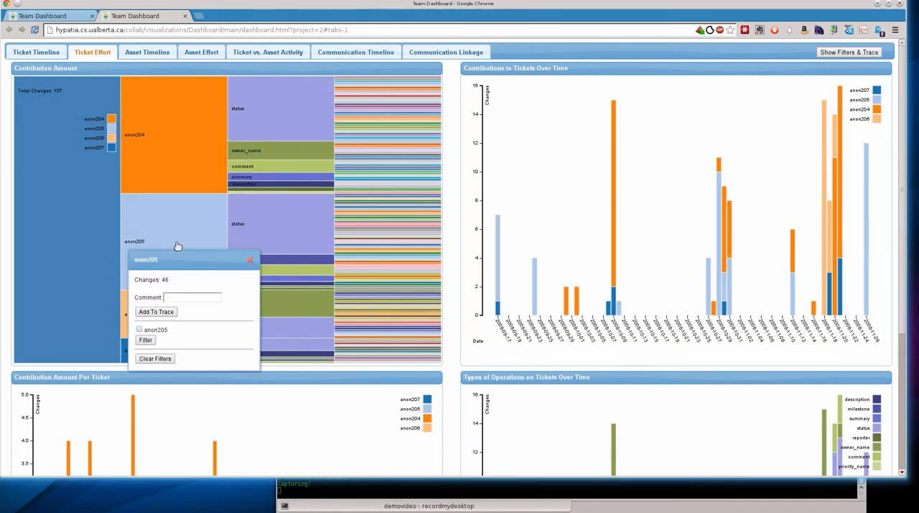
pyautogui.click(249, 258)
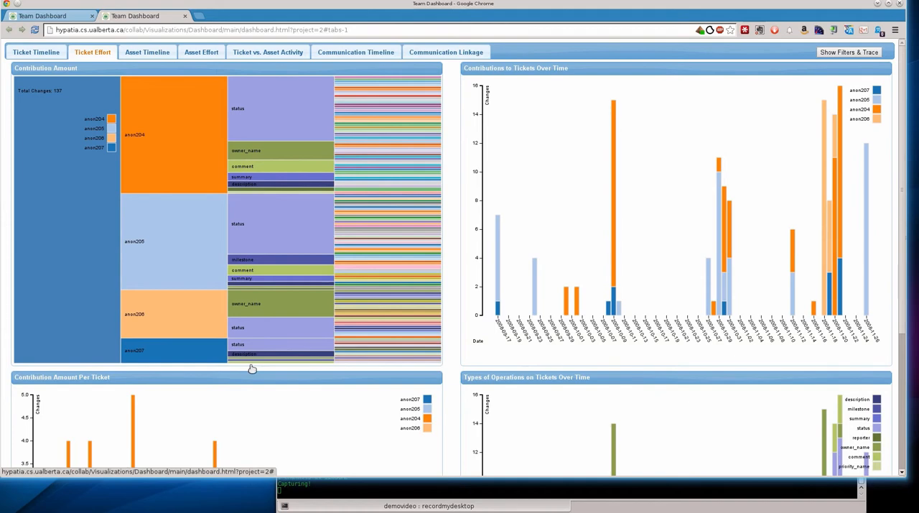
pyautogui.scroll(-3)
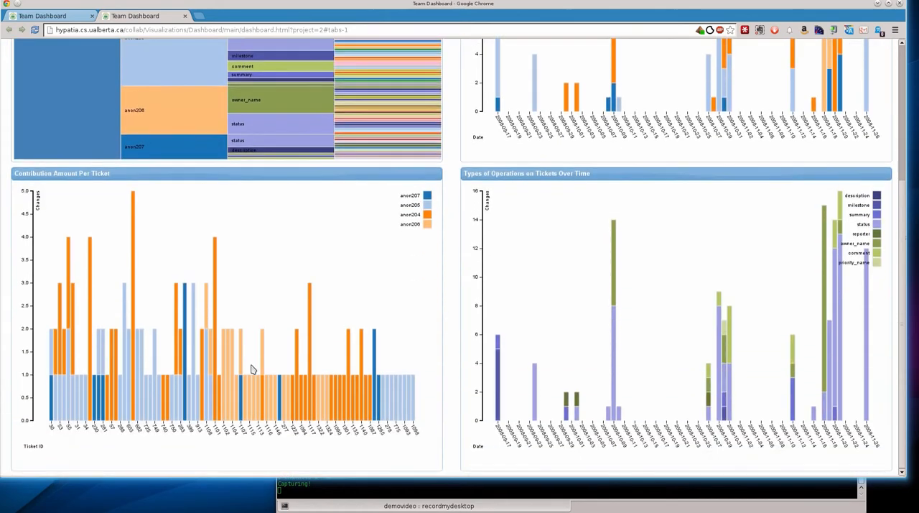
pyautogui.moveTo(52, 336)
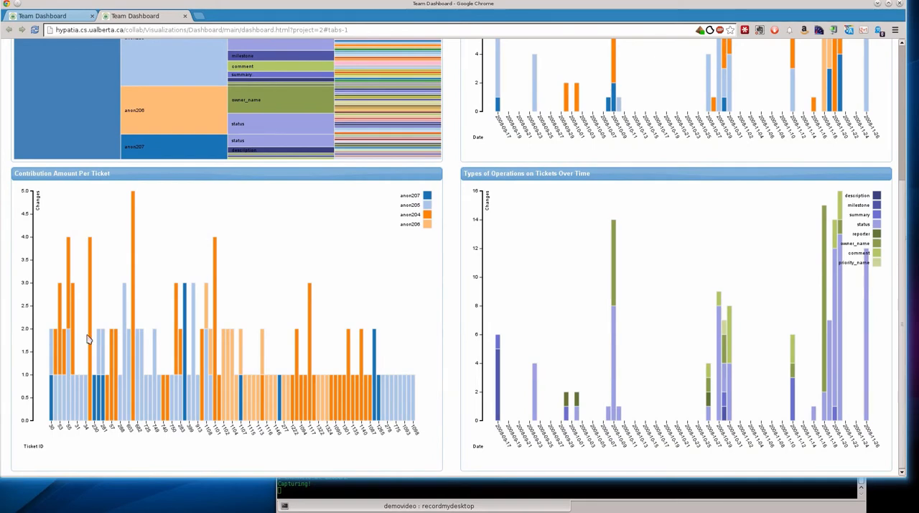
pyautogui.moveTo(81, 398)
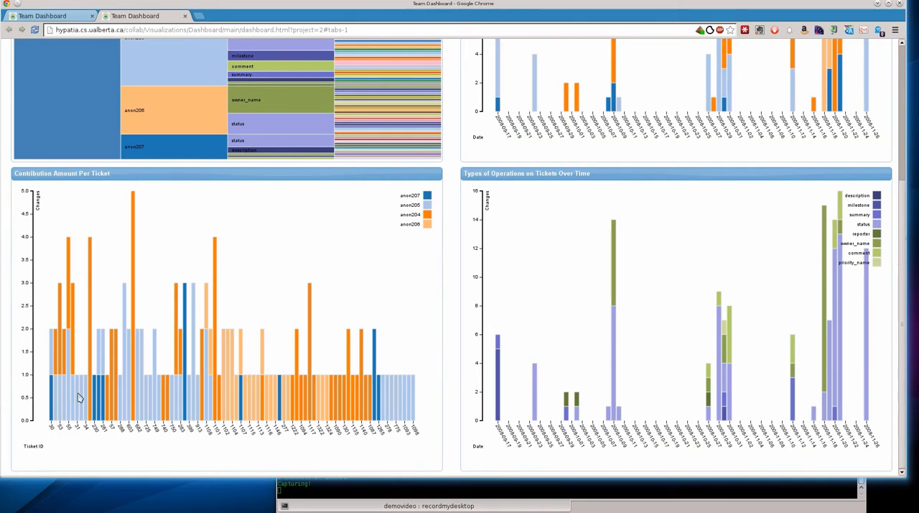
pyautogui.moveTo(336, 382)
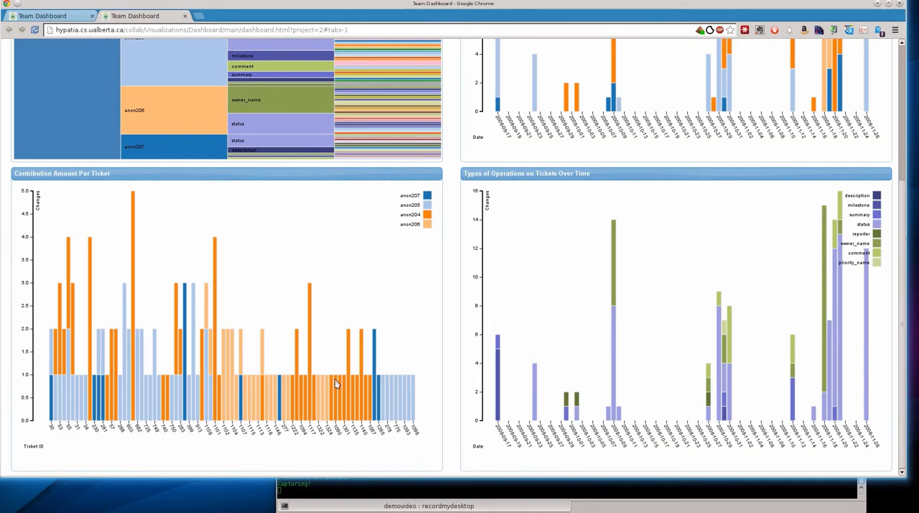
pyautogui.scroll(3)
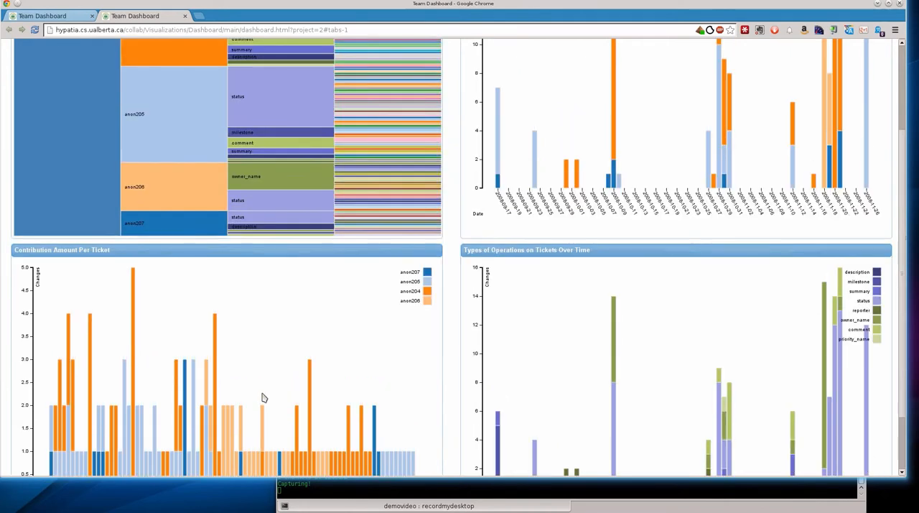
pyautogui.scroll(3)
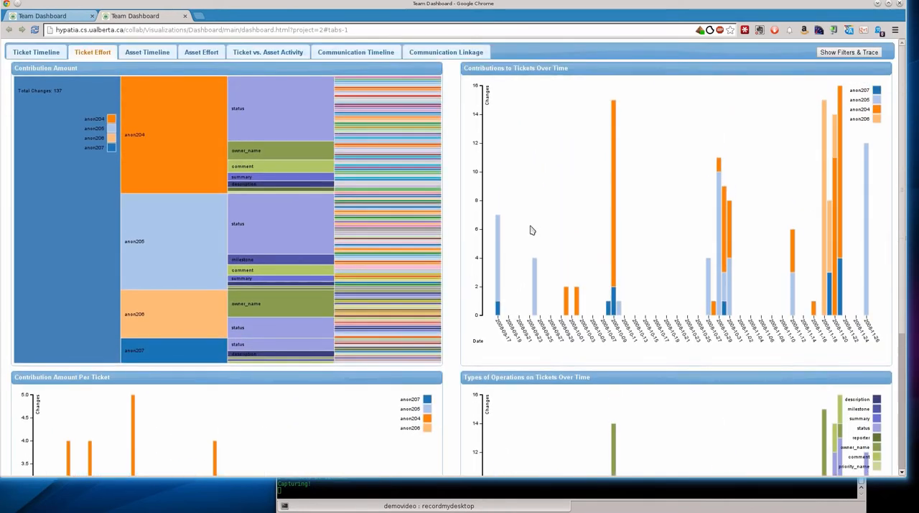
pyautogui.moveTo(495, 300)
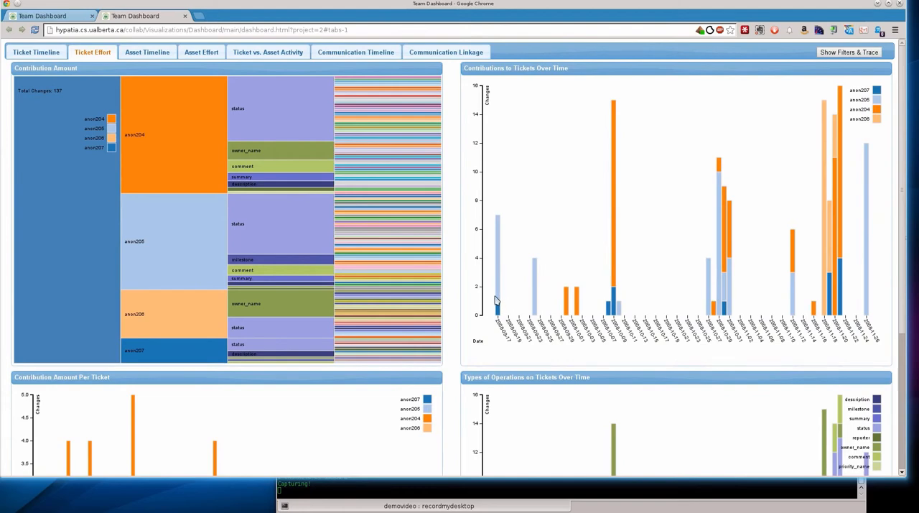
pyautogui.moveTo(726, 294)
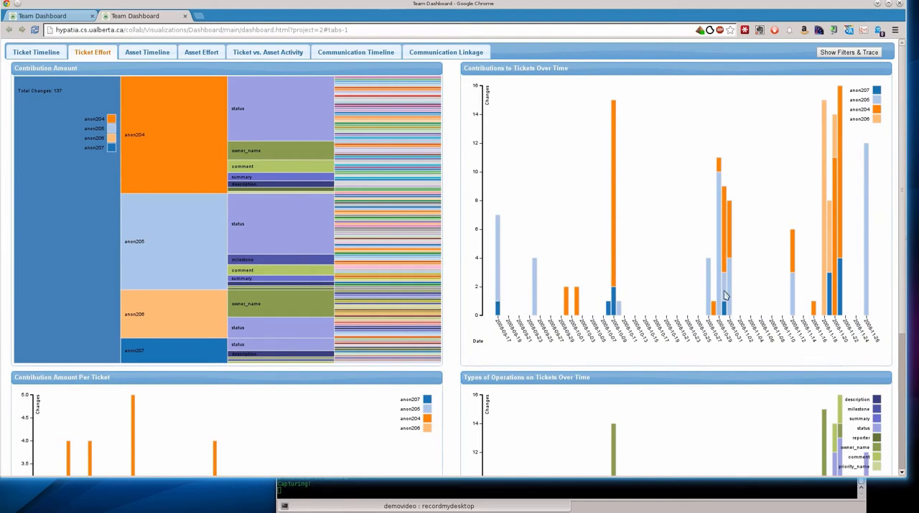
pyautogui.moveTo(824, 304)
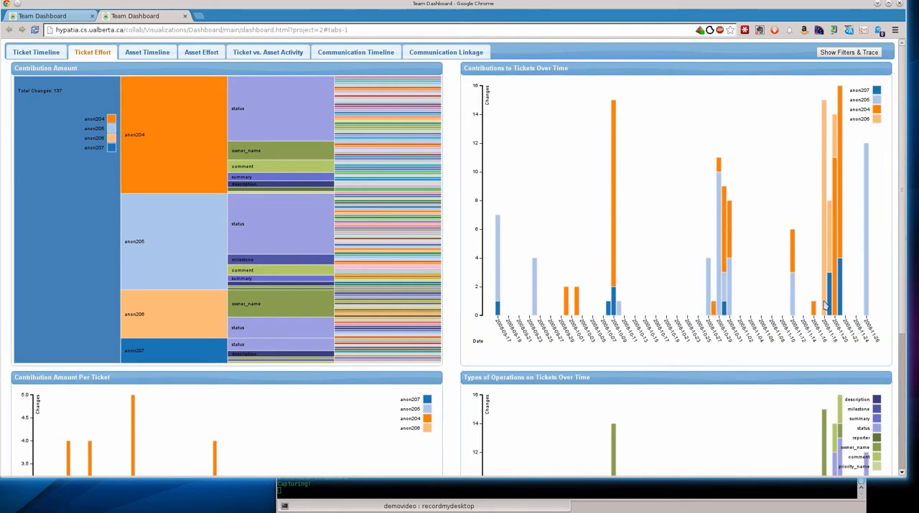
pyautogui.scroll(-3)
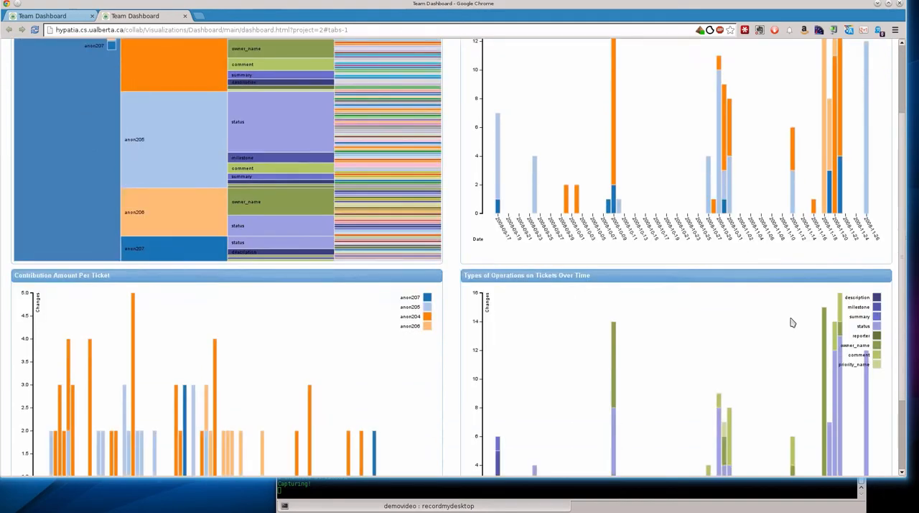
pyautogui.scroll(3)
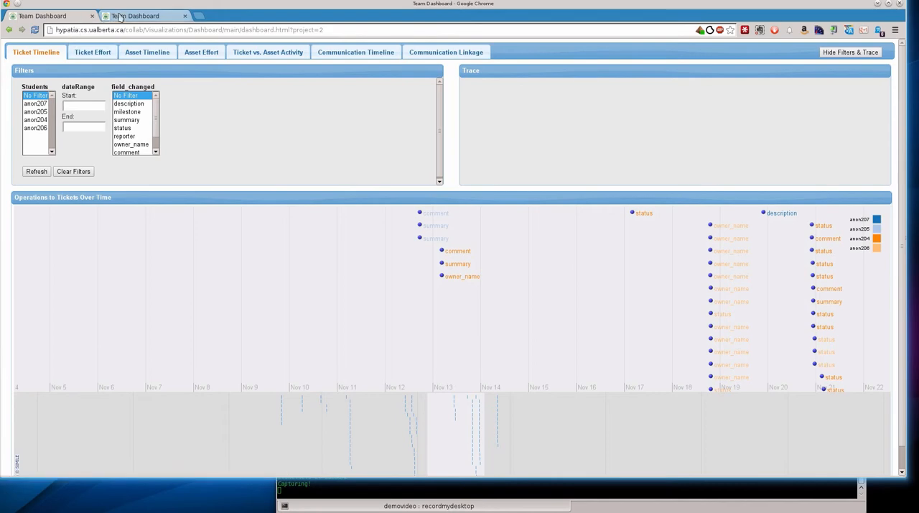
# Filter the ticket timeline to the dark-blue student and refresh it
pyautogui.click(92, 52)
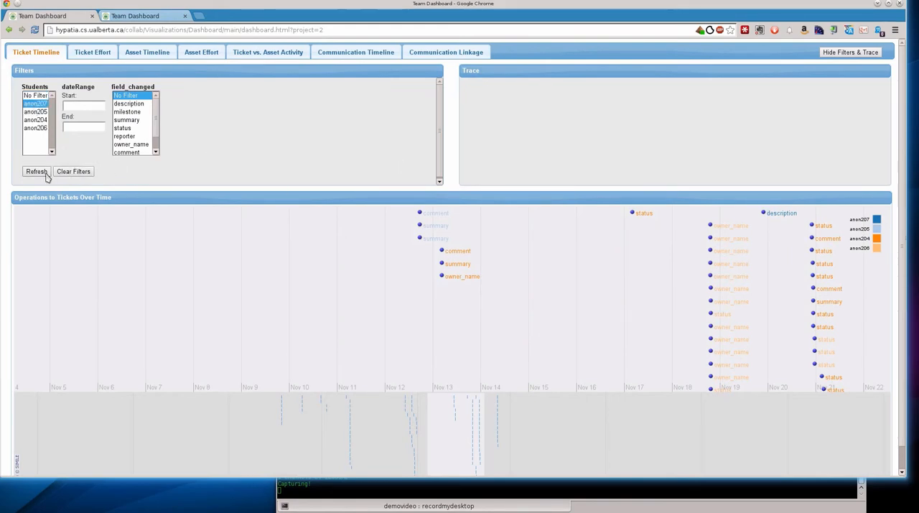
pyautogui.click(35, 171)
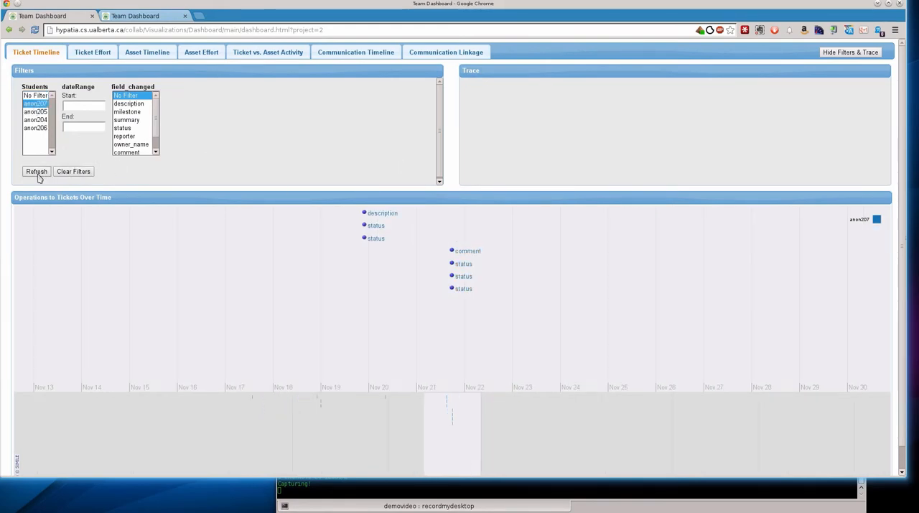
pyautogui.moveTo(381, 439)
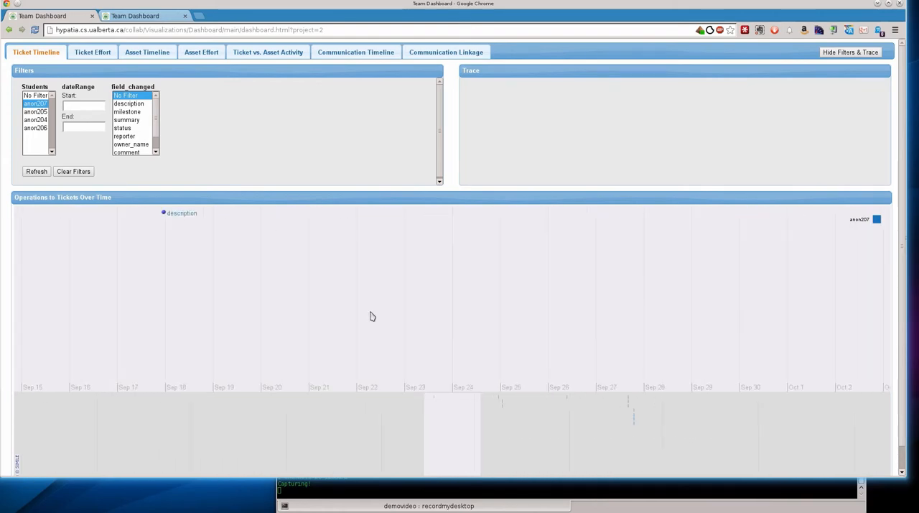
# Review details of the student's description change and October and November status changes
pyautogui.click(164, 213)
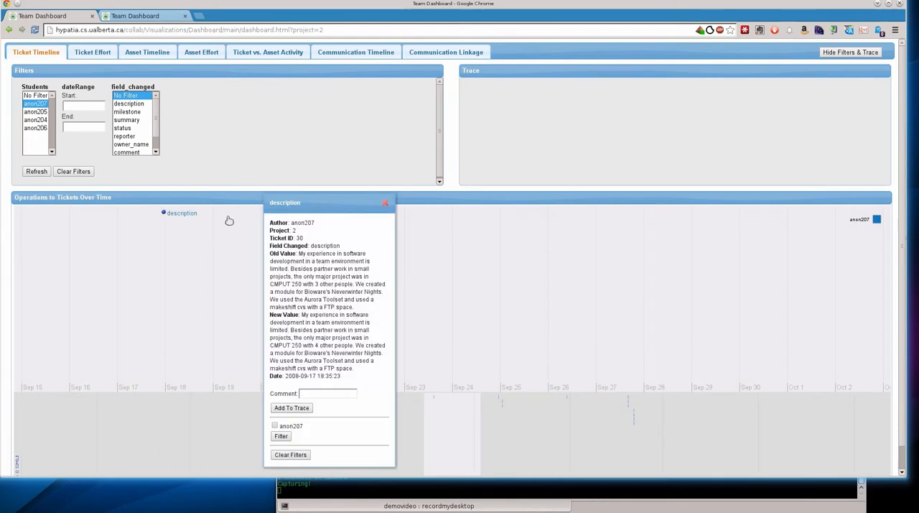
pyautogui.click(385, 201)
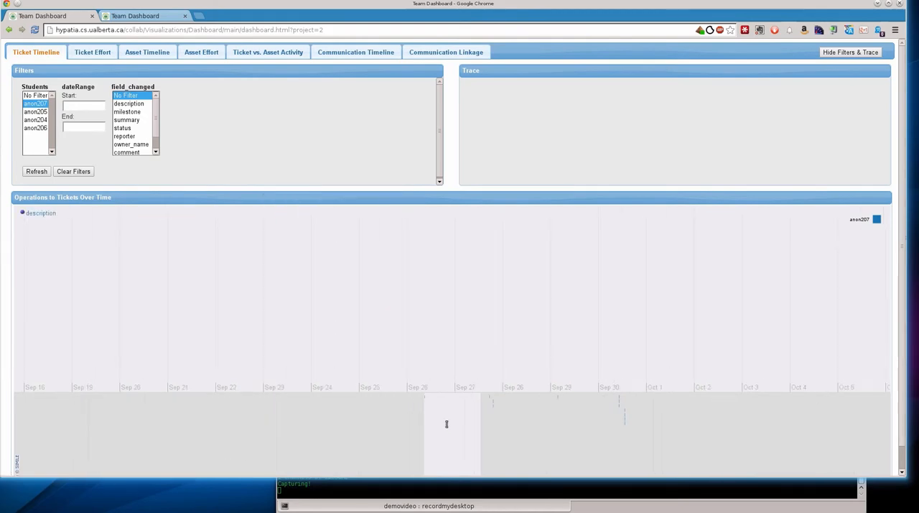
pyautogui.click(386, 215)
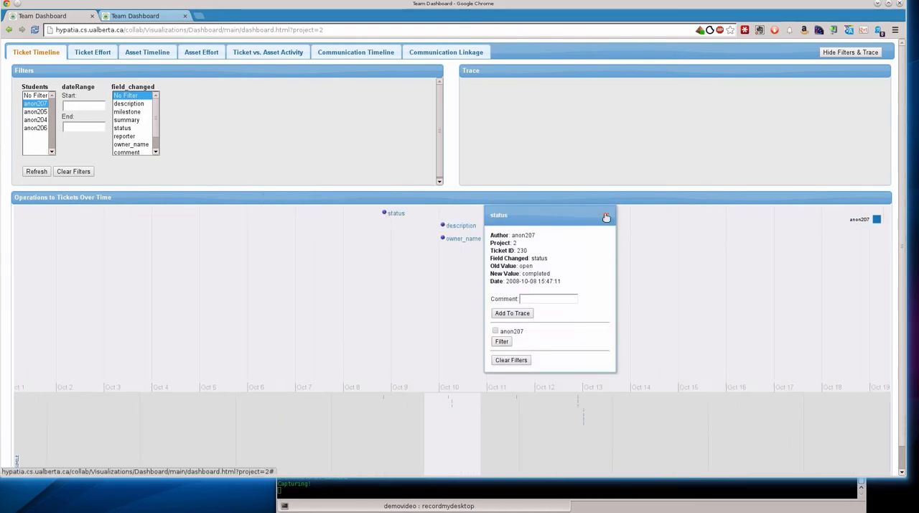
pyautogui.click(606, 217)
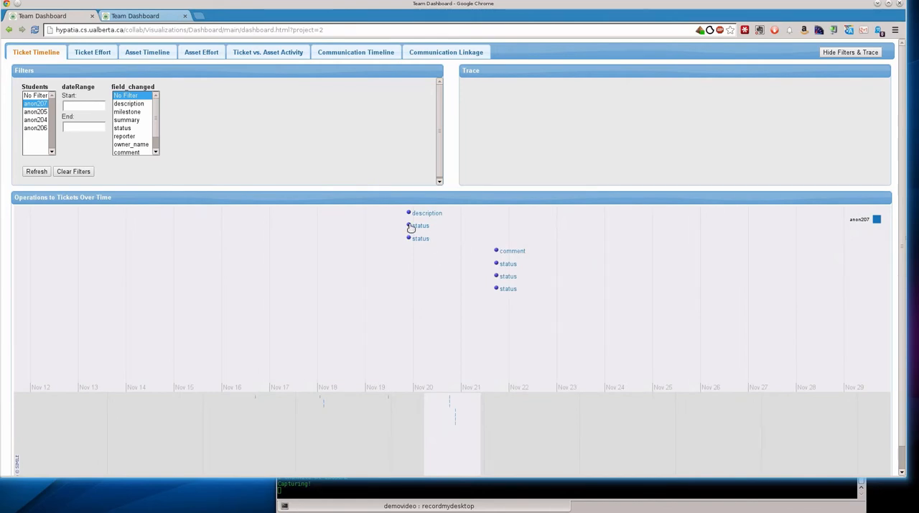
pyautogui.click(420, 226)
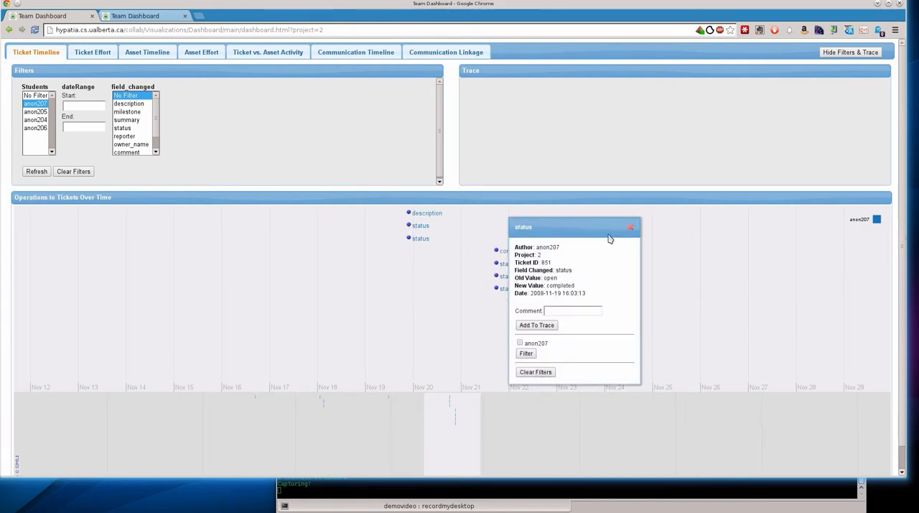
pyautogui.click(631, 227)
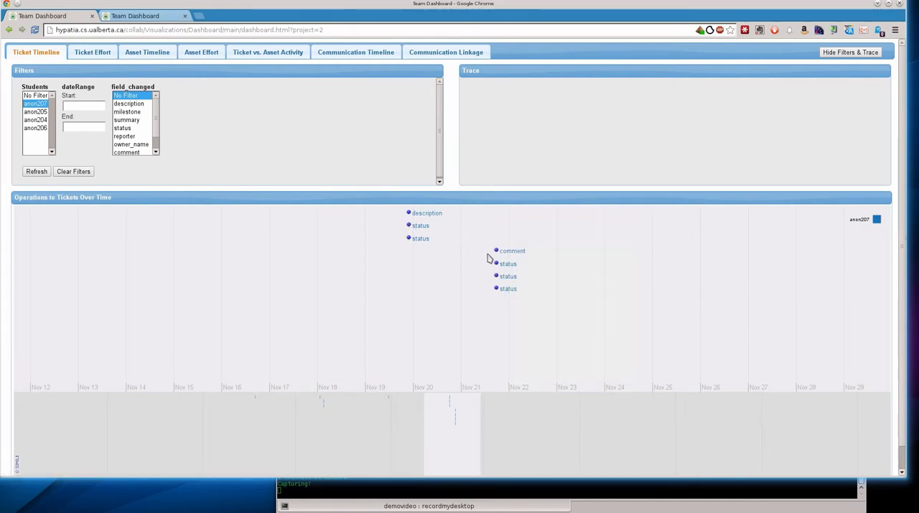
# Review details of the late-November comment event and the following status change
pyautogui.click(494, 249)
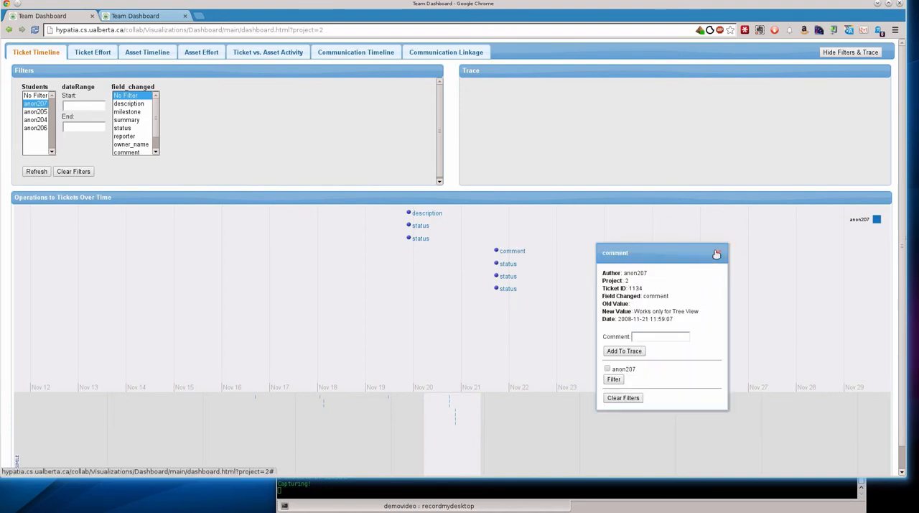
pyautogui.click(715, 252)
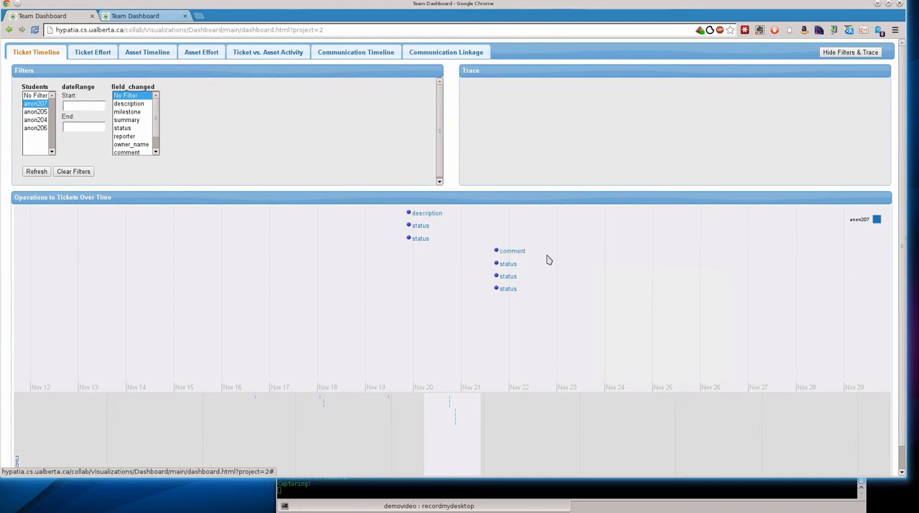
pyautogui.click(508, 275)
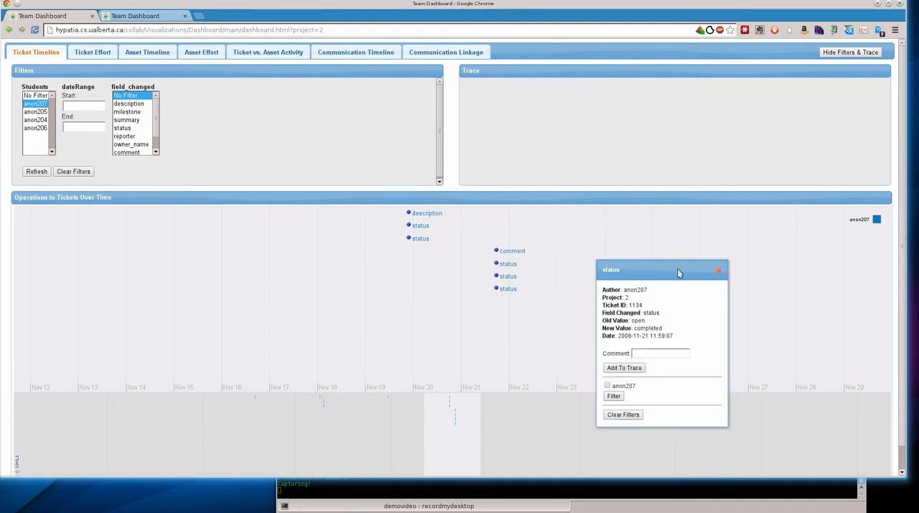
pyautogui.click(718, 270)
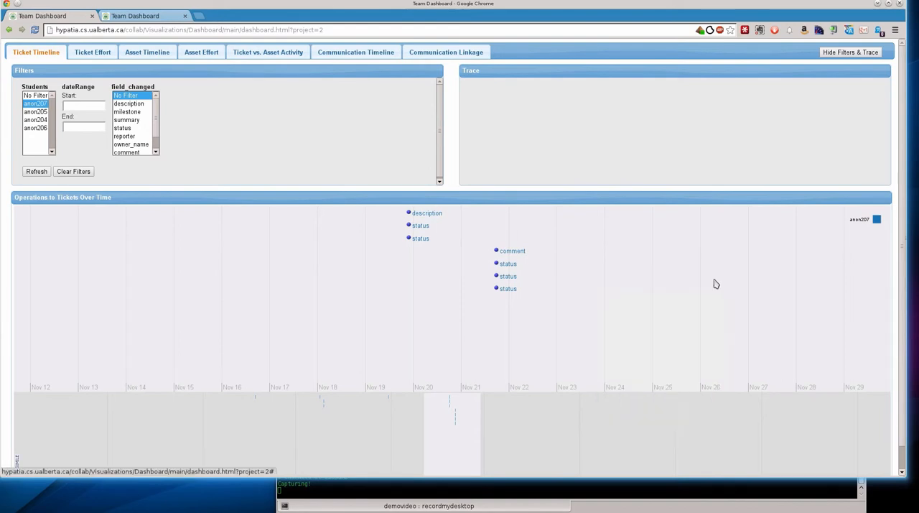
pyautogui.moveTo(502, 292)
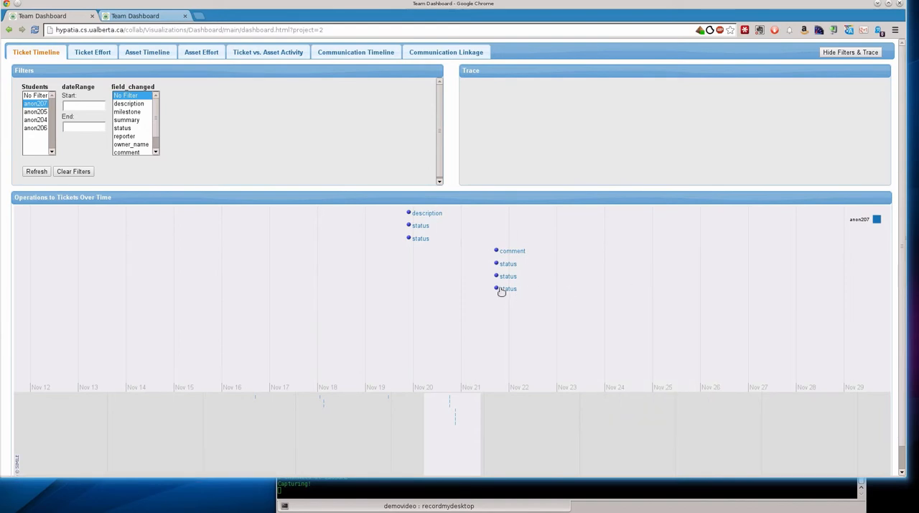
pyautogui.moveTo(586, 323)
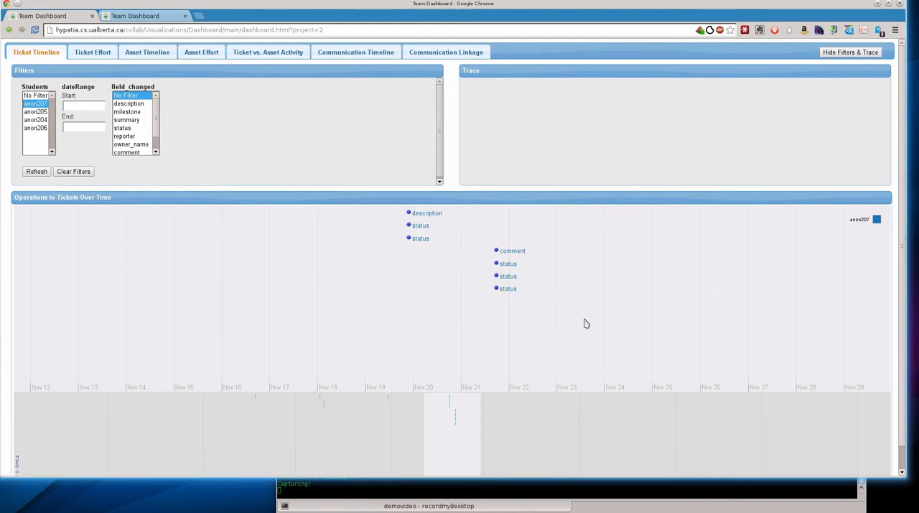
pyautogui.moveTo(393, 264)
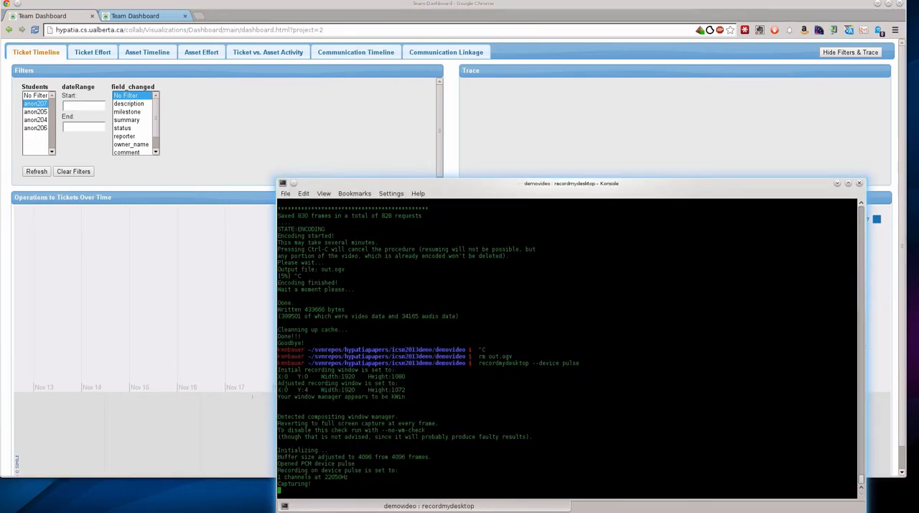
# Switch to the Asset Effort view and scroll to the Contribution Amount treemap
pyautogui.click(835, 184)
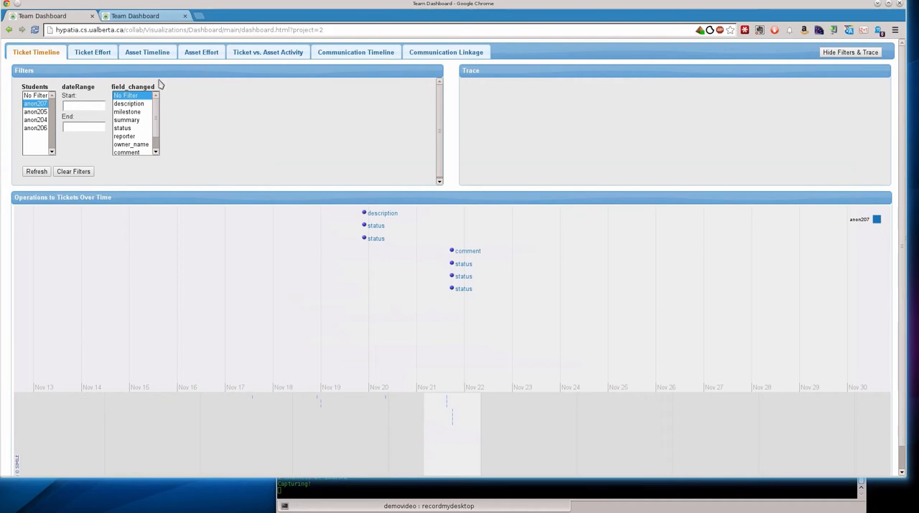
pyautogui.click(92, 52)
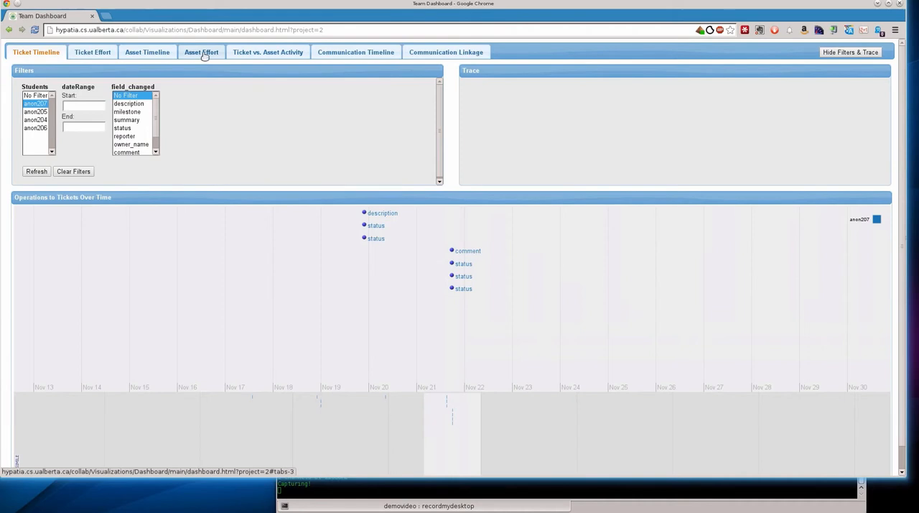
pyautogui.moveTo(296, 175)
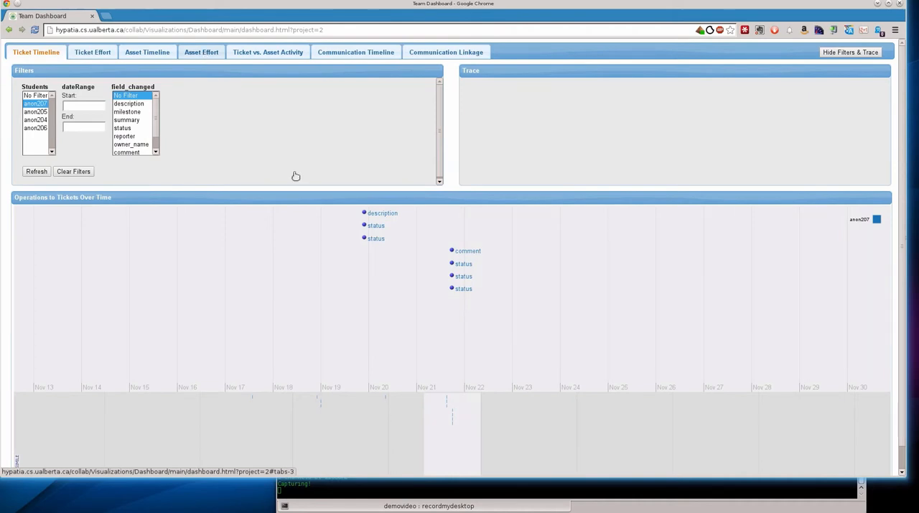
pyautogui.click(201, 52)
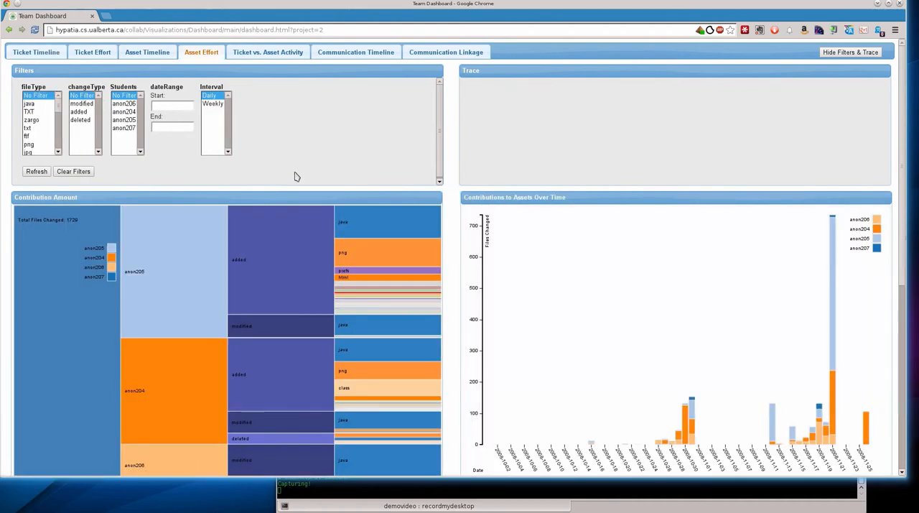
pyautogui.scroll(-3)
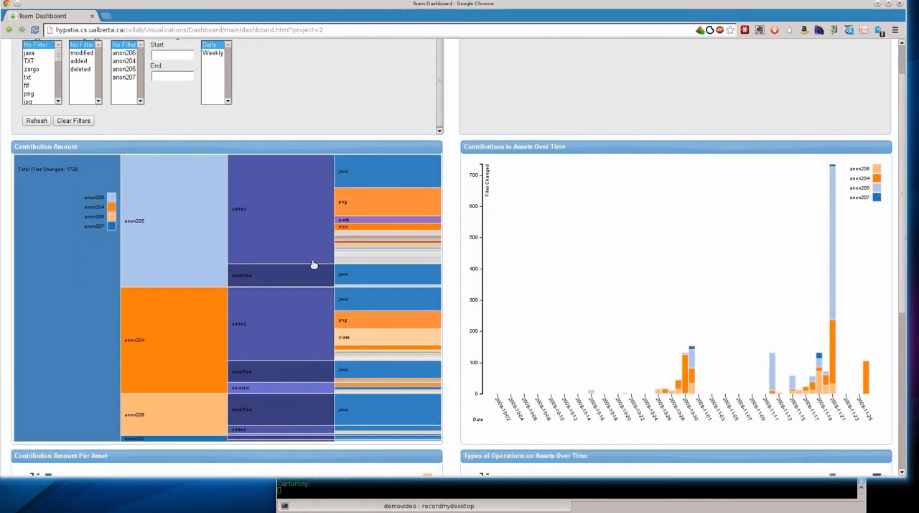
pyautogui.moveTo(227, 261)
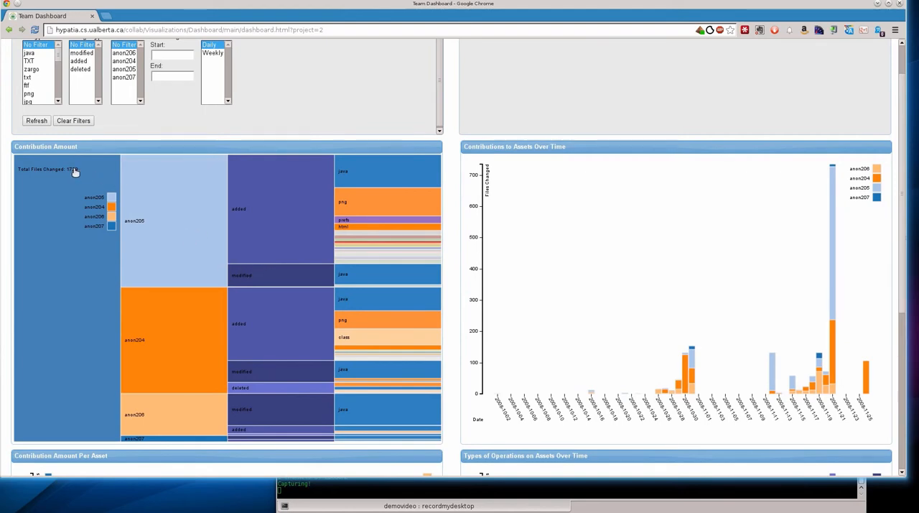
pyautogui.moveTo(168, 218)
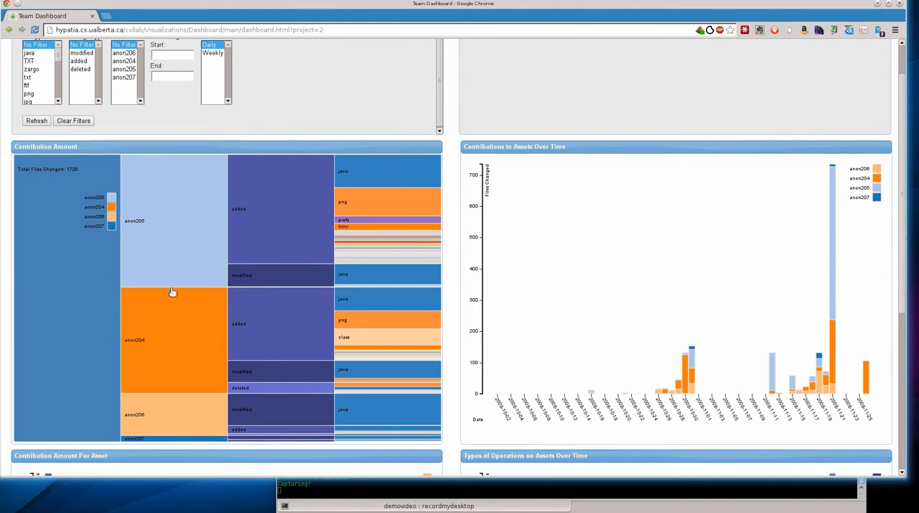
pyautogui.moveTo(161, 439)
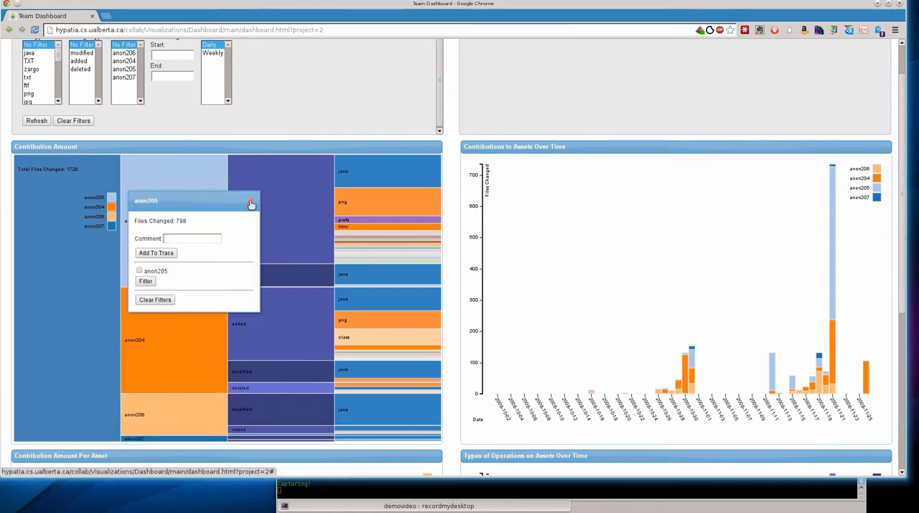
pyautogui.click(250, 202)
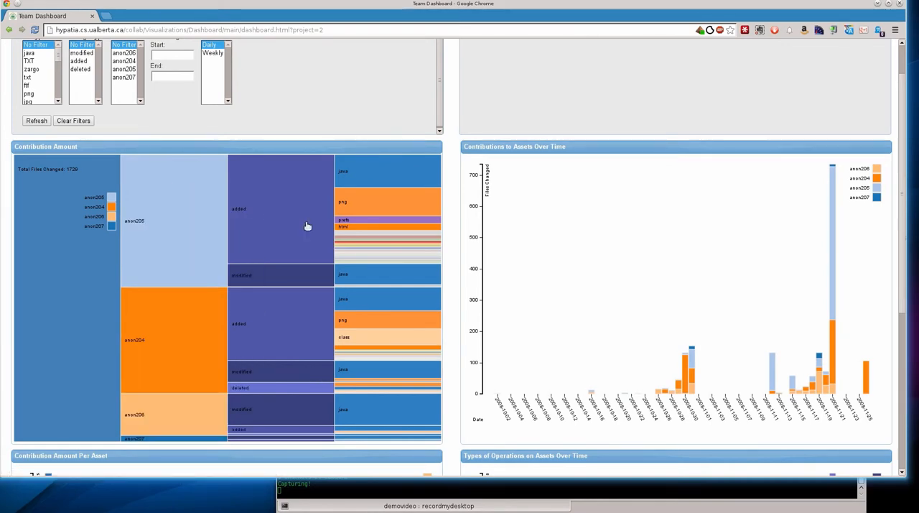
pyautogui.click(850, 51)
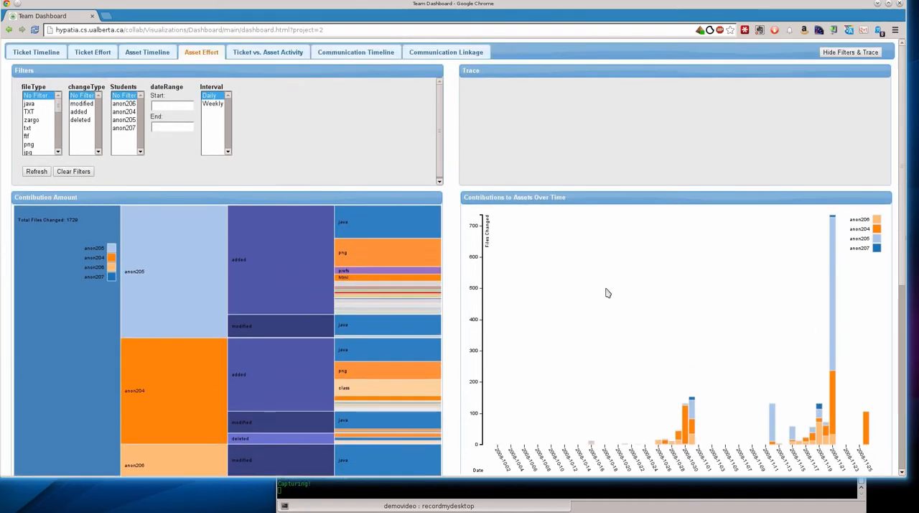
pyautogui.click(850, 51)
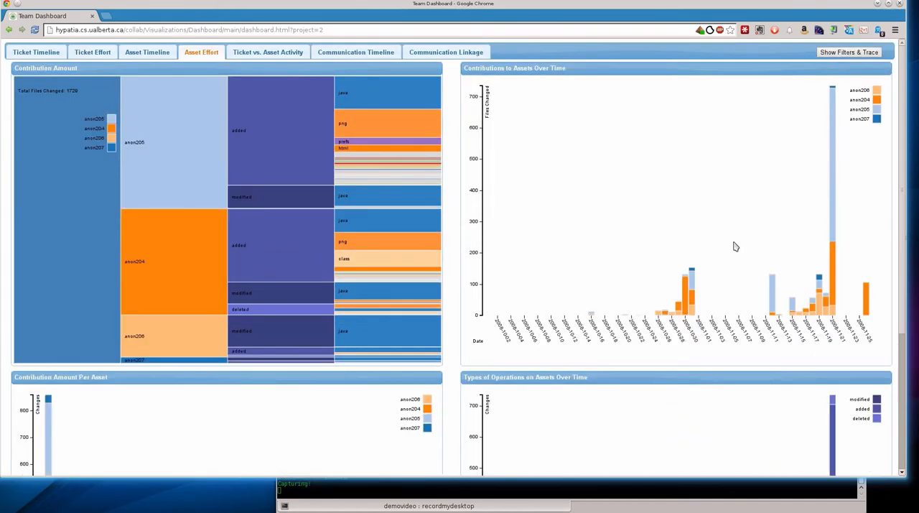
pyautogui.moveTo(646, 279)
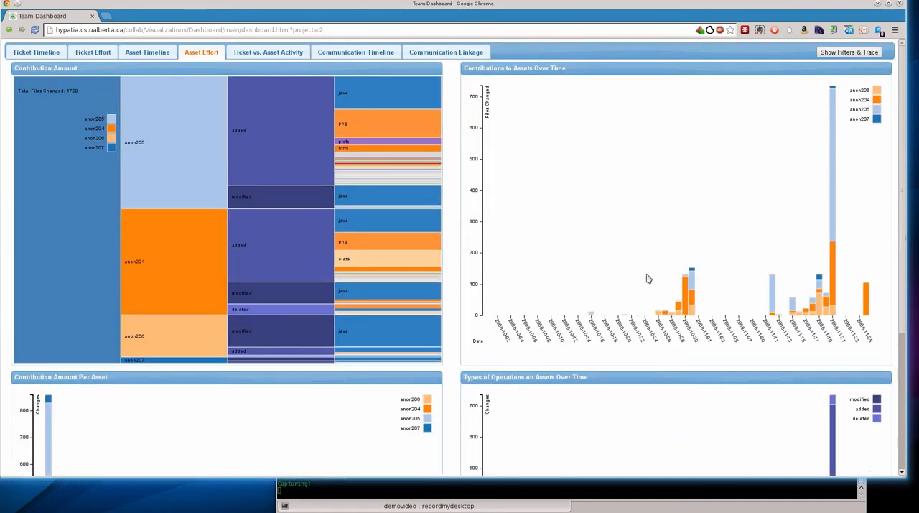
pyautogui.moveTo(843, 267)
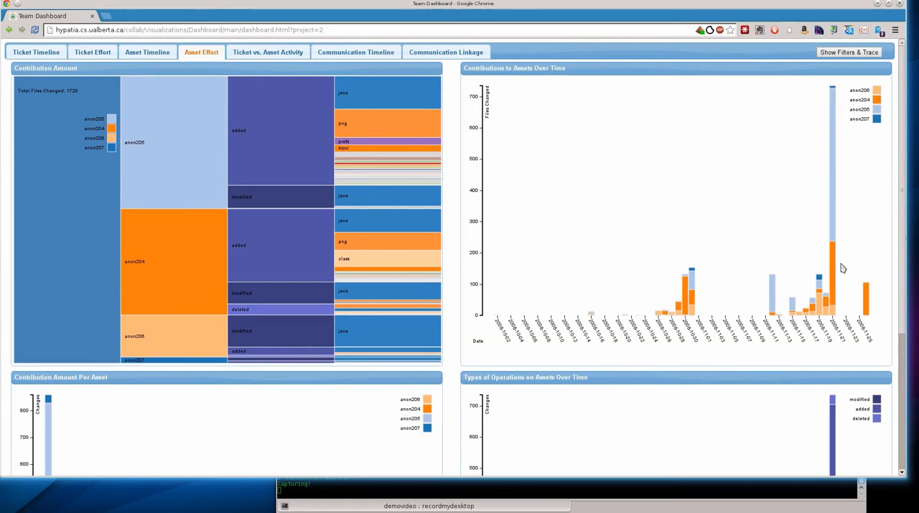
pyautogui.scroll(-3)
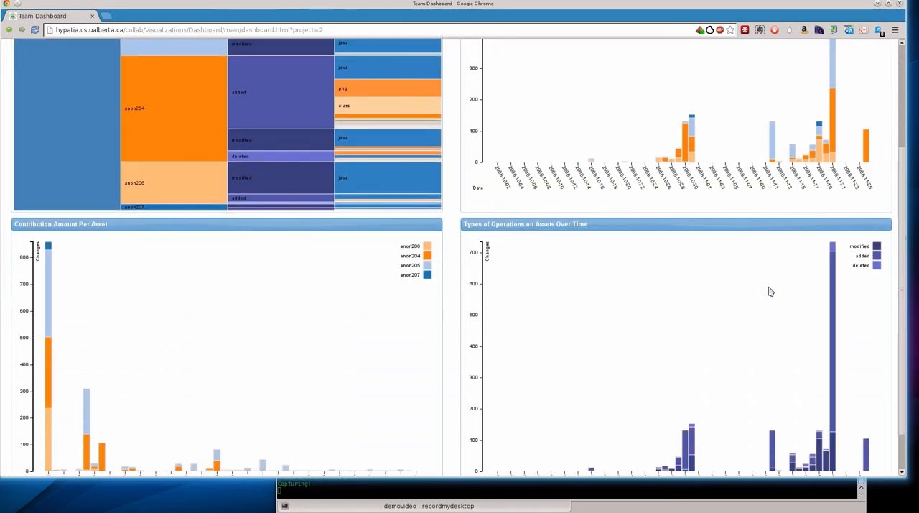
pyautogui.scroll(-3)
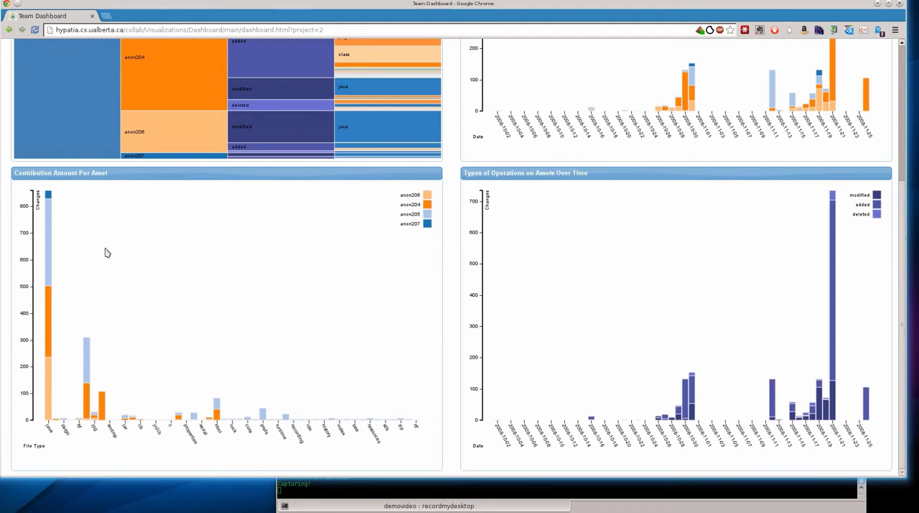
pyautogui.moveTo(219, 281)
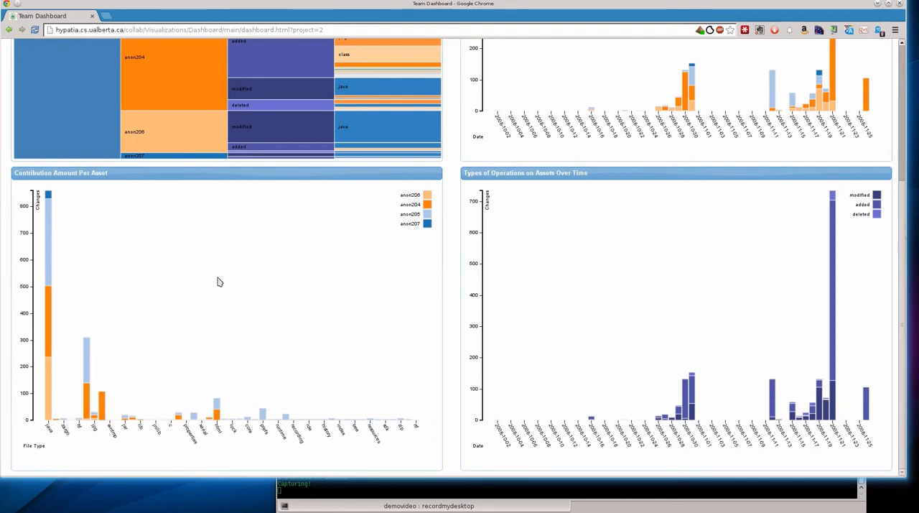
pyautogui.moveTo(49, 250)
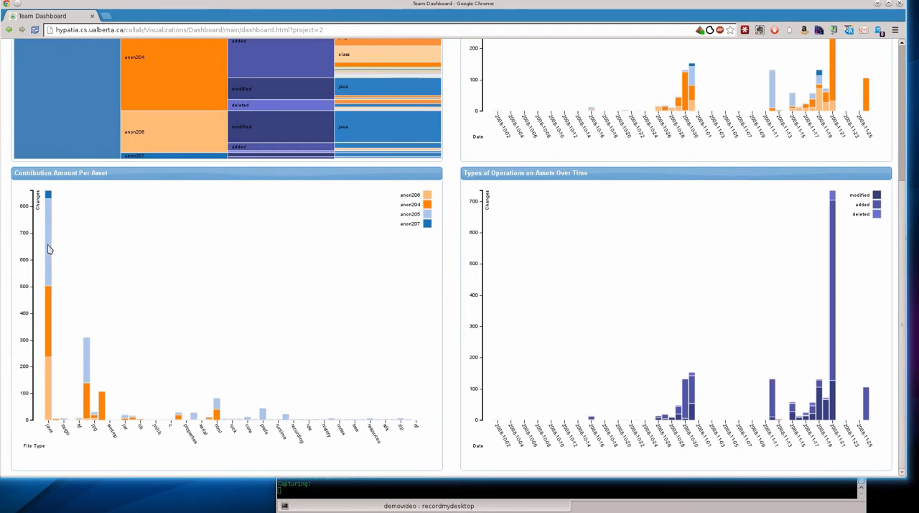
pyautogui.moveTo(41, 311)
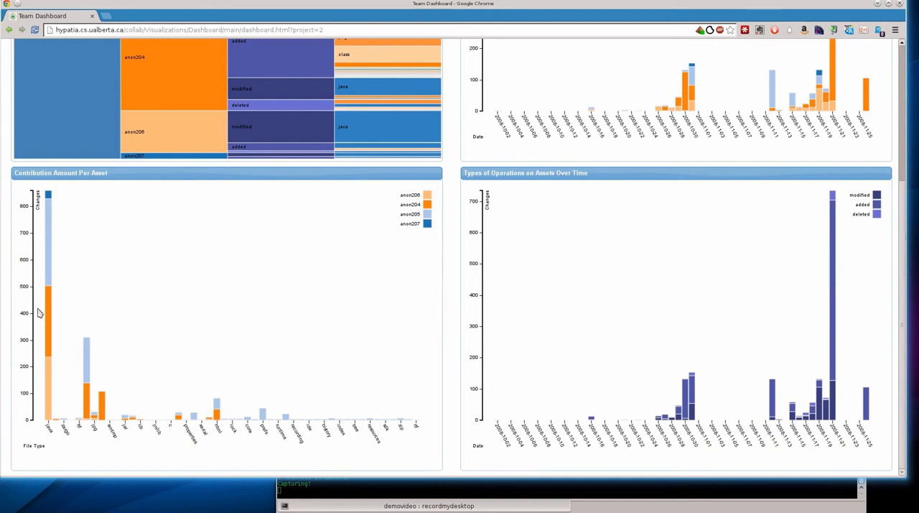
pyautogui.moveTo(110, 425)
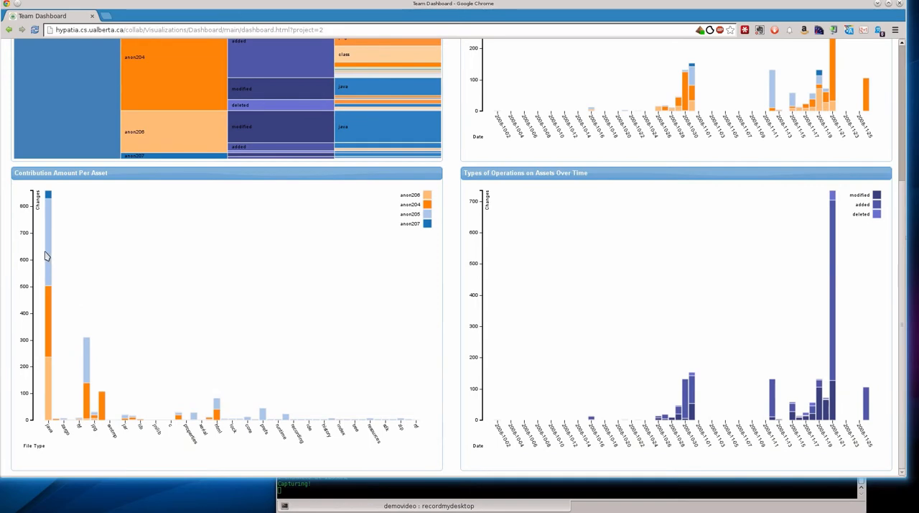
pyautogui.moveTo(126, 289)
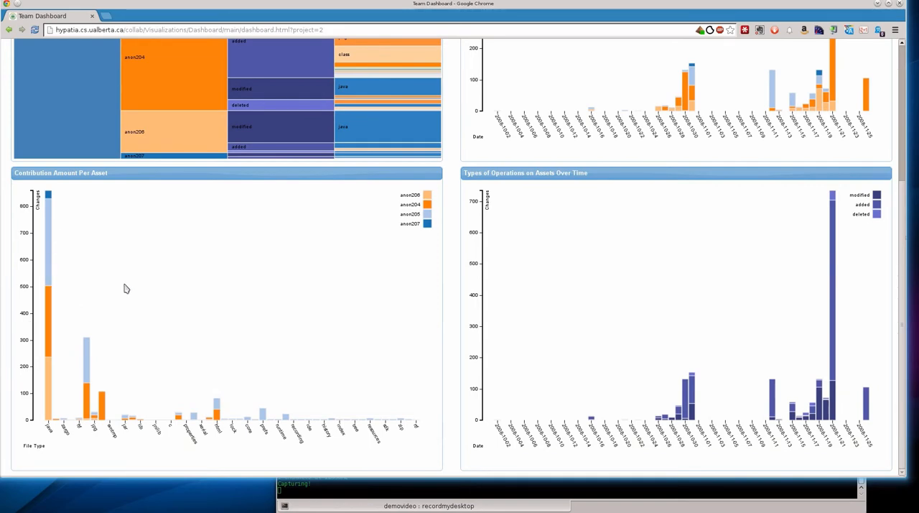
pyautogui.moveTo(614, 336)
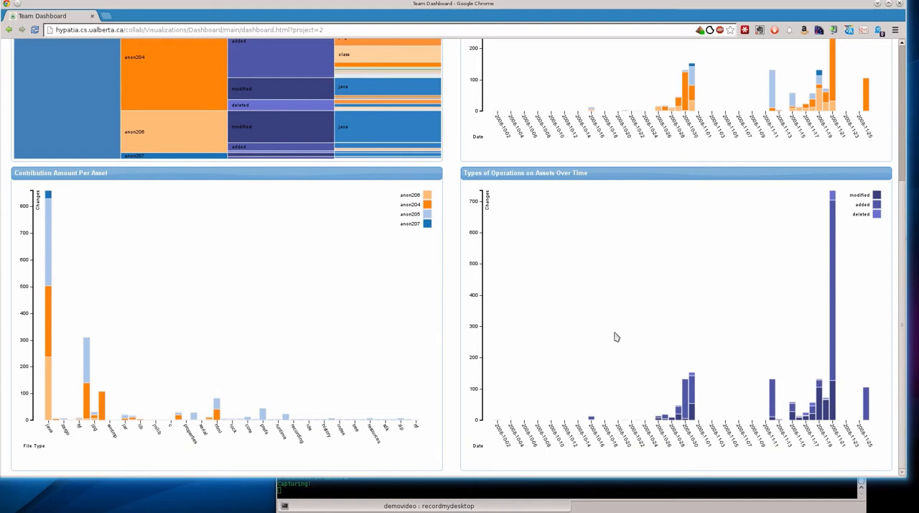
pyautogui.moveTo(800, 326)
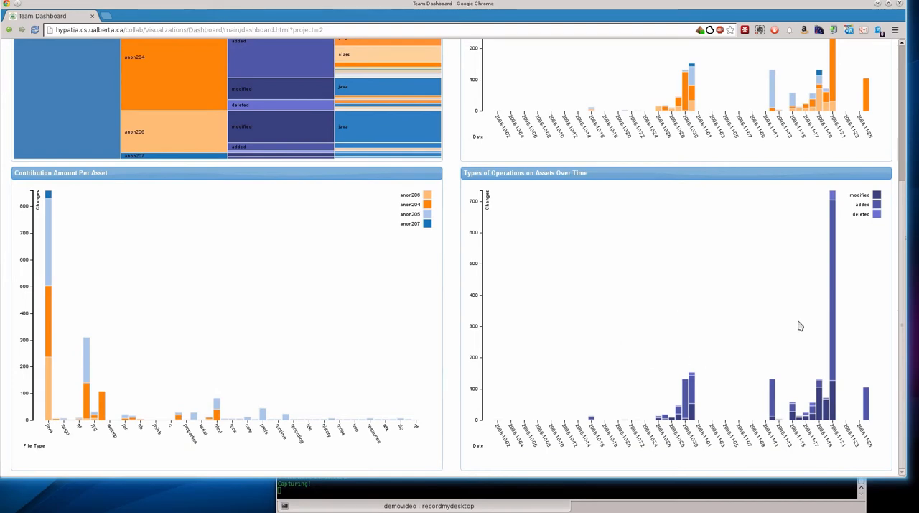
pyautogui.moveTo(625, 440)
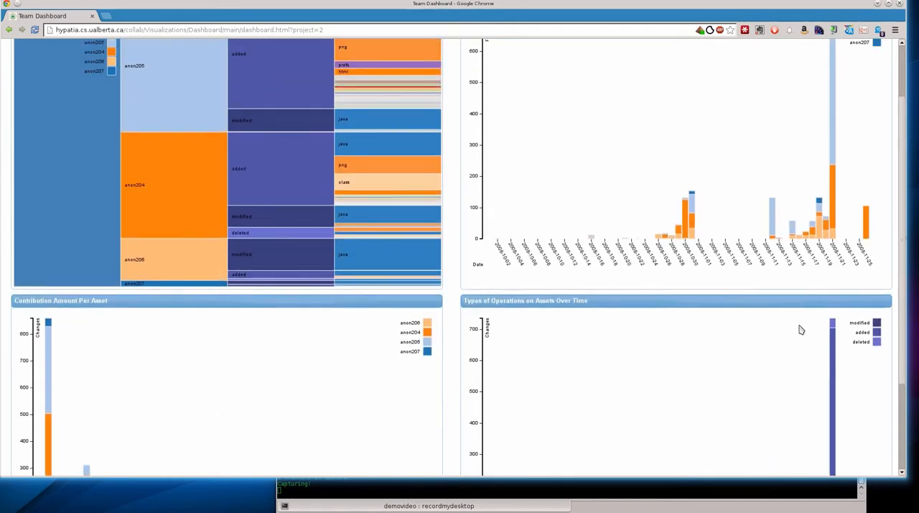
# Load the project 4 team dashboard showing its ticket timeline
pyautogui.scroll(3)
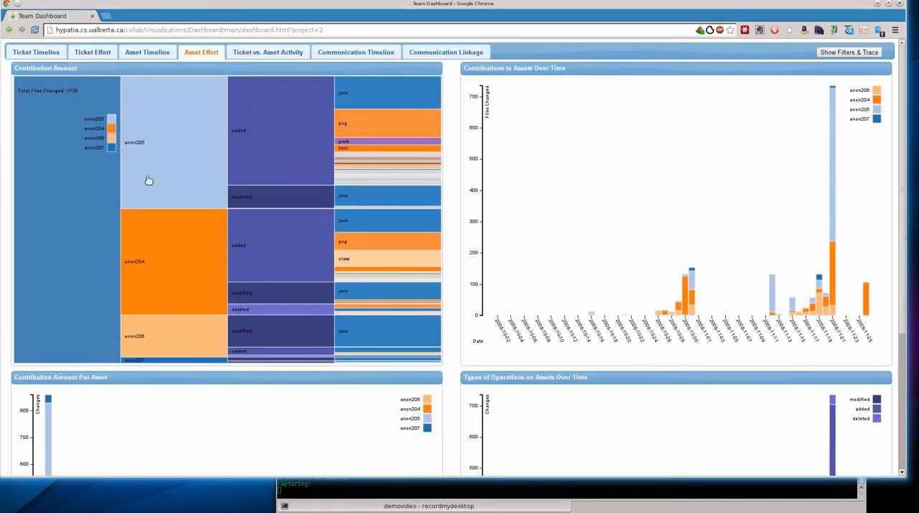
pyautogui.moveTo(281, 138)
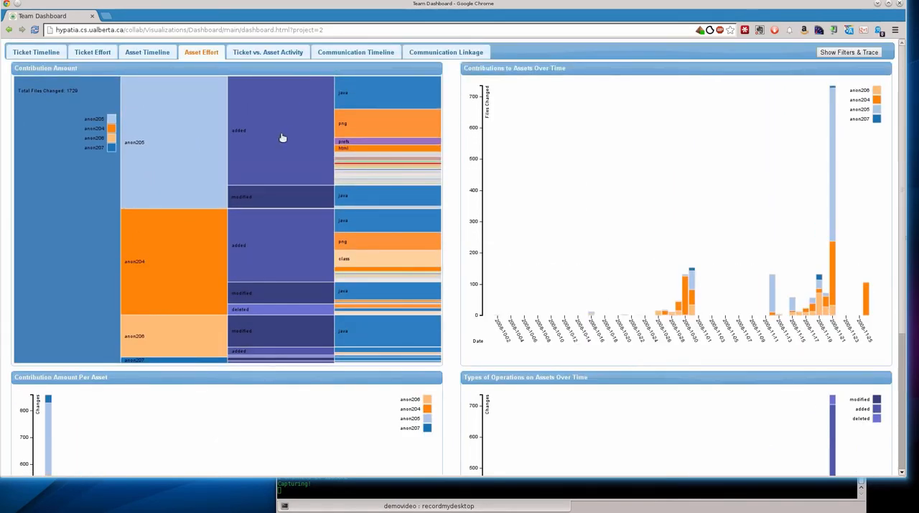
pyautogui.moveTo(280, 158)
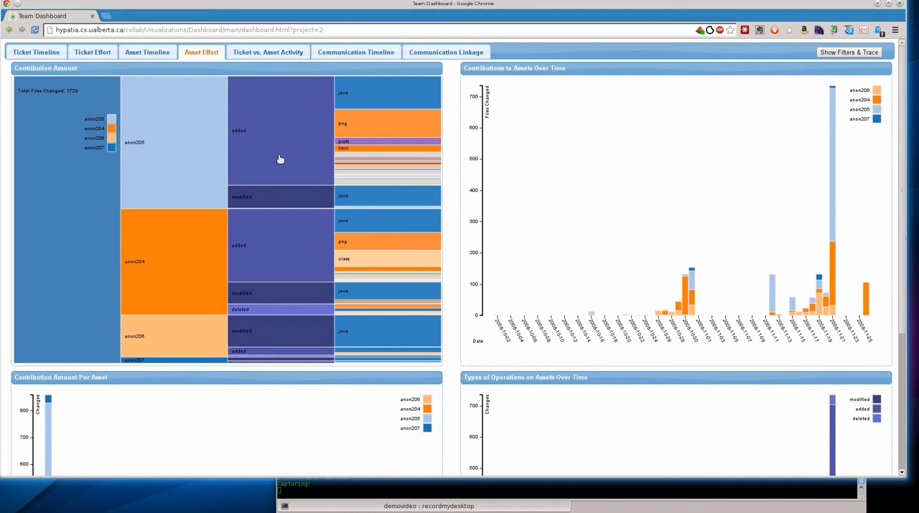
pyautogui.moveTo(459, 267)
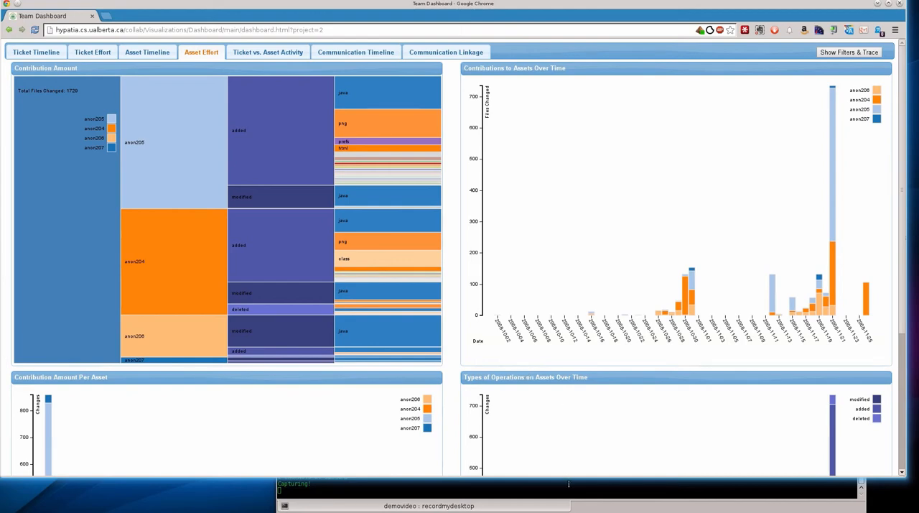
pyautogui.click(35, 52)
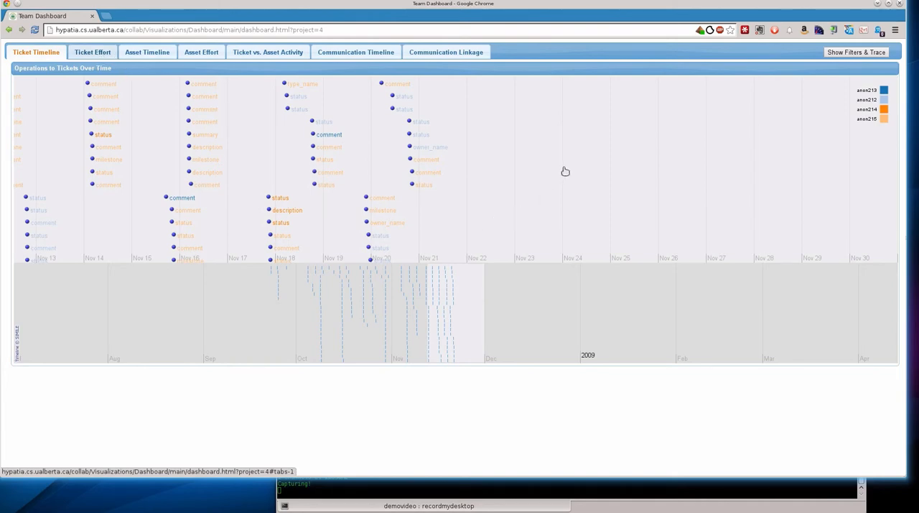
# Show the Ticket Effect charts and inspect one student's ticket contribution details
pyautogui.click(92, 52)
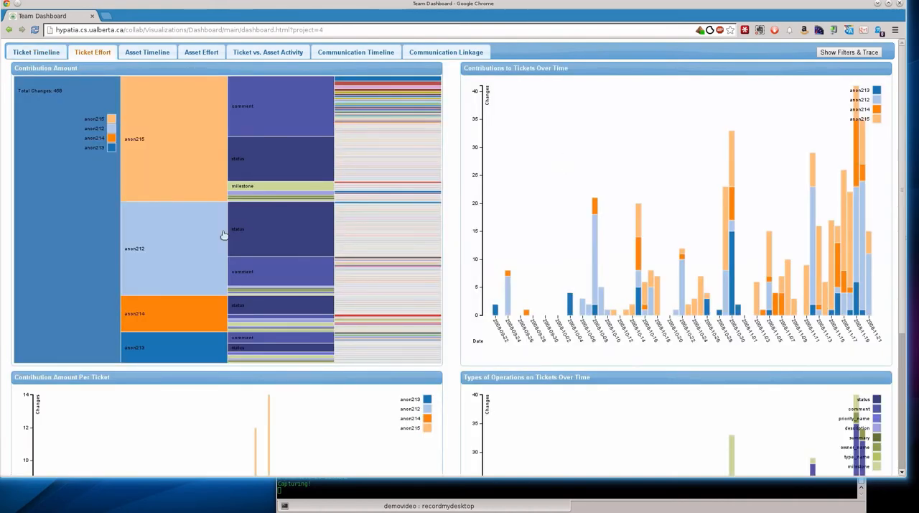
pyautogui.moveTo(176, 290)
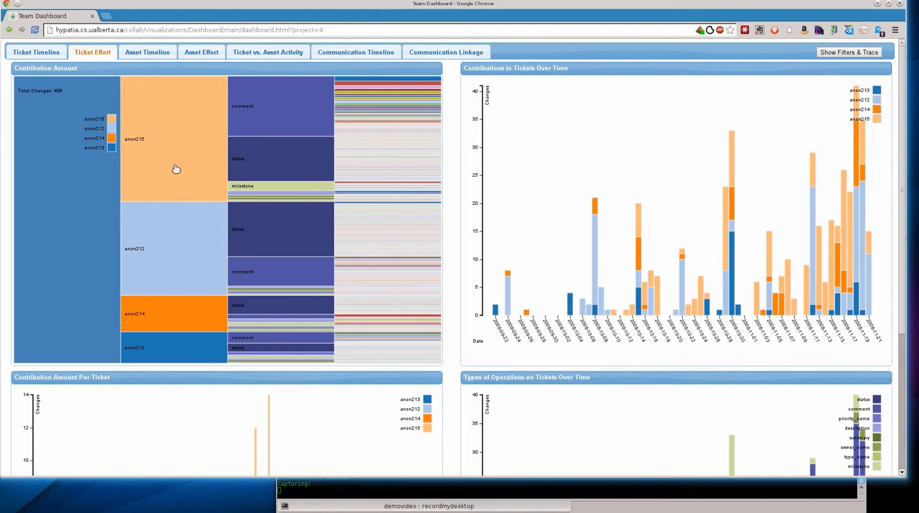
pyautogui.moveTo(198, 207)
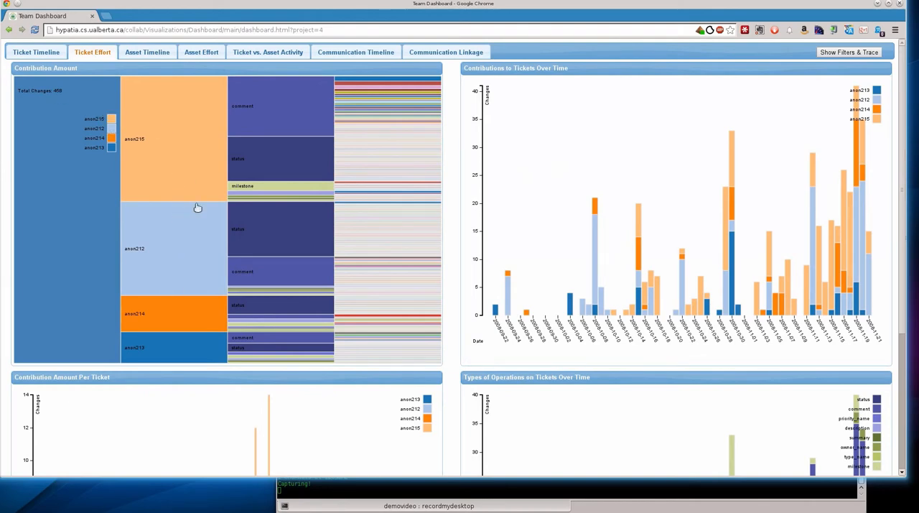
pyautogui.moveTo(175, 352)
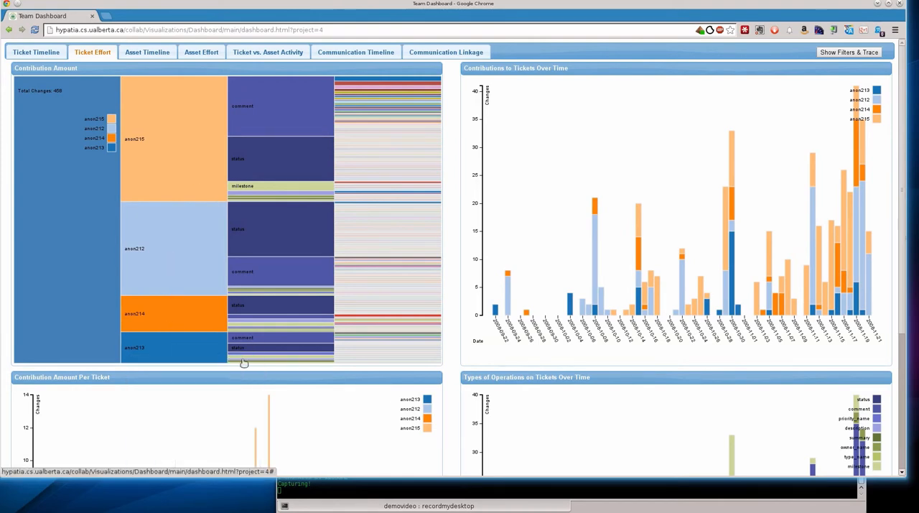
pyautogui.click(173, 314)
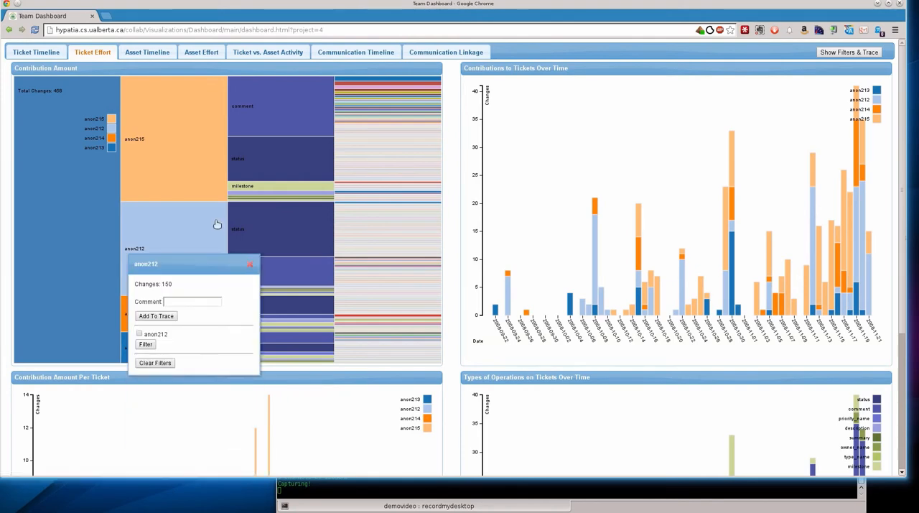
pyautogui.click(250, 264)
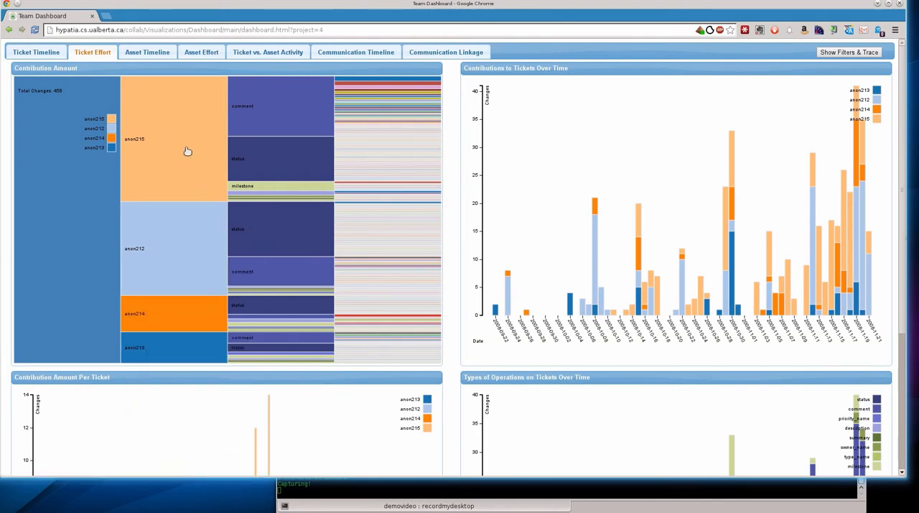
pyautogui.moveTo(253, 170)
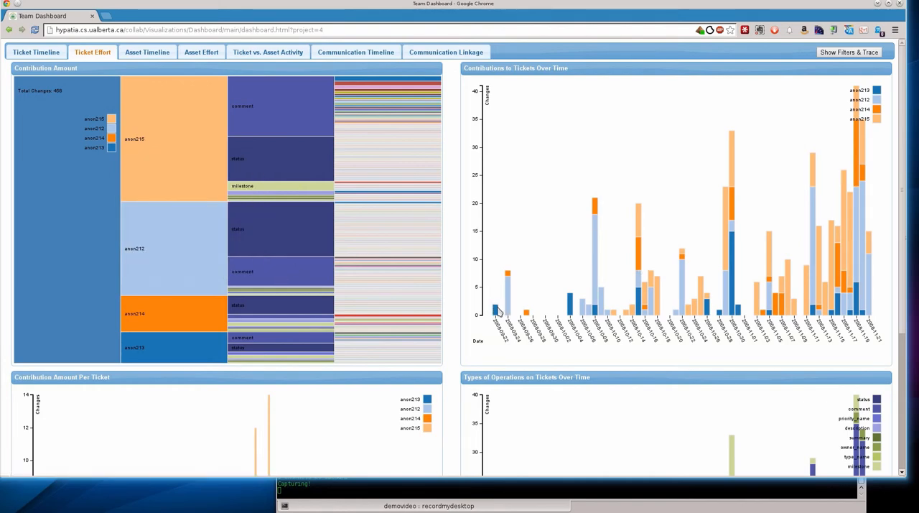
pyautogui.moveTo(534, 287)
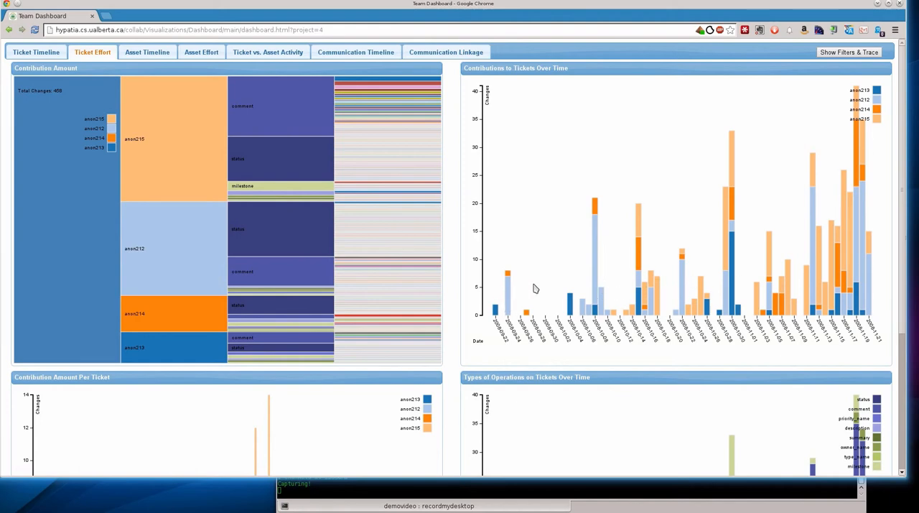
pyautogui.moveTo(680, 238)
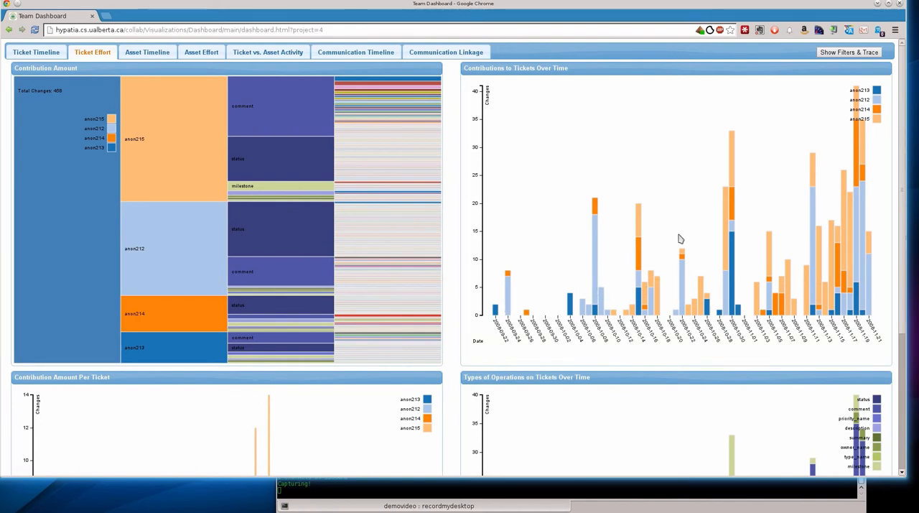
pyautogui.moveTo(601, 250)
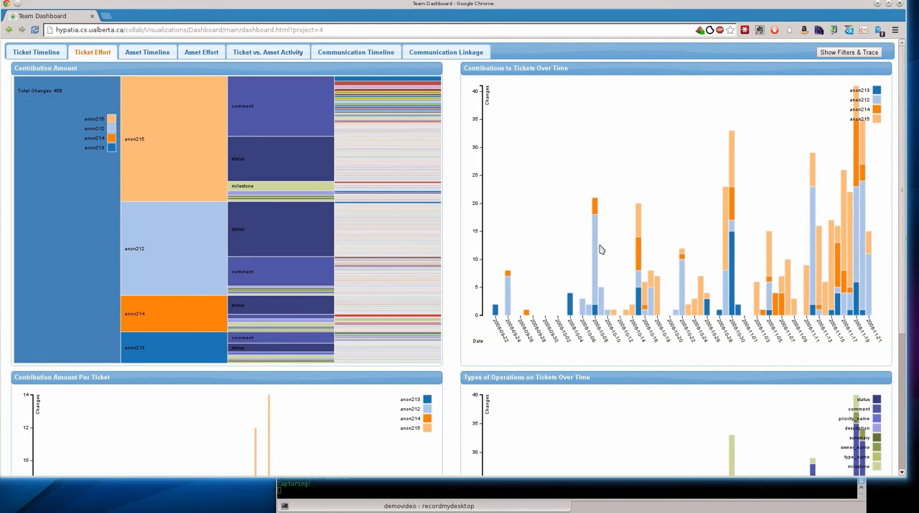
pyautogui.moveTo(643, 262)
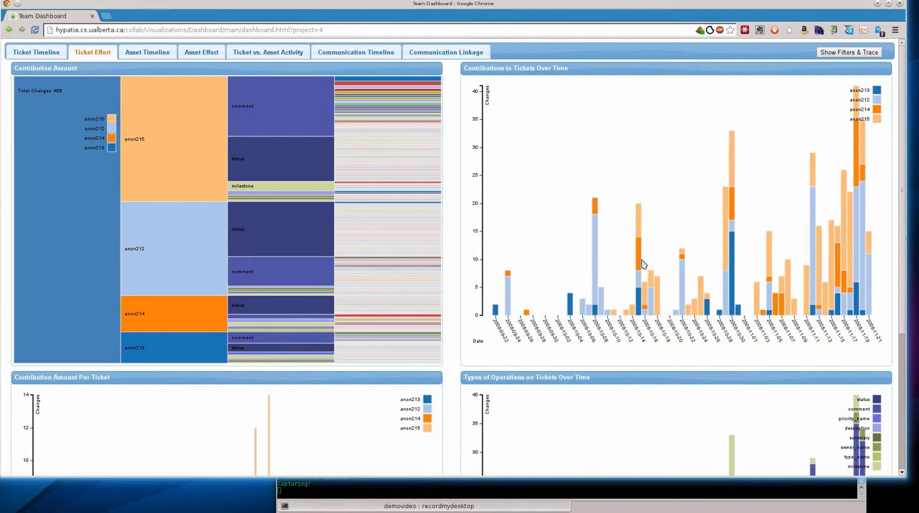
pyautogui.moveTo(598, 274)
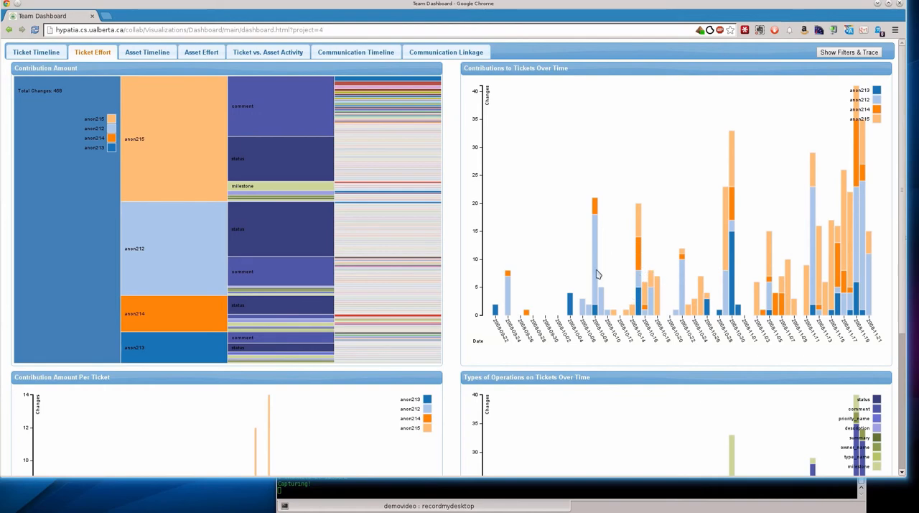
# Reveal the filtering and trace options, then hide them again
pyautogui.click(848, 51)
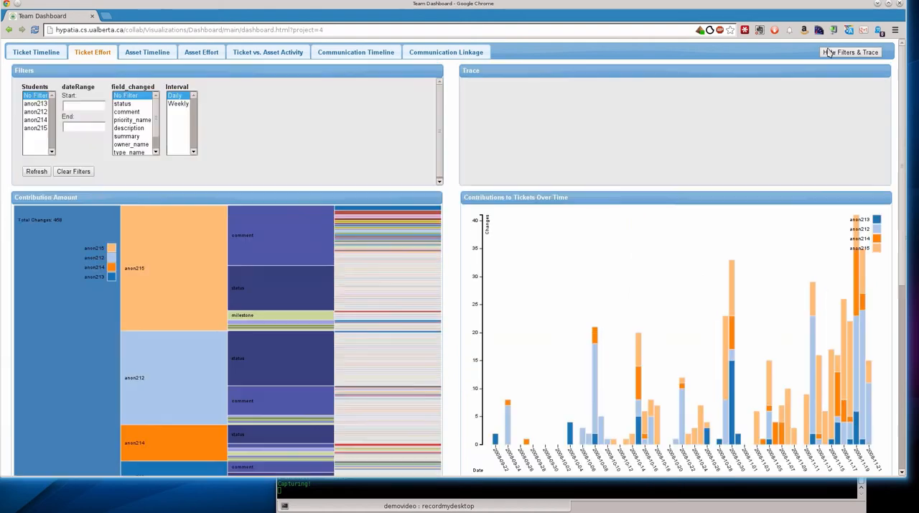
pyautogui.click(850, 51)
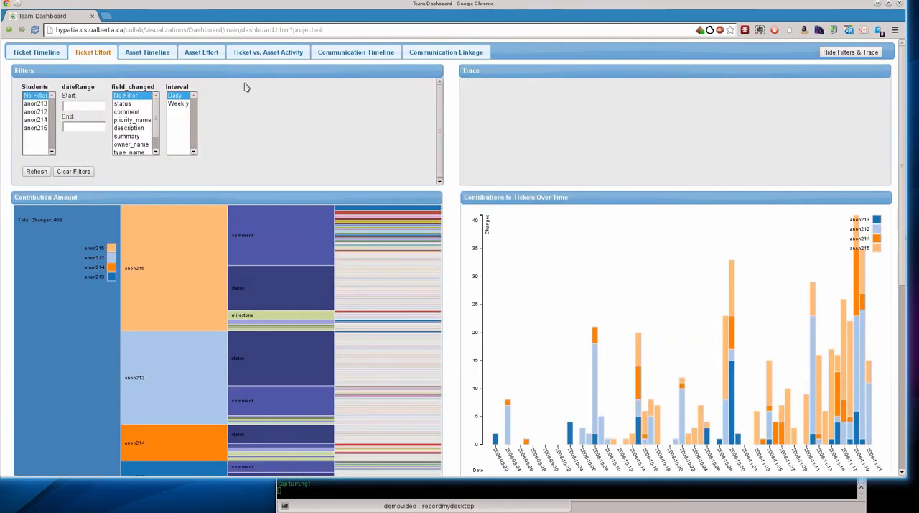
pyautogui.click(850, 52)
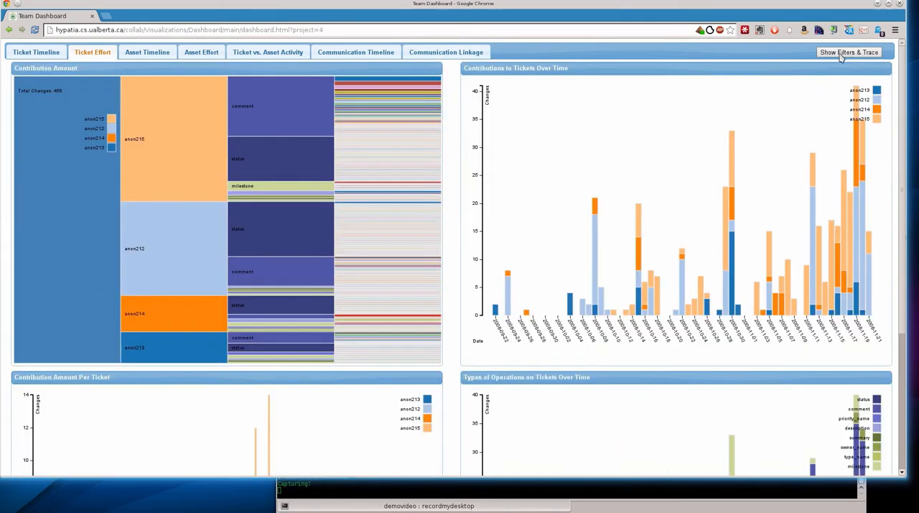
pyautogui.moveTo(735, 192)
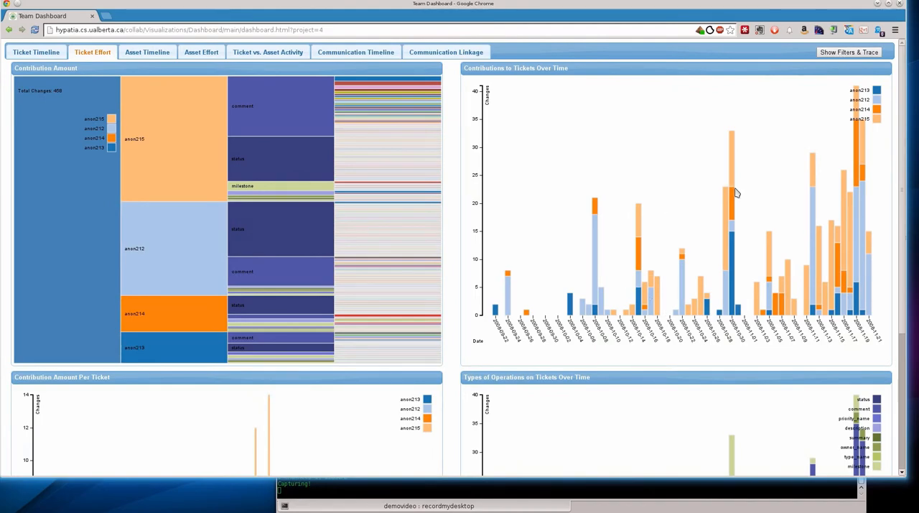
pyautogui.moveTo(672, 302)
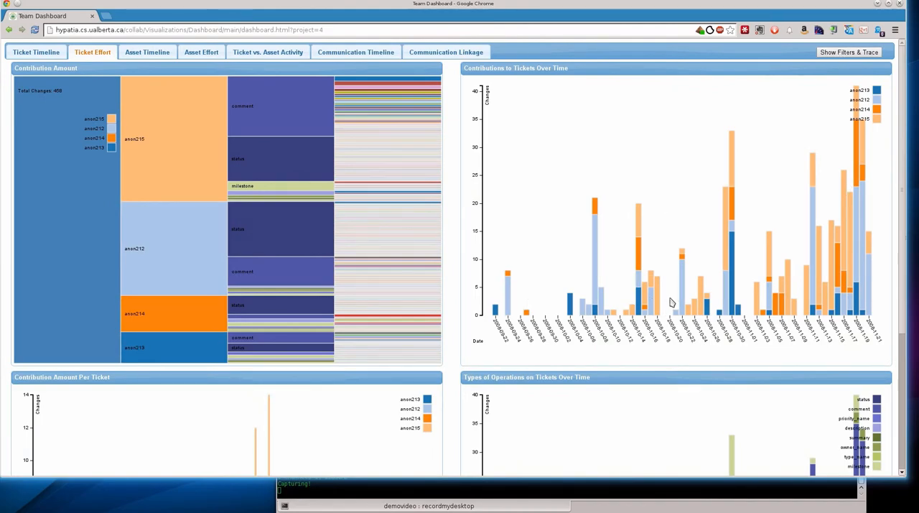
pyautogui.scroll(-3)
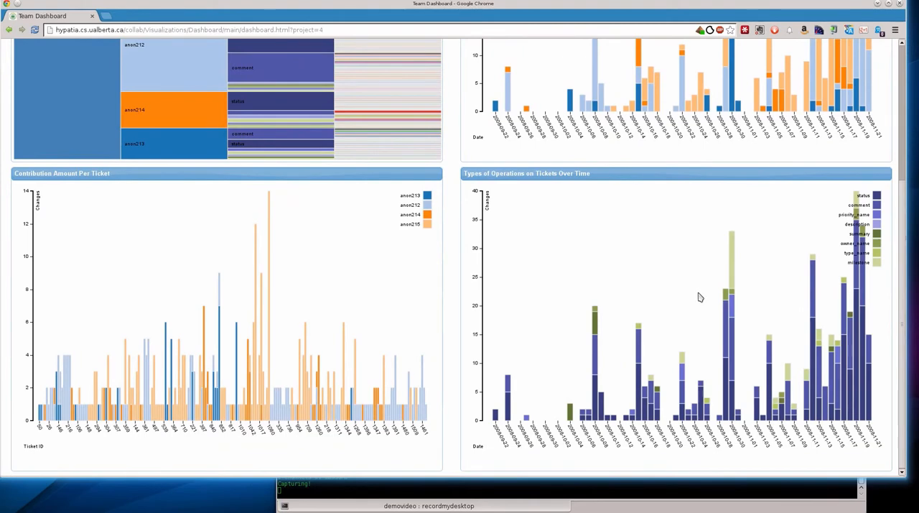
pyautogui.moveTo(69, 348)
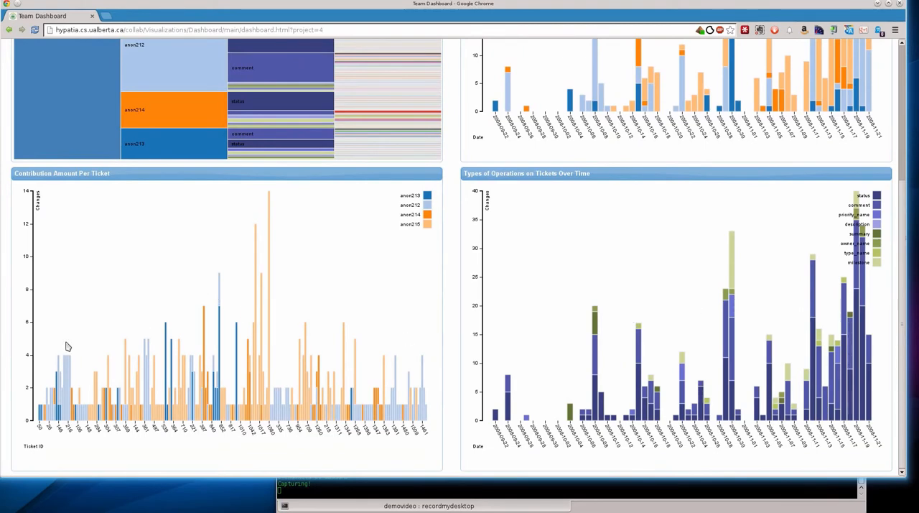
pyautogui.moveTo(146, 416)
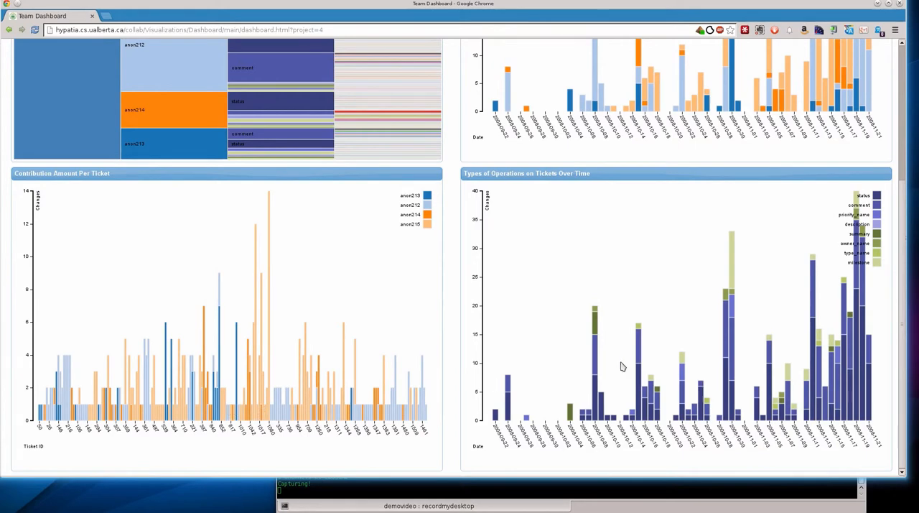
pyautogui.moveTo(600, 322)
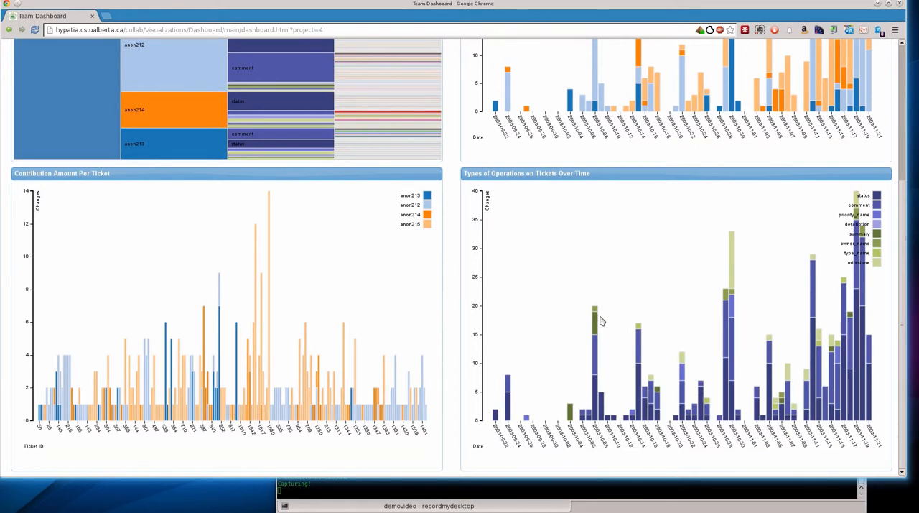
pyautogui.scroll(3)
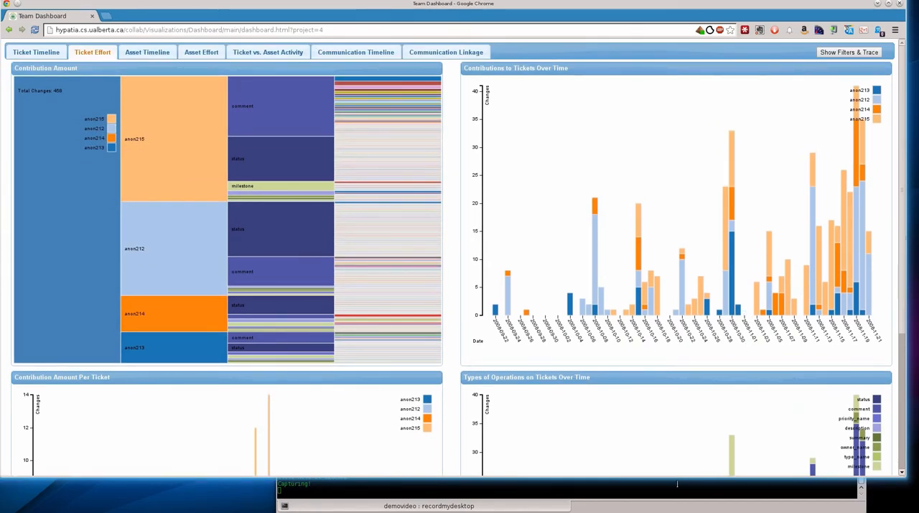
pyautogui.click(201, 52)
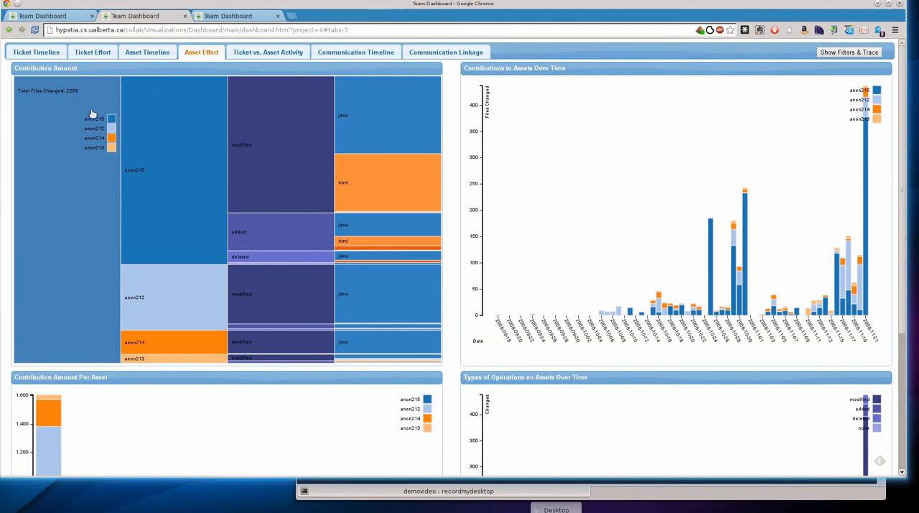
pyautogui.moveTo(161, 179)
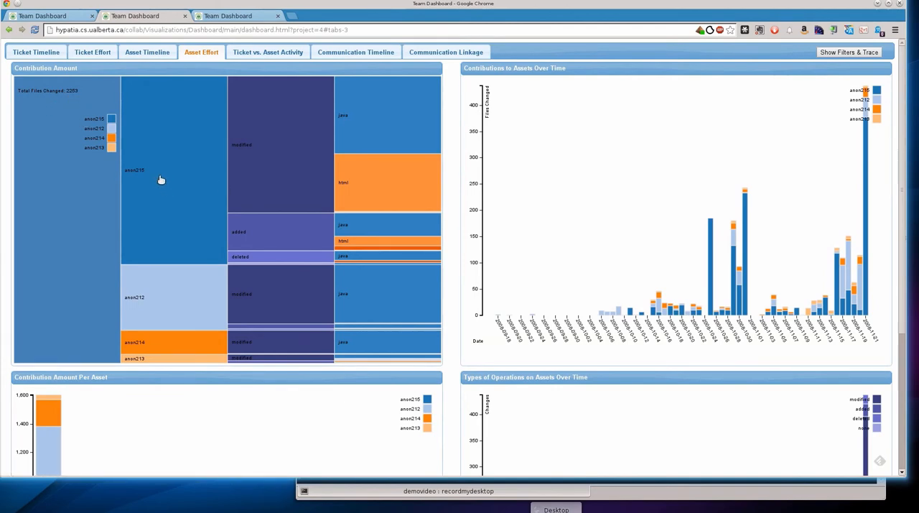
pyautogui.moveTo(253, 194)
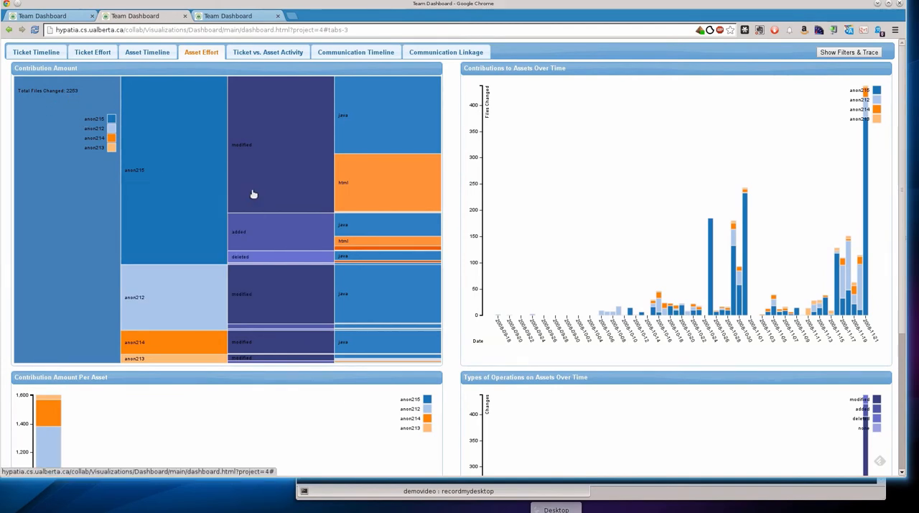
pyautogui.moveTo(191, 195)
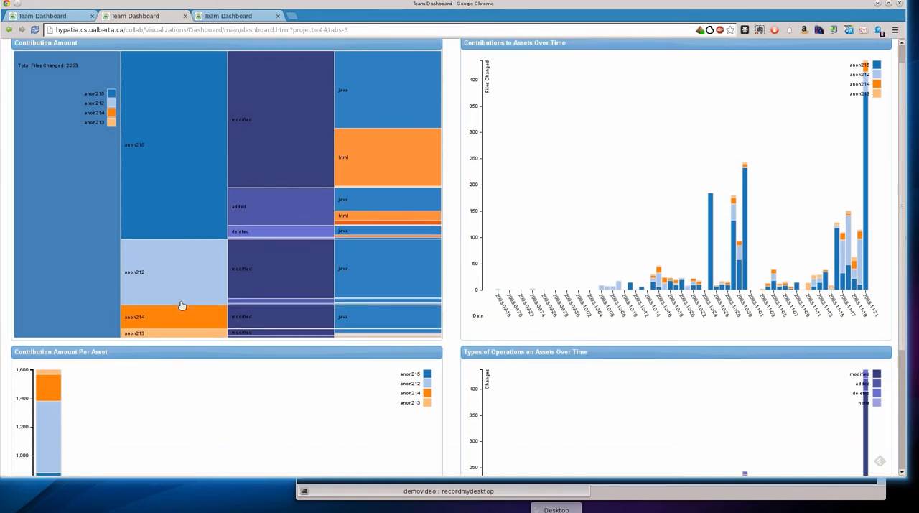
pyautogui.click(135, 333)
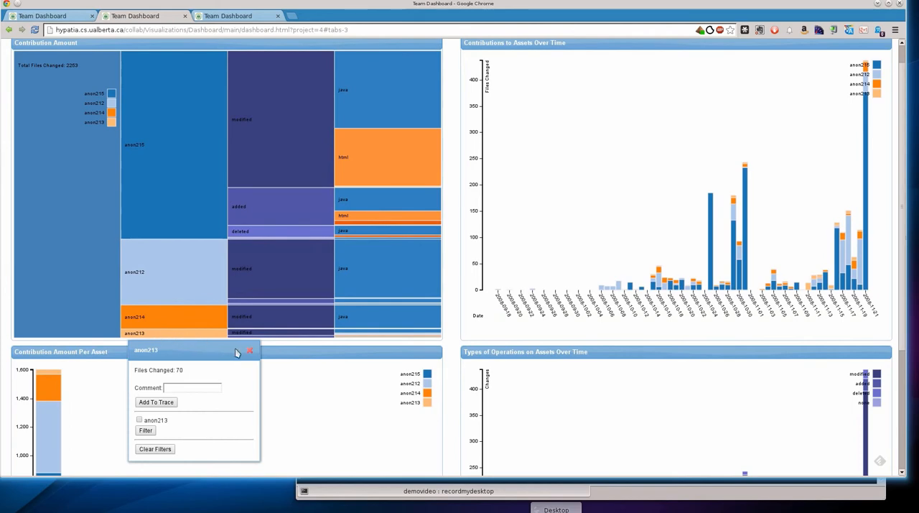
pyautogui.click(250, 351)
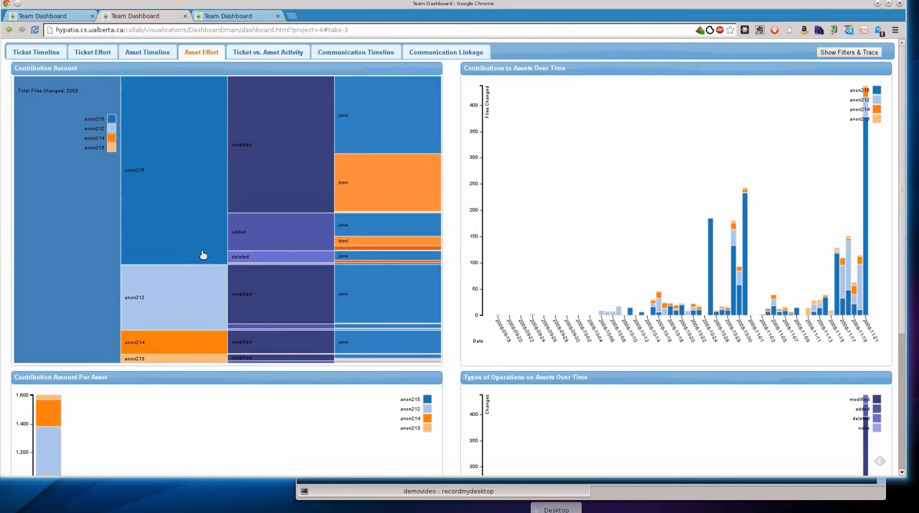
pyautogui.moveTo(827, 210)
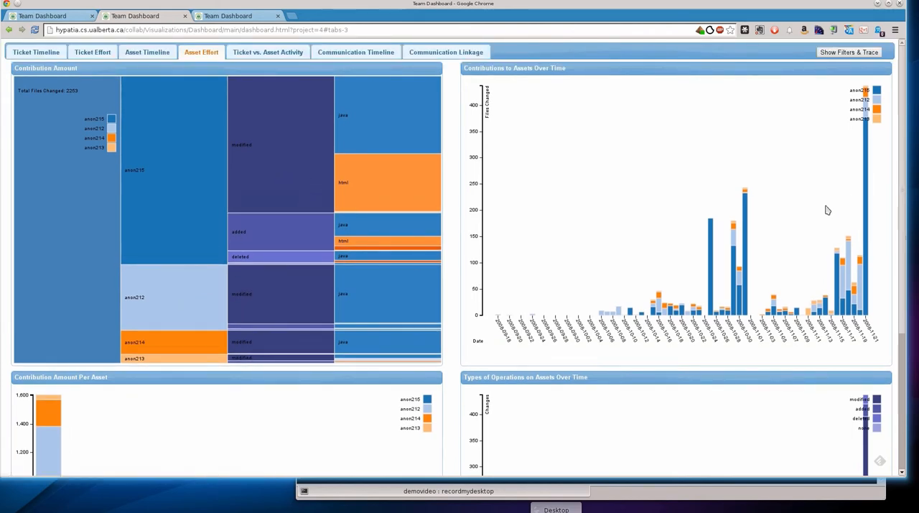
pyautogui.moveTo(749, 235)
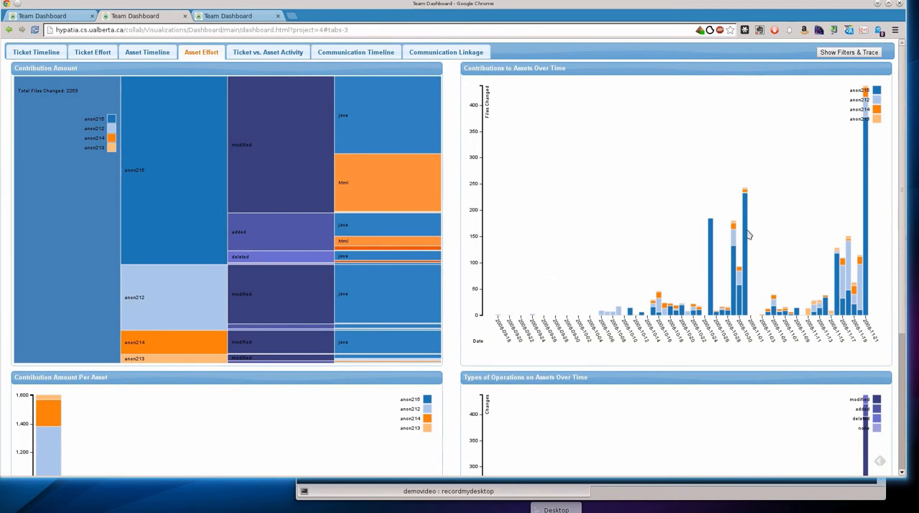
pyautogui.scroll(-3)
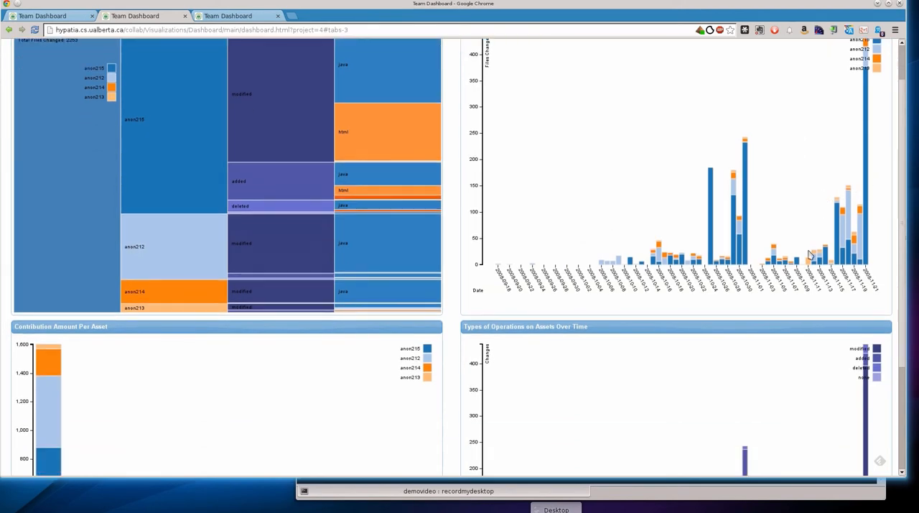
pyautogui.scroll(-3)
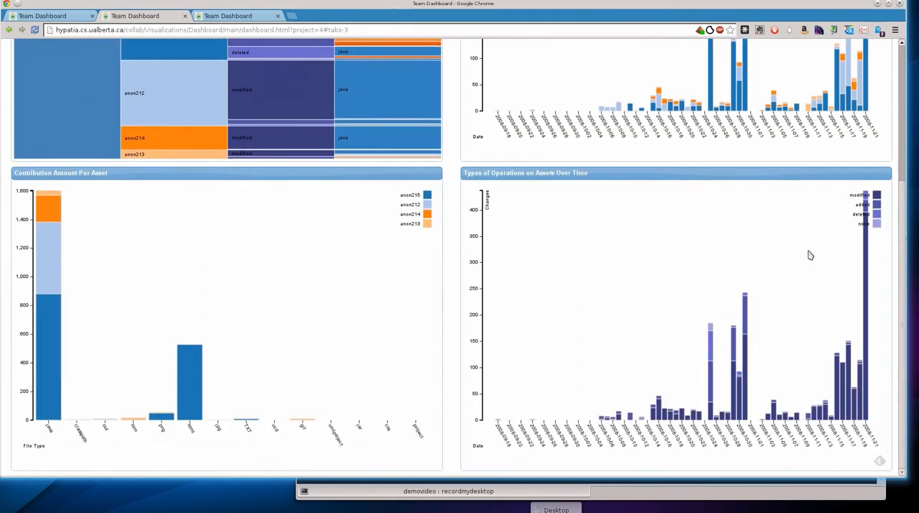
pyautogui.moveTo(112, 279)
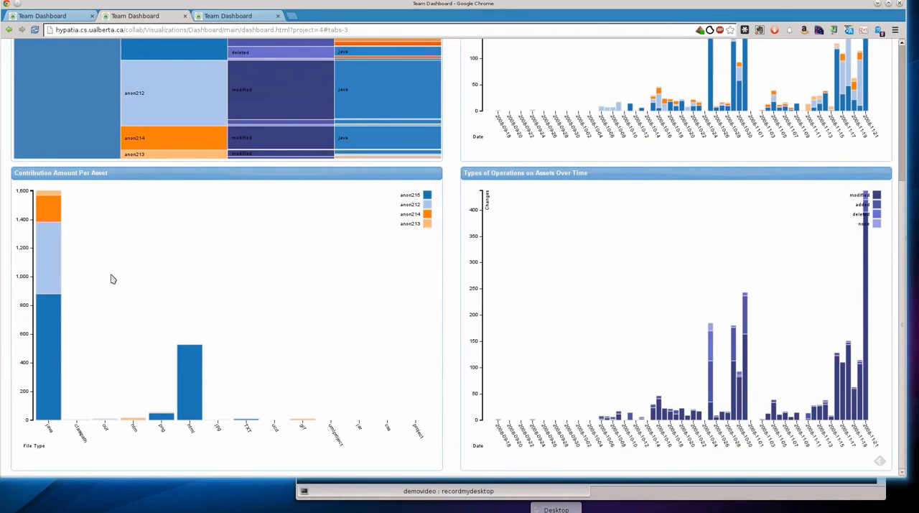
pyautogui.moveTo(209, 390)
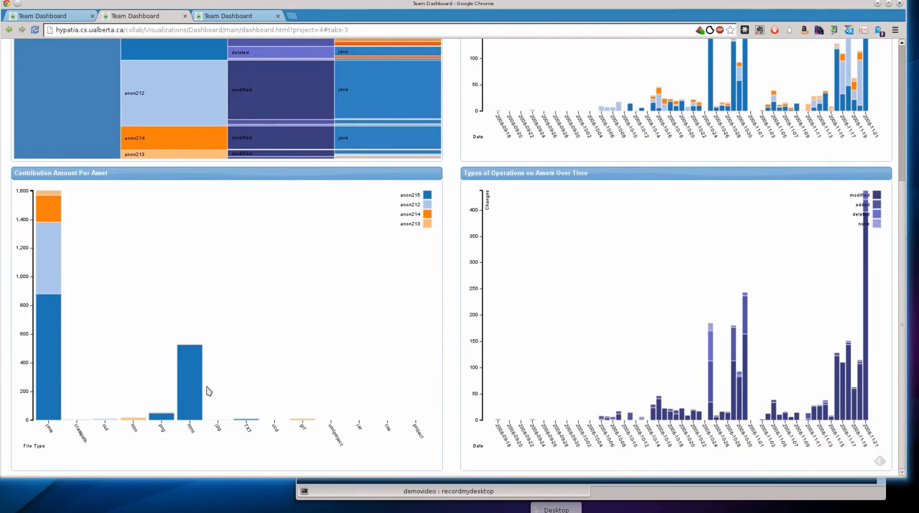
pyautogui.moveTo(347, 238)
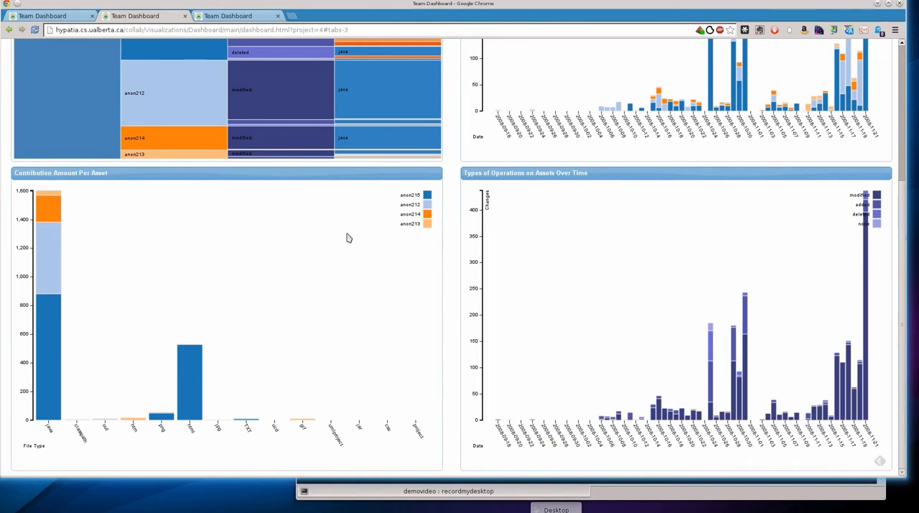
pyautogui.moveTo(434, 196)
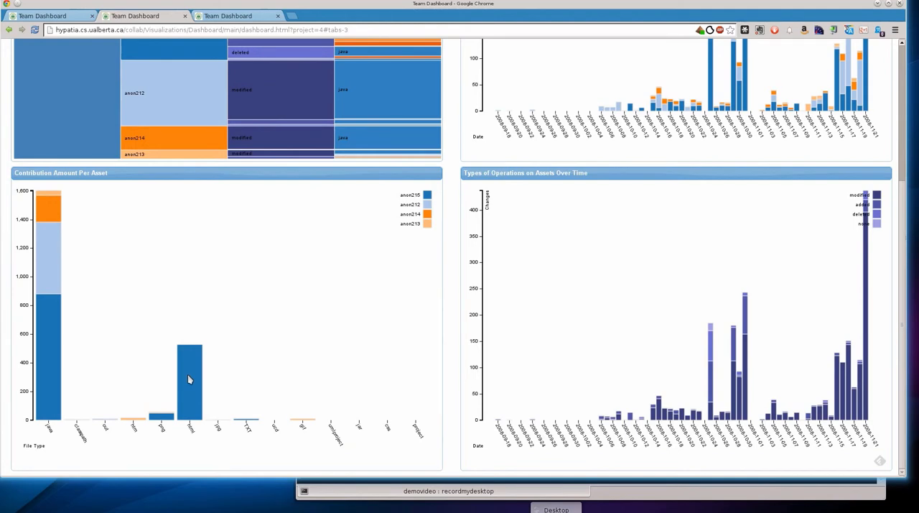
pyautogui.moveTo(192, 376)
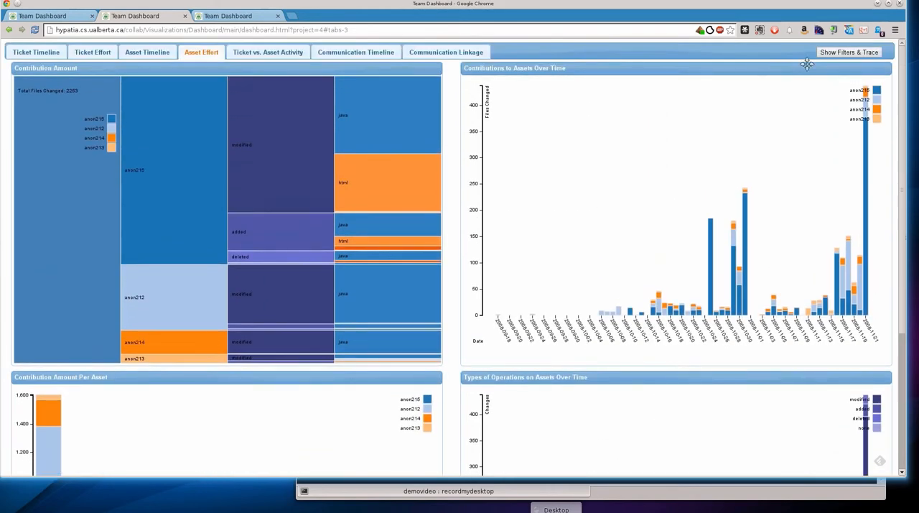
# Filter the asset effort charts to java files only and inspect the treemap blocks
pyautogui.click(847, 52)
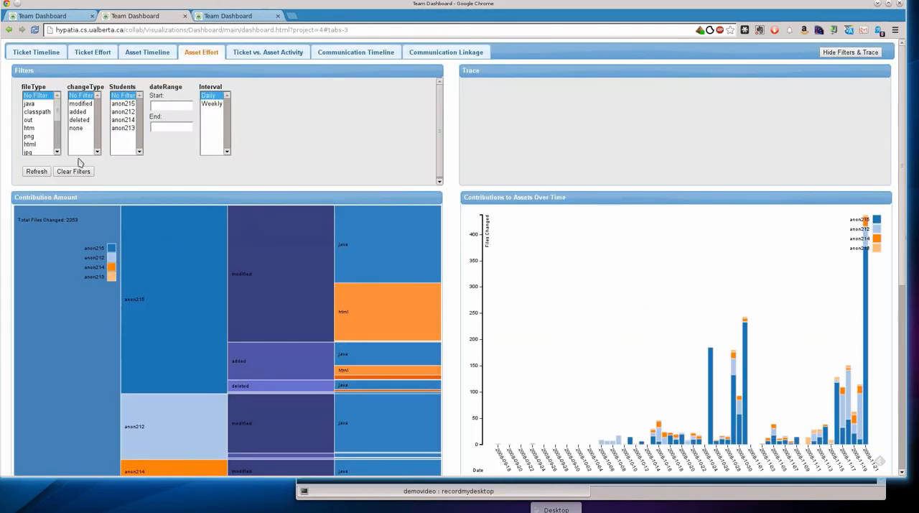
pyautogui.click(29, 103)
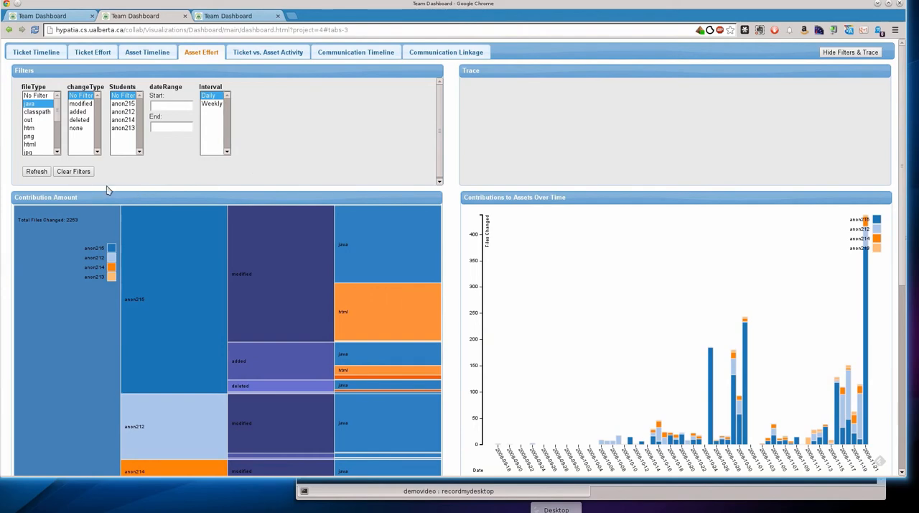
pyautogui.moveTo(362, 141)
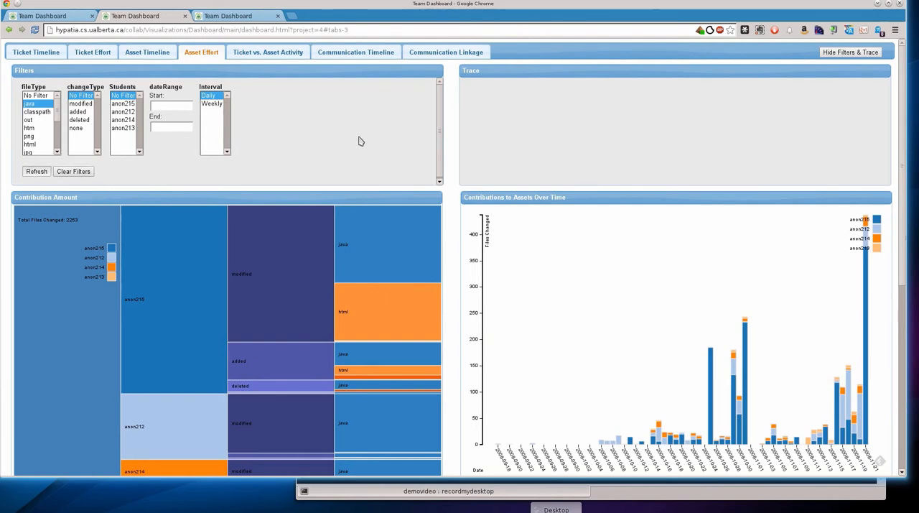
pyautogui.moveTo(288, 152)
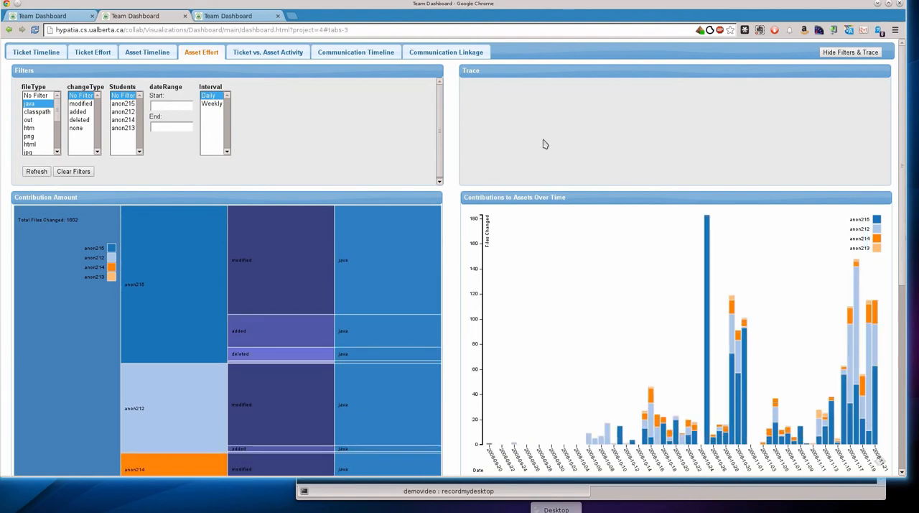
pyautogui.click(850, 51)
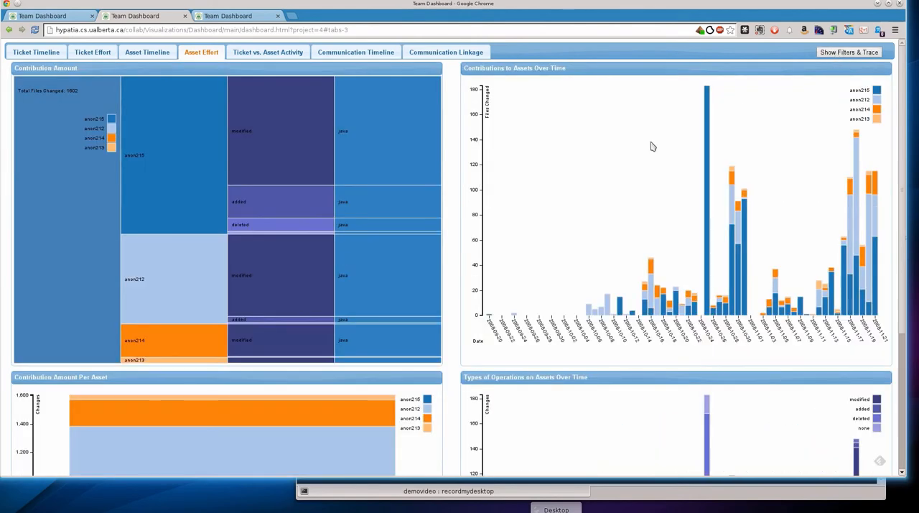
pyautogui.moveTo(247, 302)
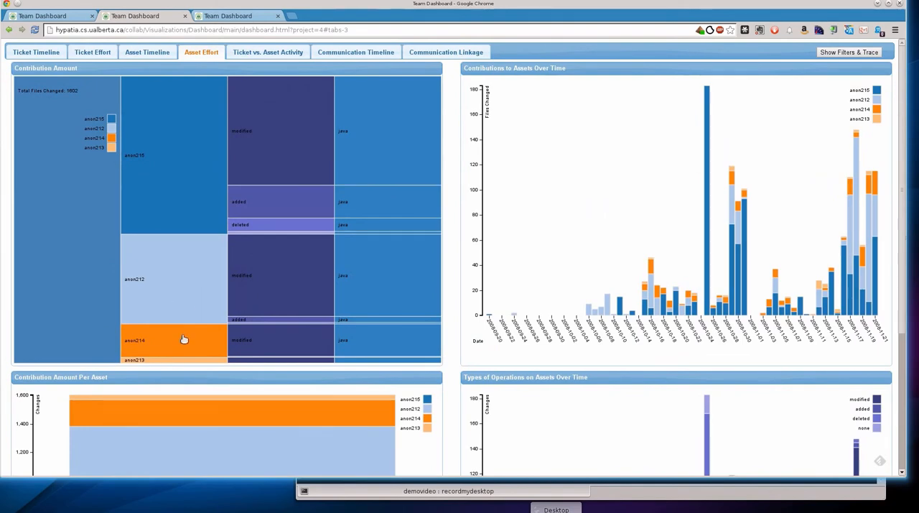
pyautogui.moveTo(230, 288)
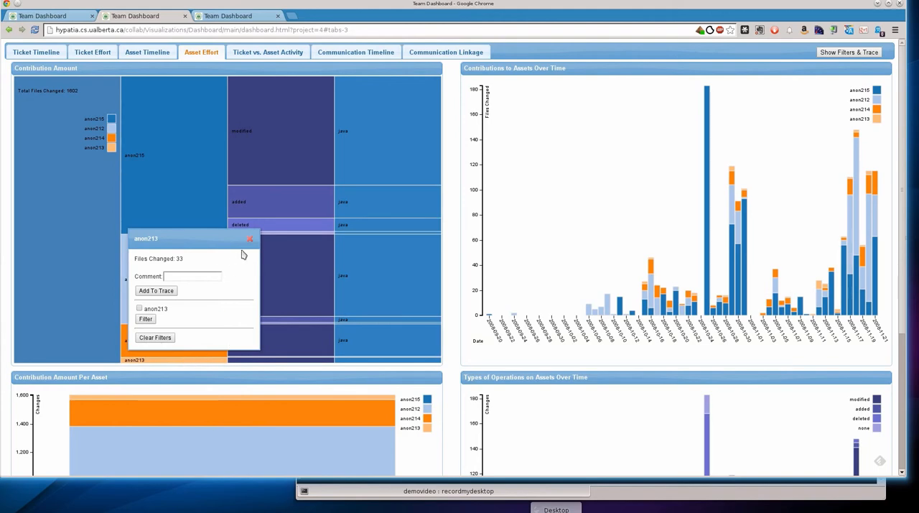
pyautogui.click(250, 238)
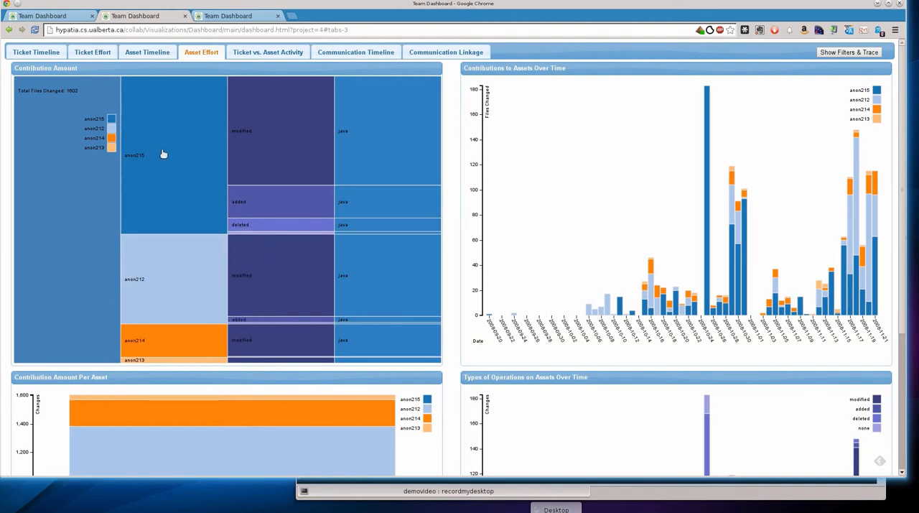
pyautogui.moveTo(239, 153)
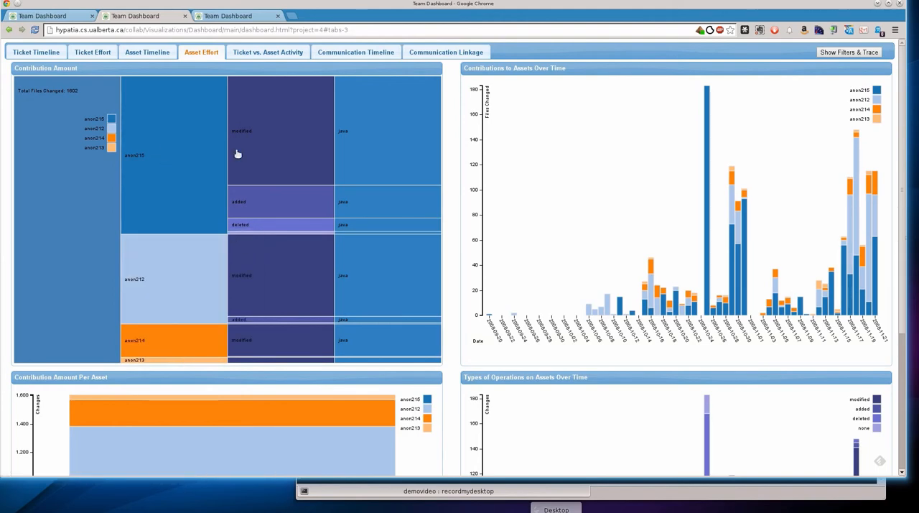
pyautogui.moveTo(322, 192)
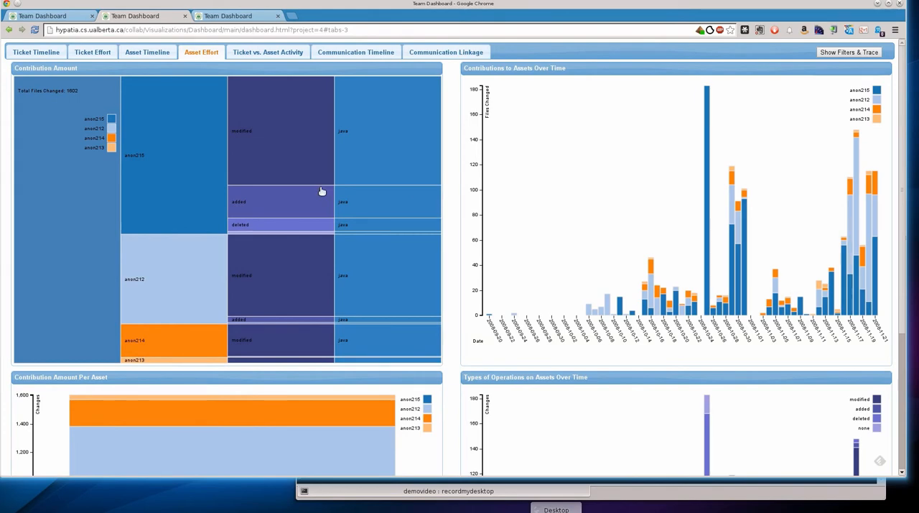
pyautogui.moveTo(187, 142)
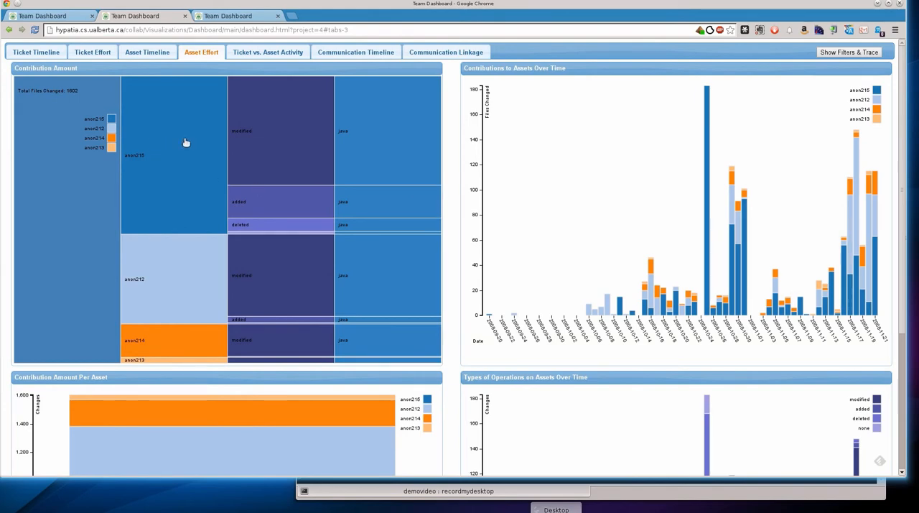
pyautogui.moveTo(293, 317)
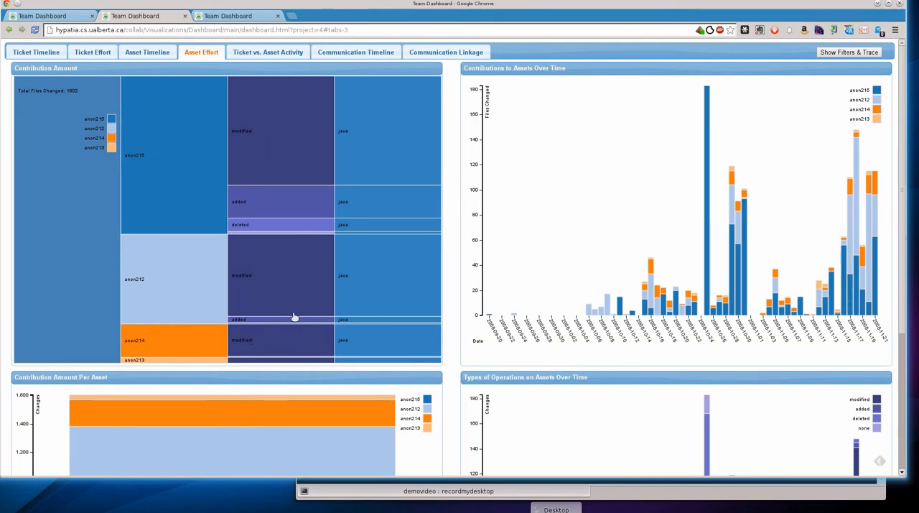
pyautogui.moveTo(276, 293)
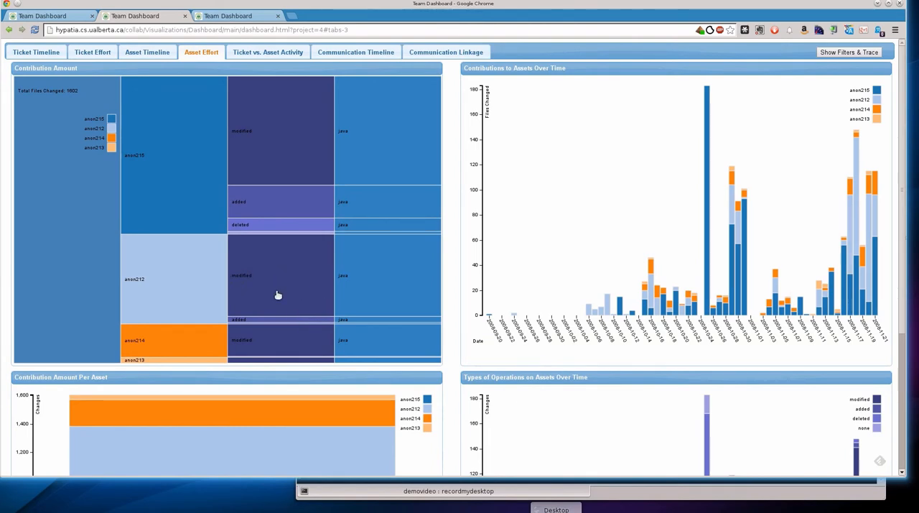
pyautogui.moveTo(311, 300)
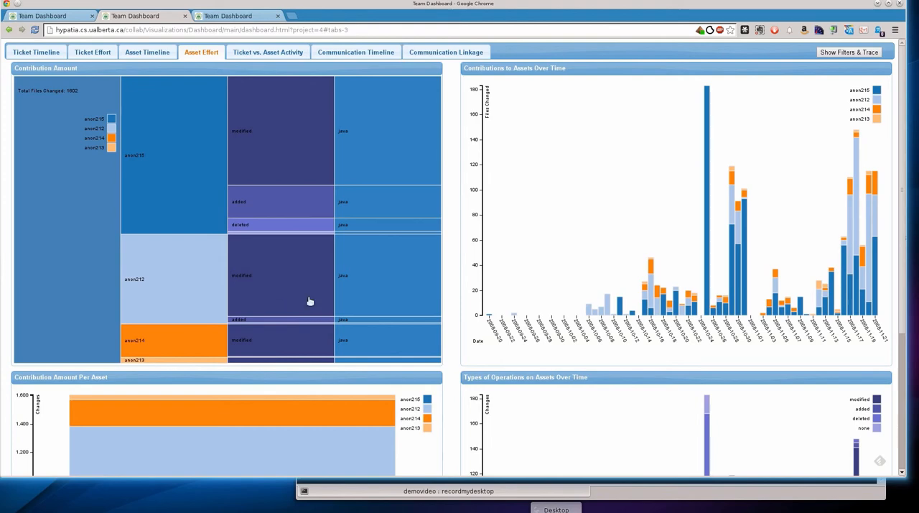
pyautogui.moveTo(461, 258)
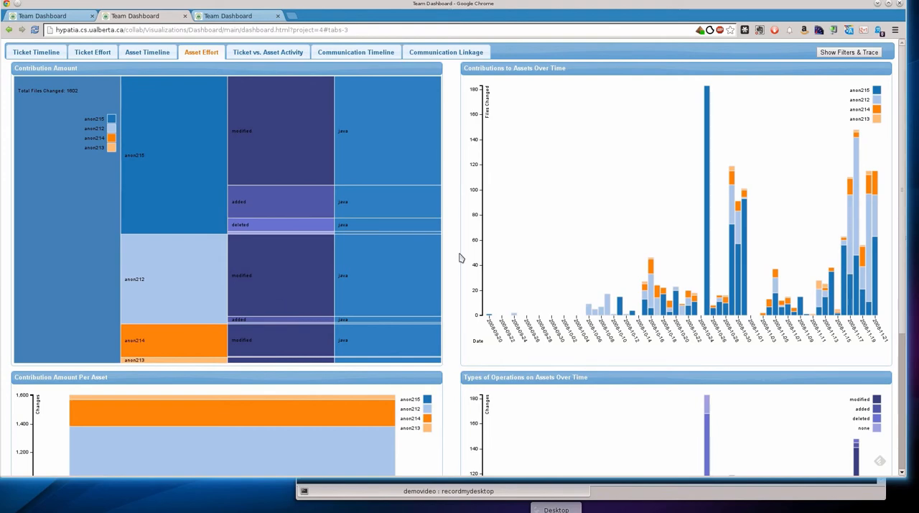
pyautogui.scroll(-3)
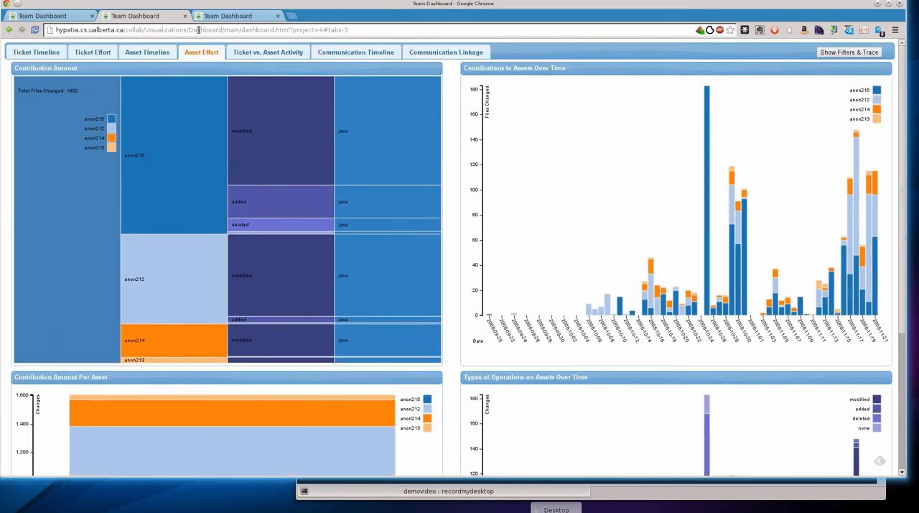
# Switch to the Ticket vs. Asset Activity comparison view
pyautogui.click(267, 52)
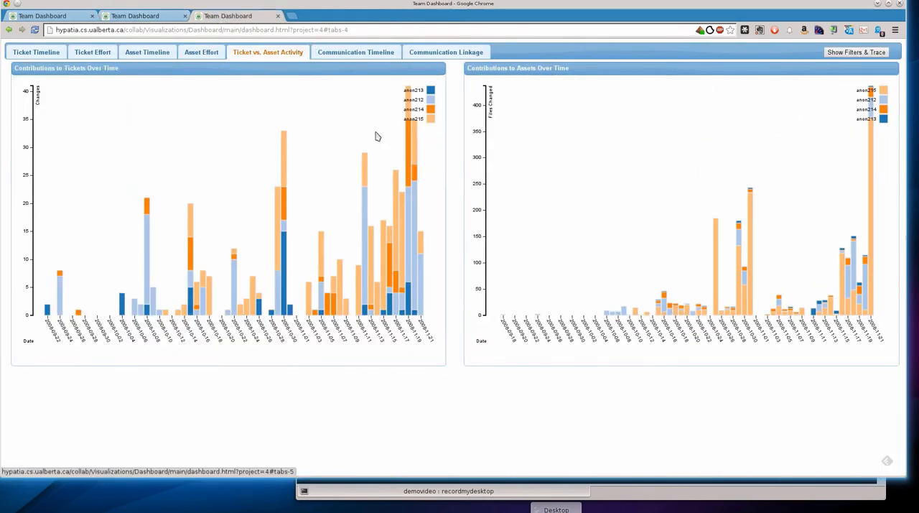
pyautogui.moveTo(416, 222)
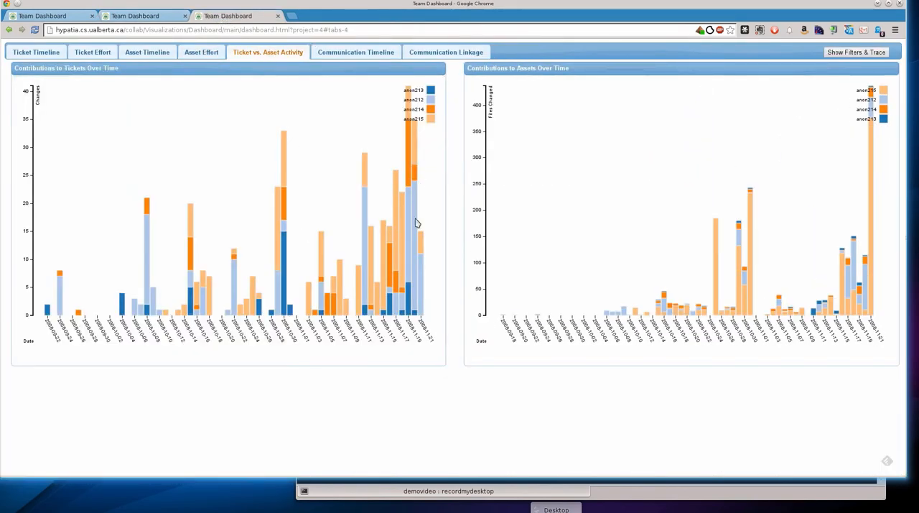
pyautogui.moveTo(92, 325)
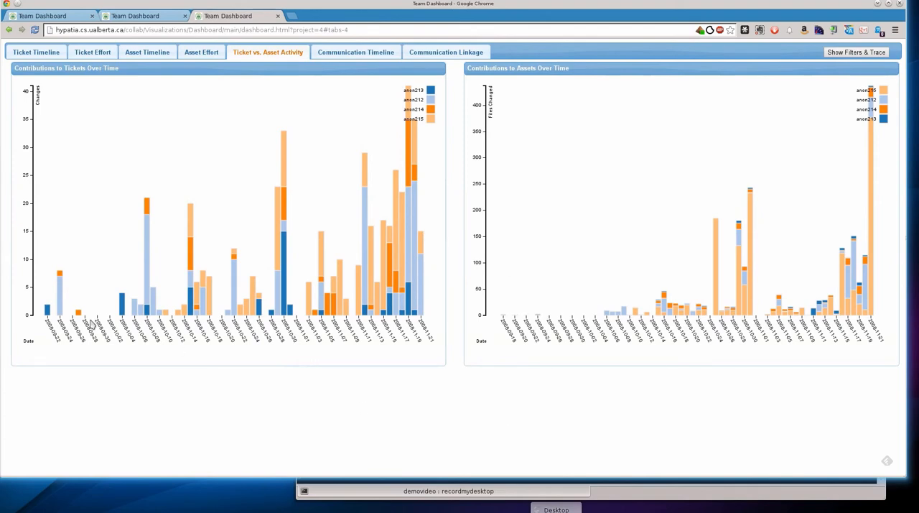
pyautogui.moveTo(138, 273)
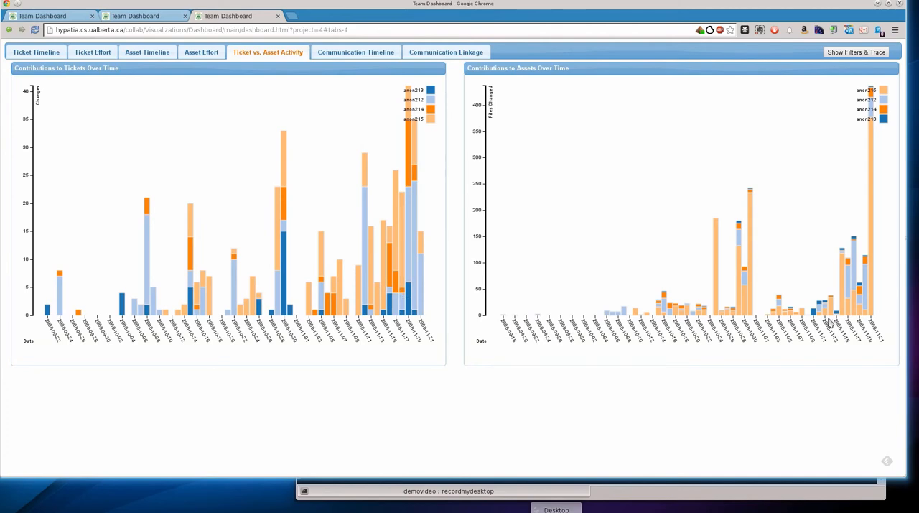
pyautogui.moveTo(140, 294)
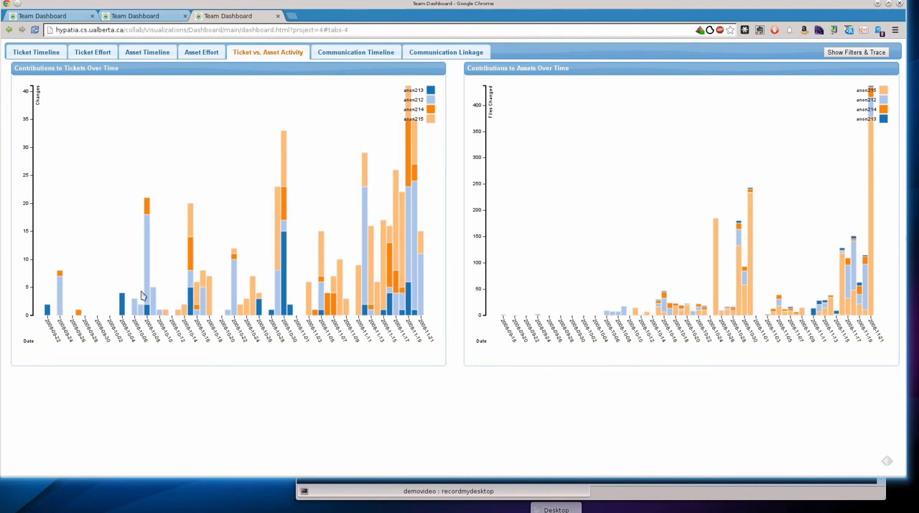
pyautogui.moveTo(227, 284)
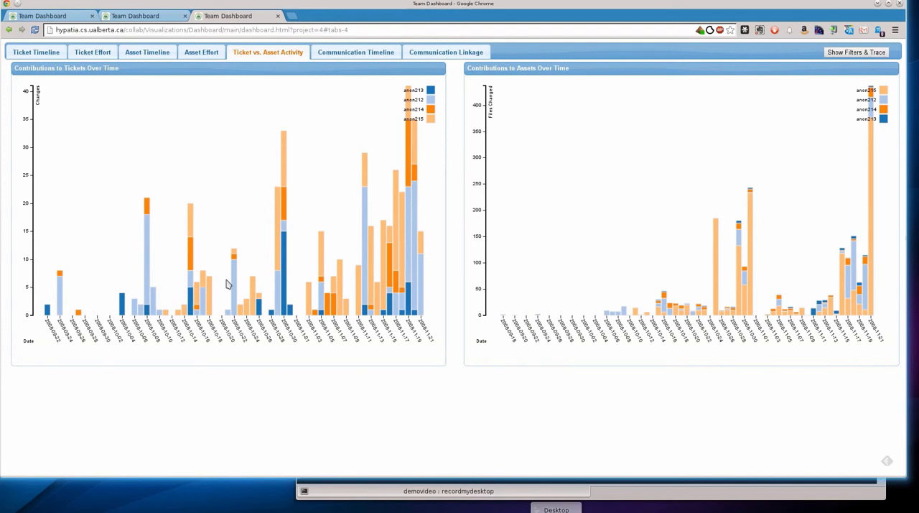
pyautogui.moveTo(272, 200)
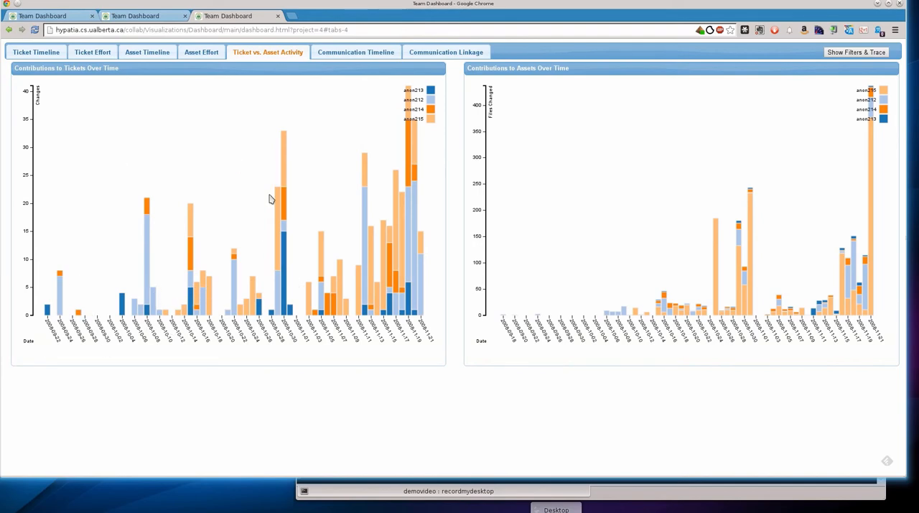
pyautogui.moveTo(497, 419)
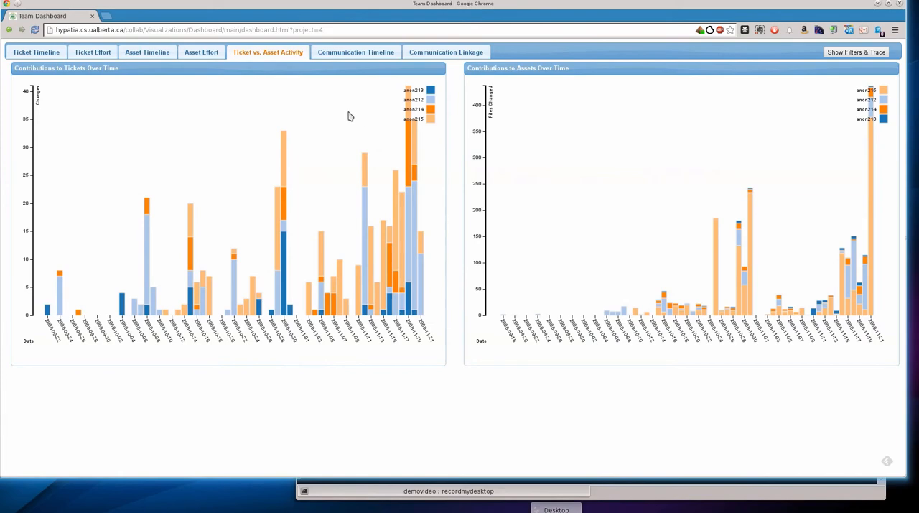
pyautogui.moveTo(356, 52)
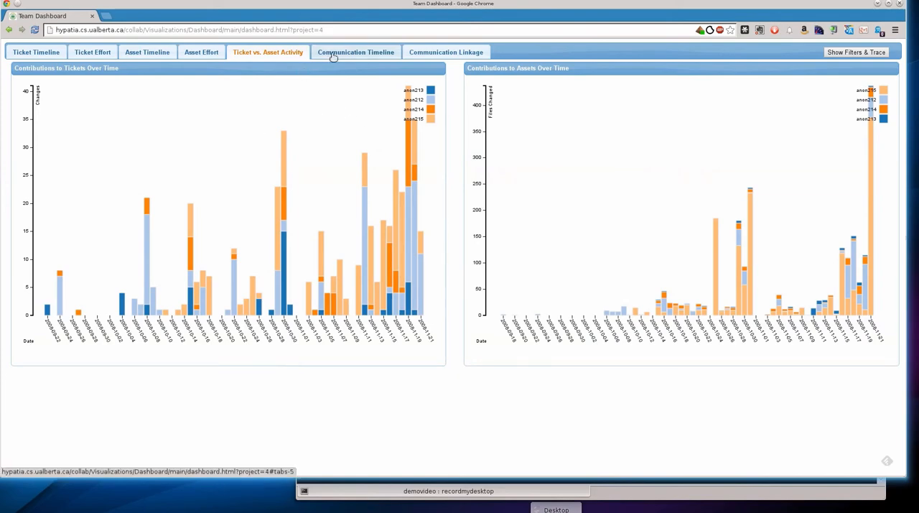
# Show the Communication Timeline of message, wiki, ticket and asset edits per student
pyautogui.click(356, 52)
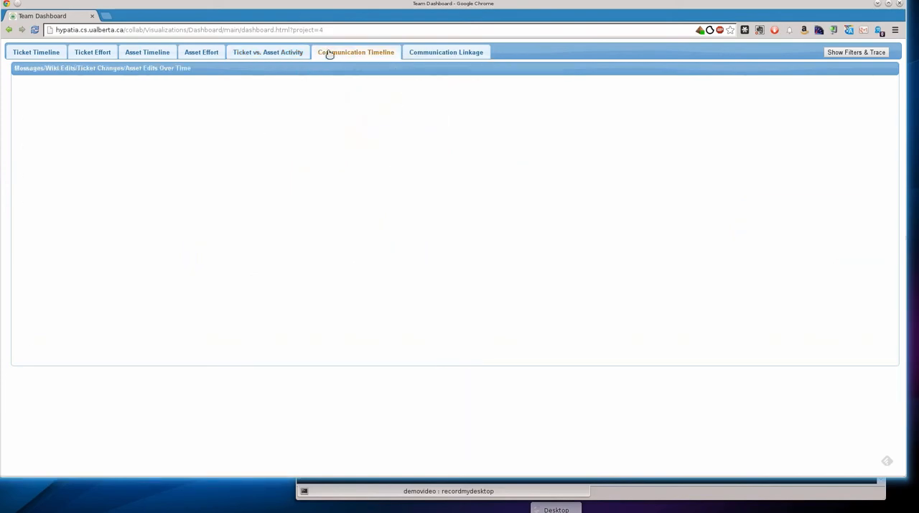
pyautogui.click(356, 52)
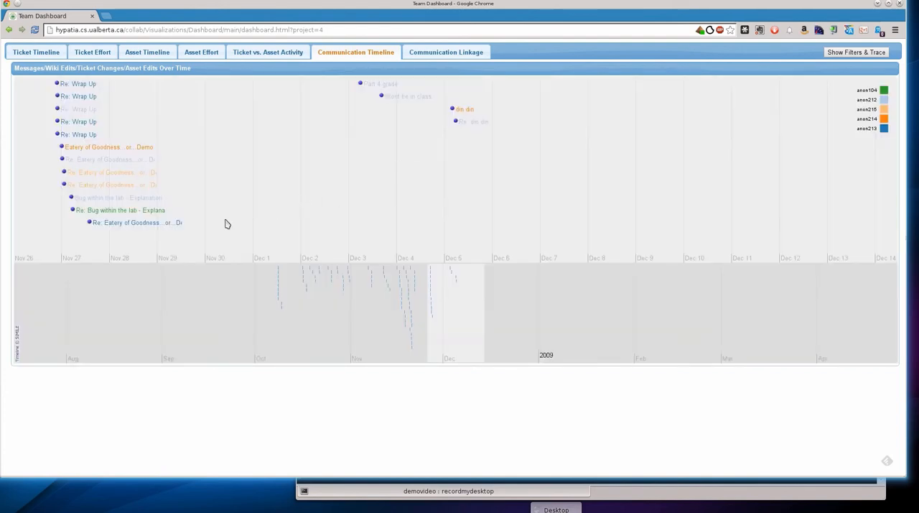
pyautogui.moveTo(298, 299)
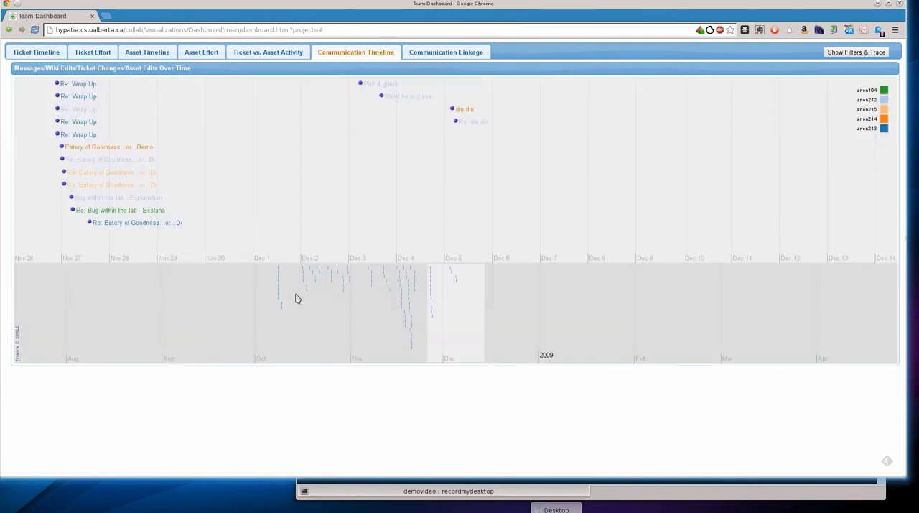
pyautogui.moveTo(333, 299)
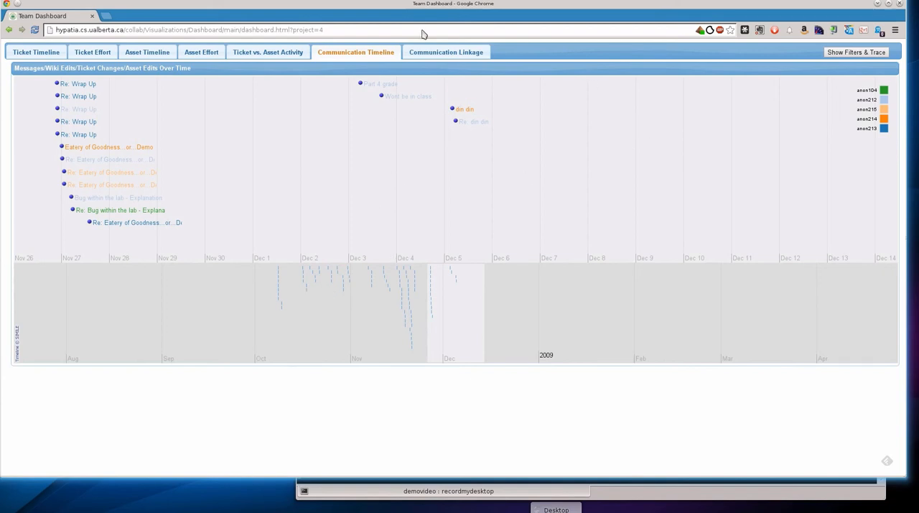
# Launch the Communication Linkage view in a new browser tab via its link menu
pyautogui.rightClick(445, 51)
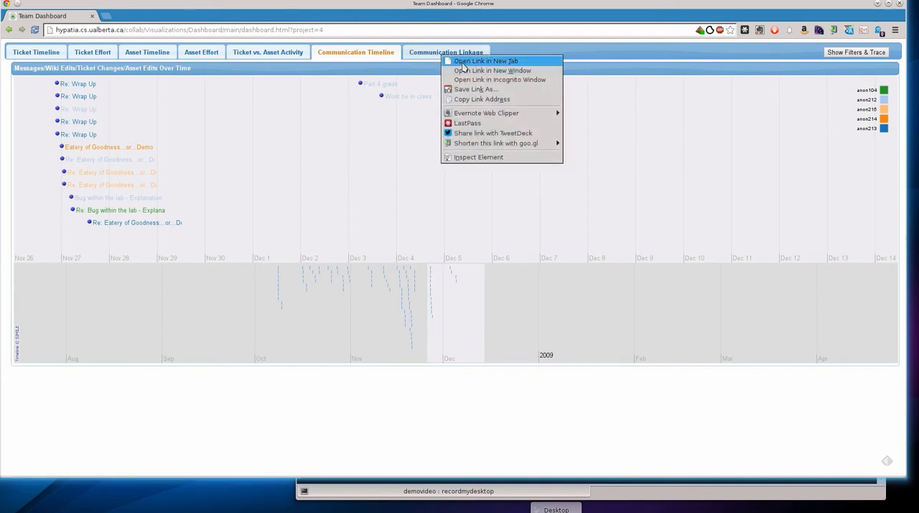
pyautogui.click(485, 61)
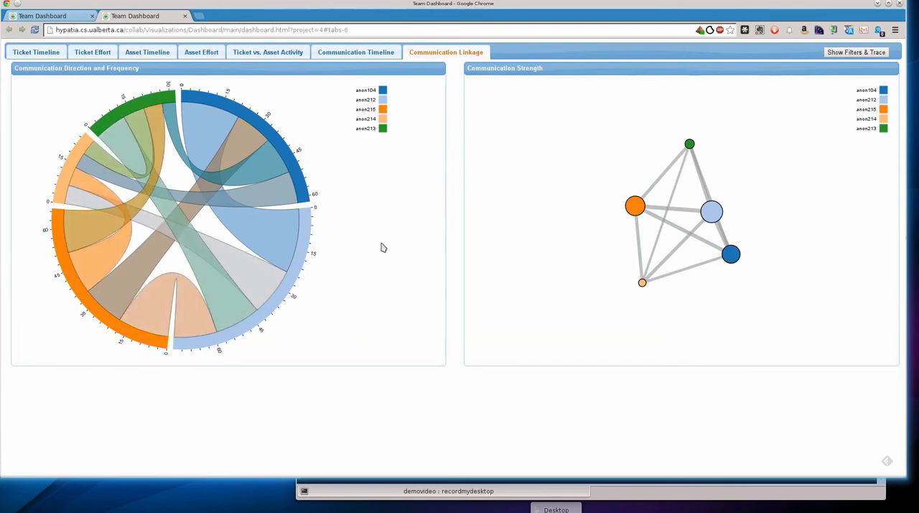
pyautogui.moveTo(549, 223)
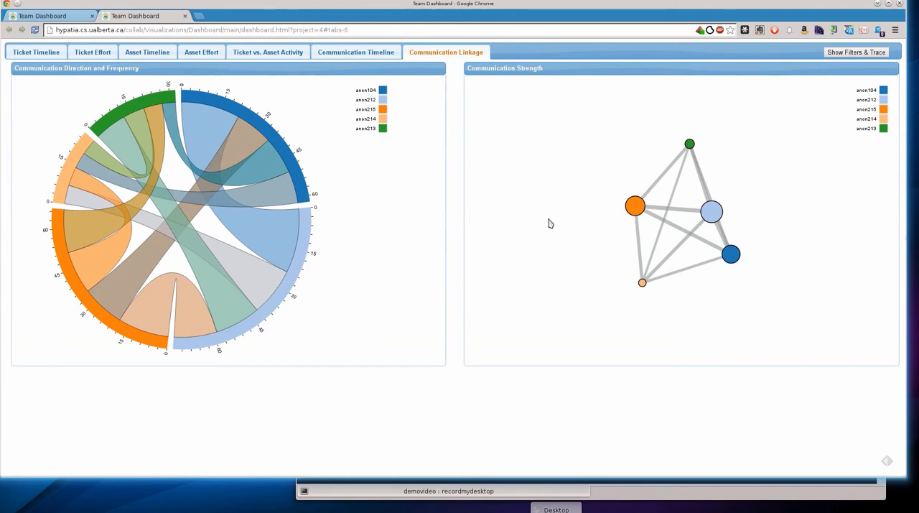
pyautogui.moveTo(655, 201)
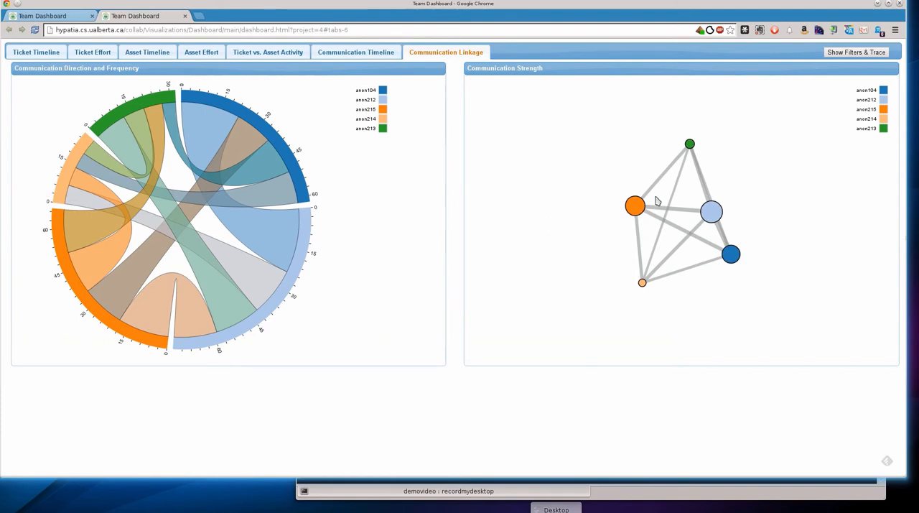
pyautogui.moveTo(635, 207)
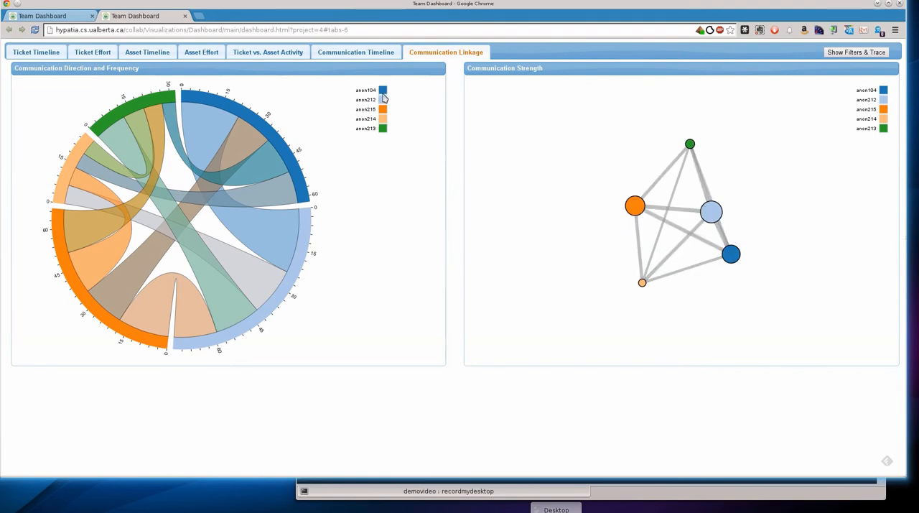
pyautogui.moveTo(383, 139)
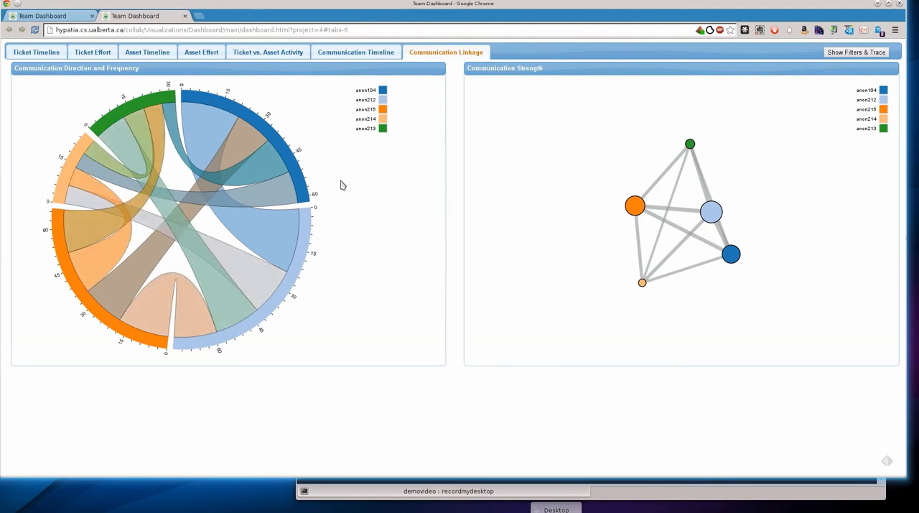
pyautogui.moveTo(357, 139)
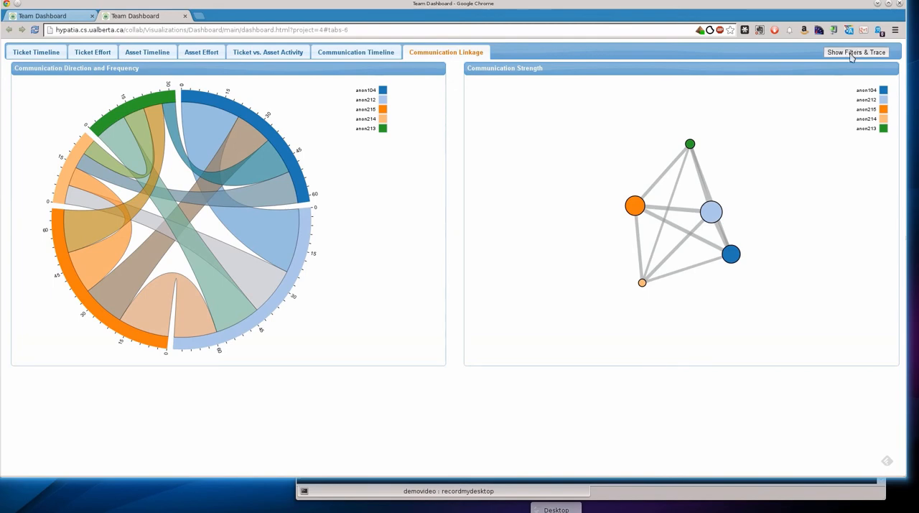
# Filter the linkage charts to the four students excluding anon104 and hide the filter panel
pyautogui.click(856, 51)
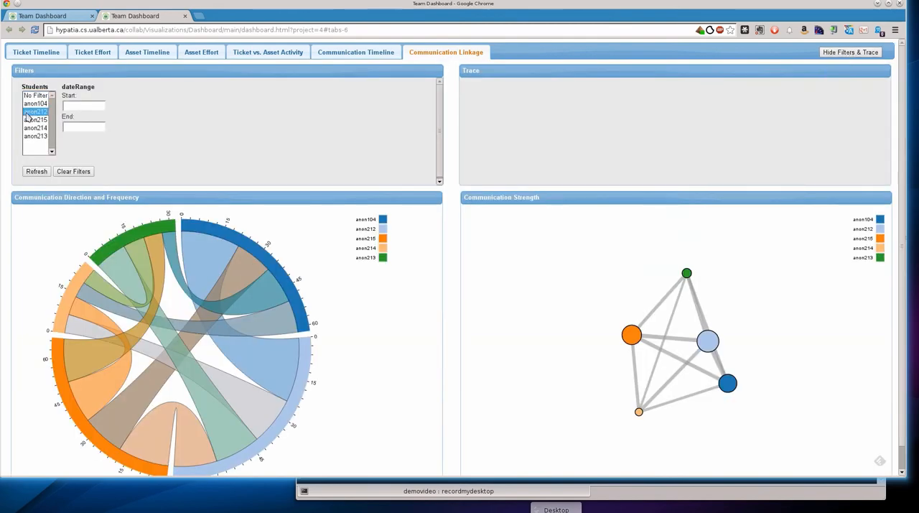
pyautogui.click(36, 135)
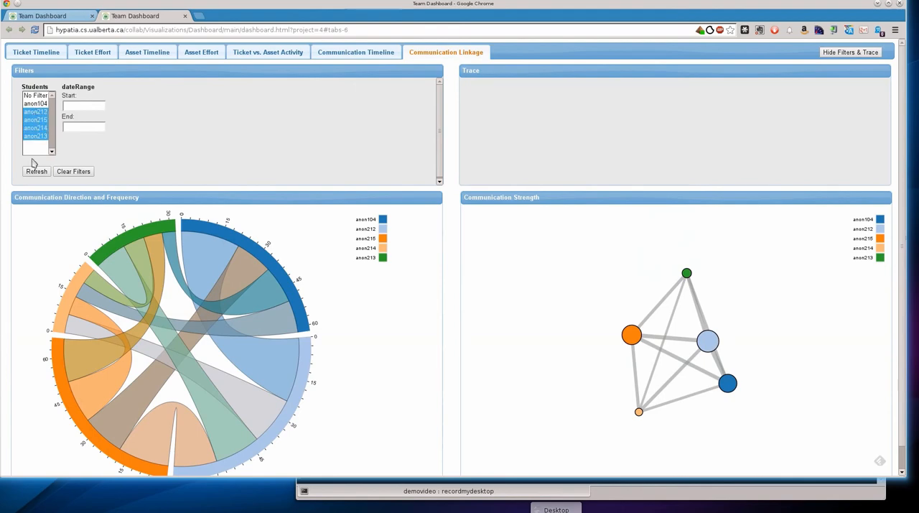
pyautogui.click(35, 103)
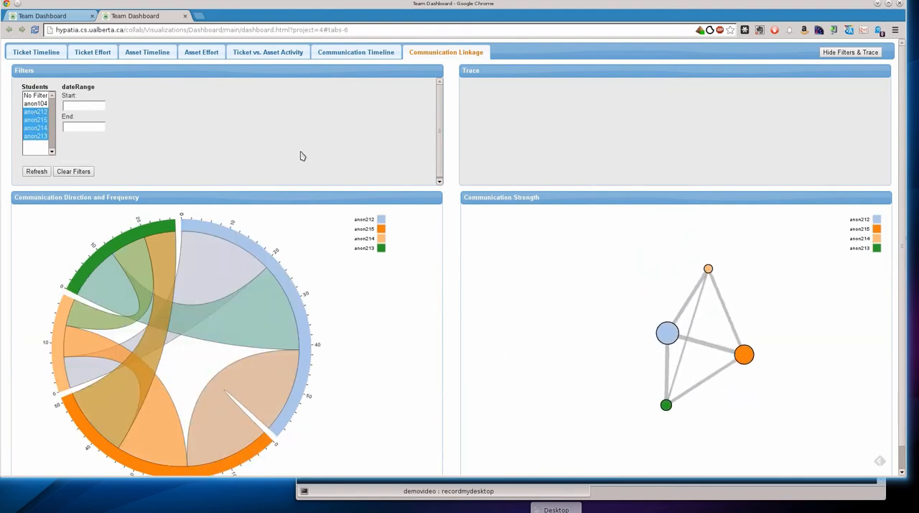
pyautogui.click(850, 52)
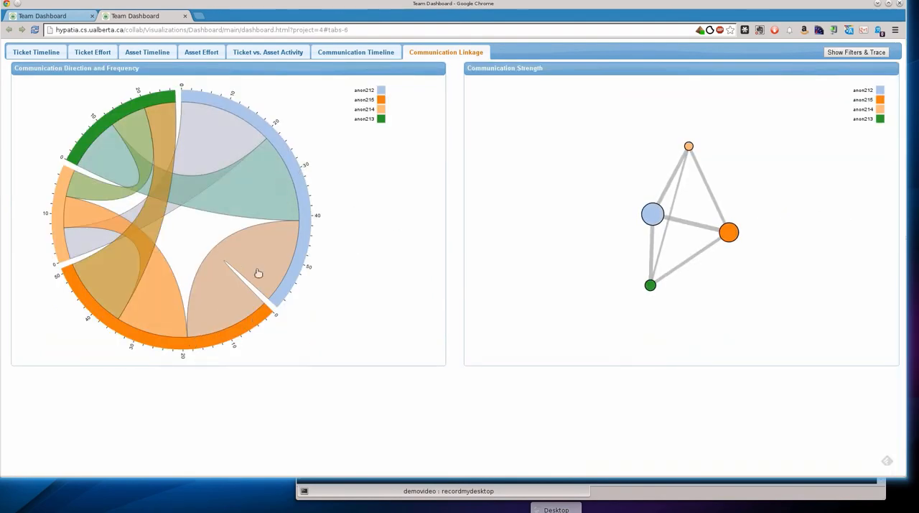
pyautogui.moveTo(103, 238)
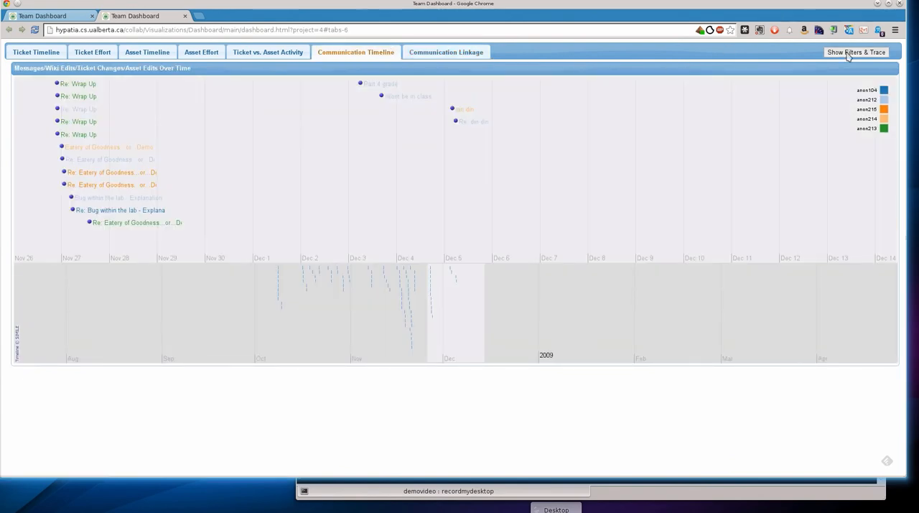
# Filter the timeline to the same four students without anon104 and hide the filters
pyautogui.click(855, 51)
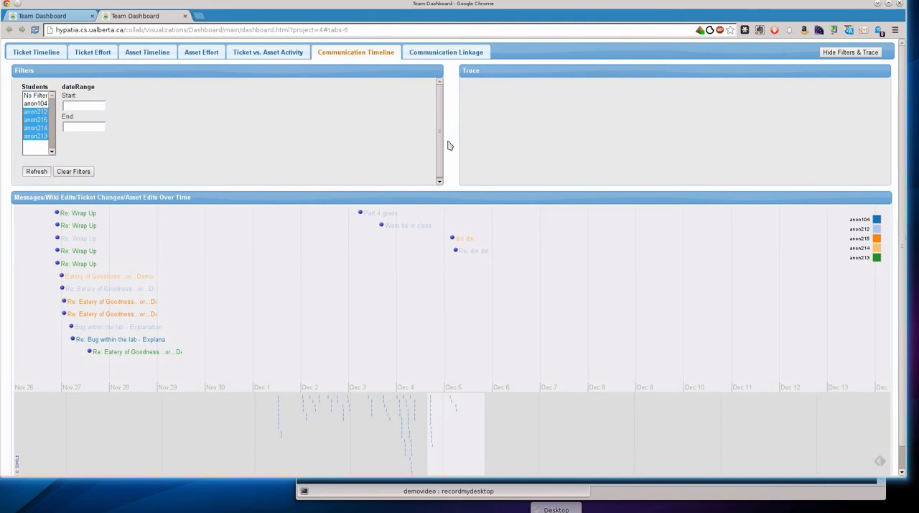
pyautogui.click(850, 52)
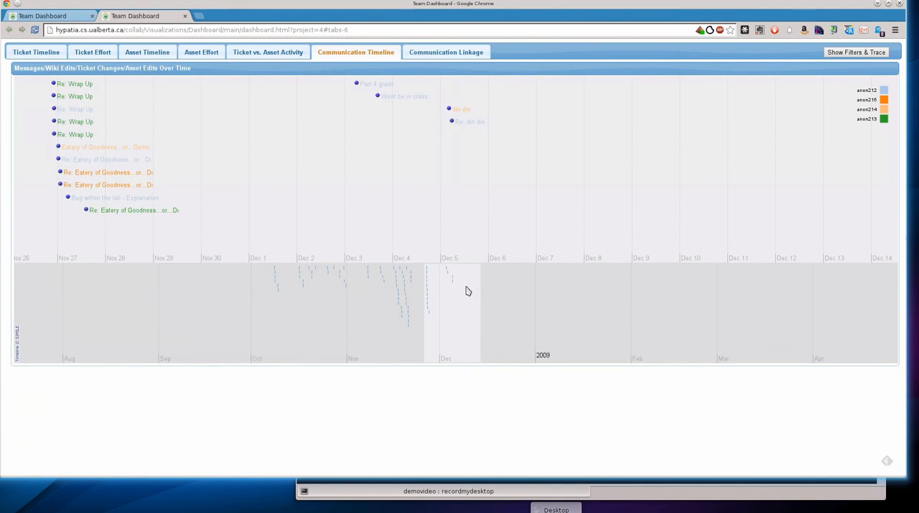
pyautogui.moveTo(599, 384)
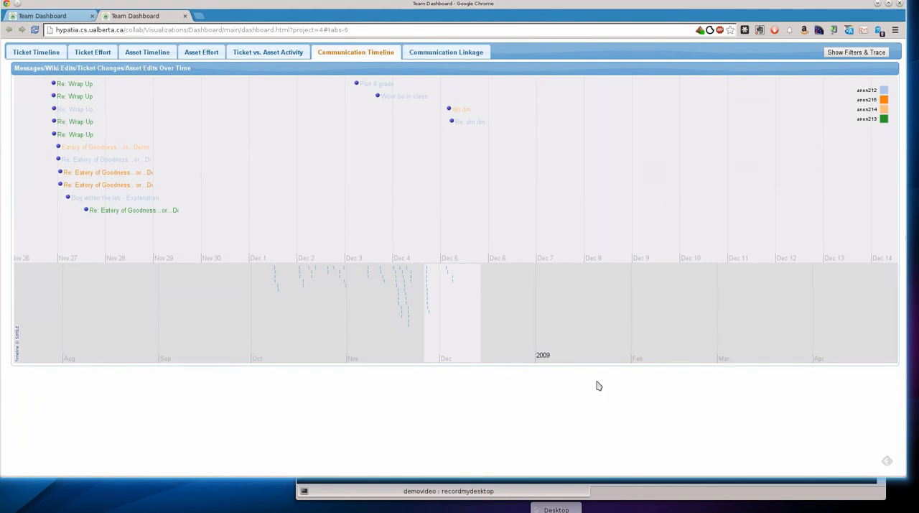
pyautogui.moveTo(614, 462)
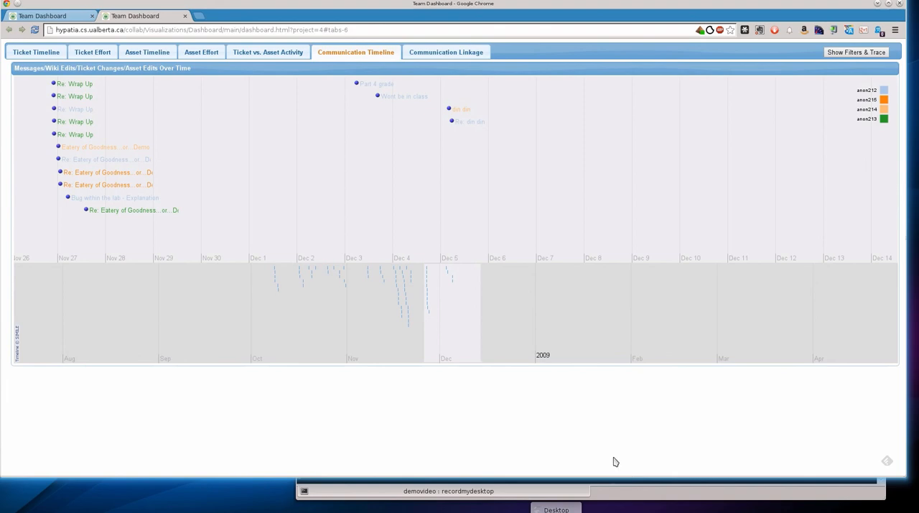
pyautogui.moveTo(615, 445)
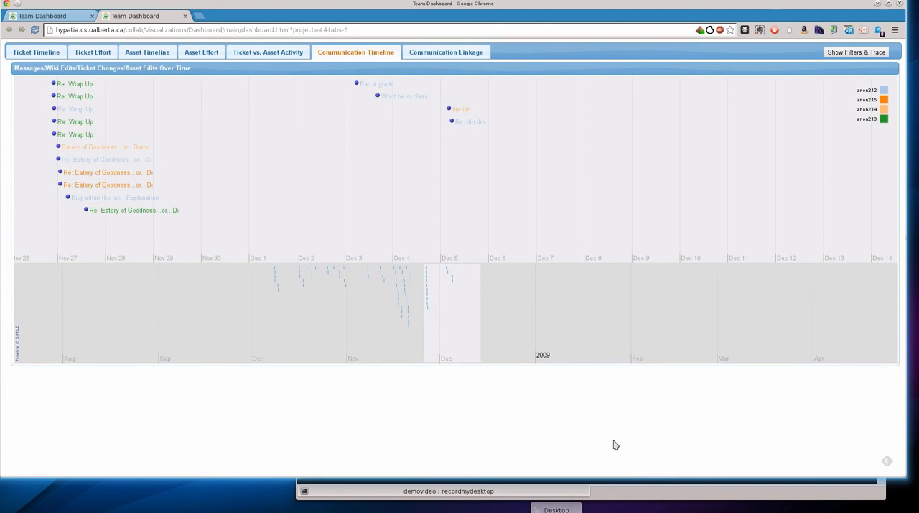
pyautogui.moveTo(615, 476)
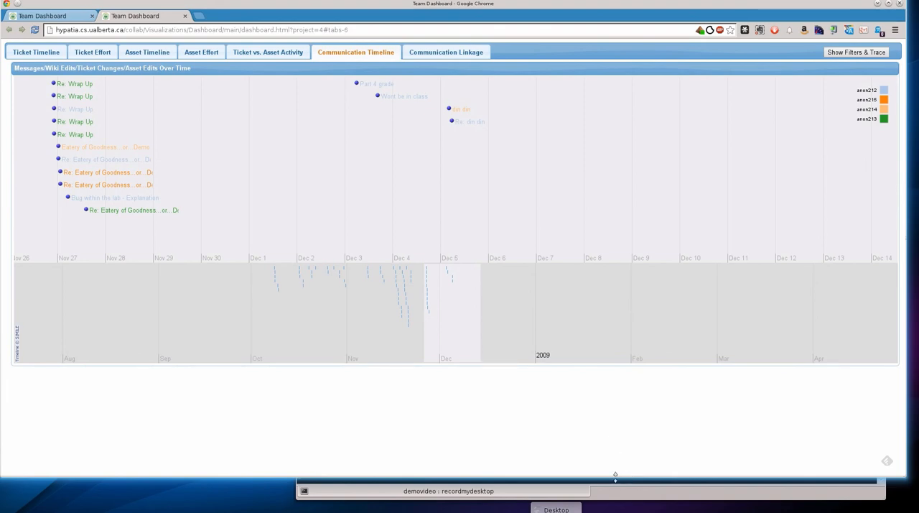